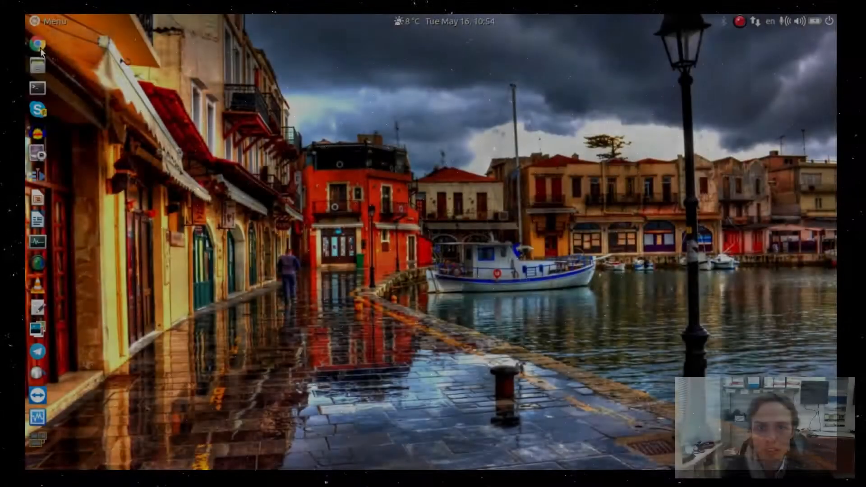
Launch Chrome from the dock and read the Plasma 5.9.95 beta announcement down to its end.
click(37, 43)
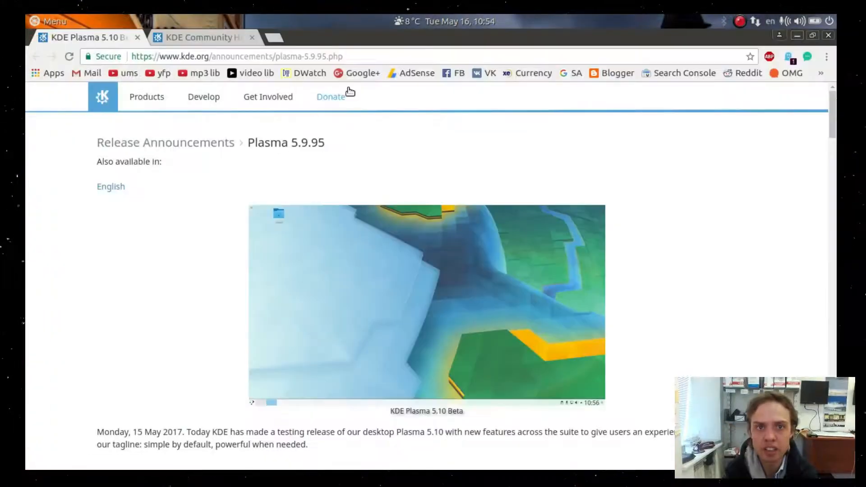
mouse_move(823, 120)
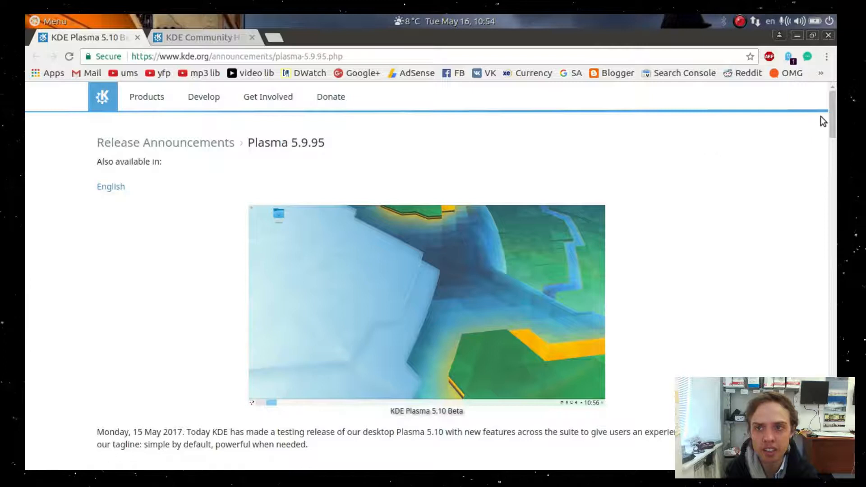
scroll(down, 3)
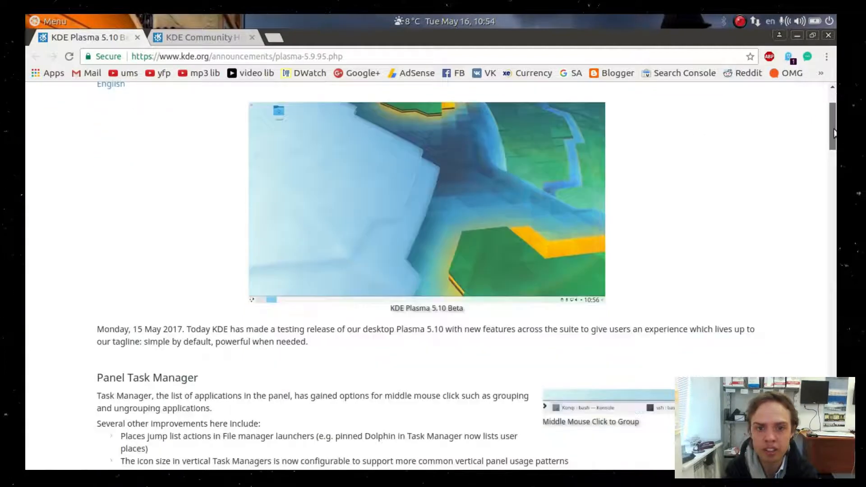
scroll(down, 3)
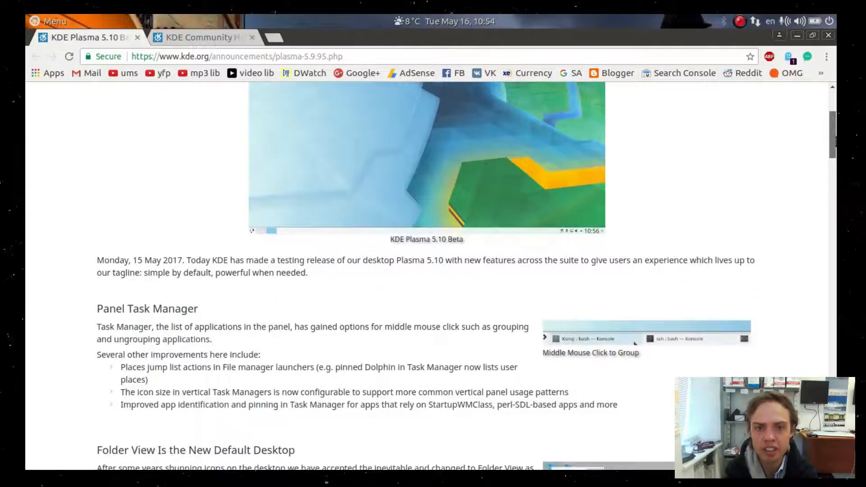
scroll(down, 3)
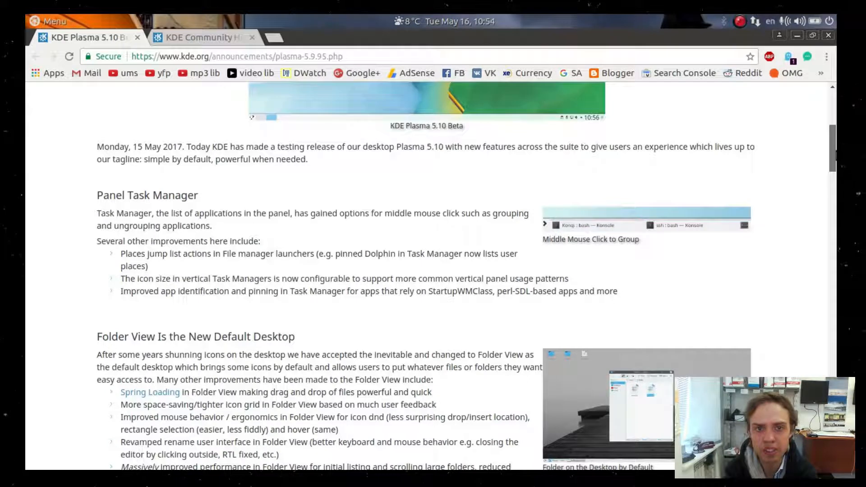
scroll(down, 3)
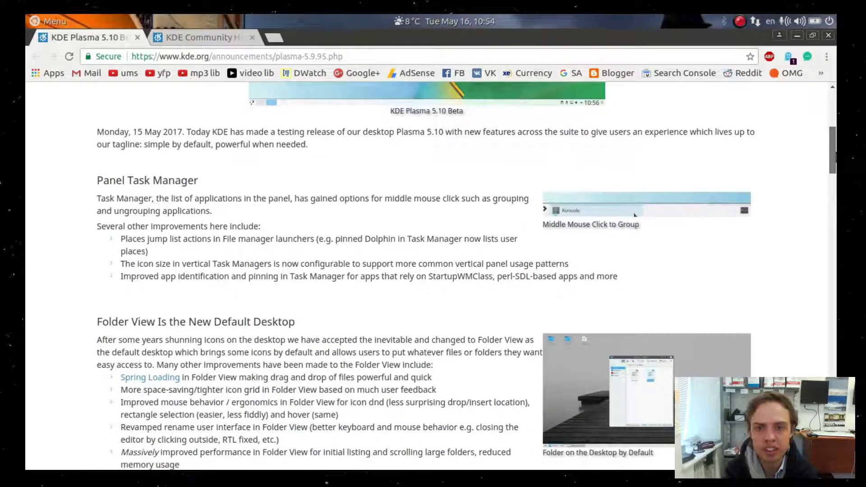
scroll(down, 3)
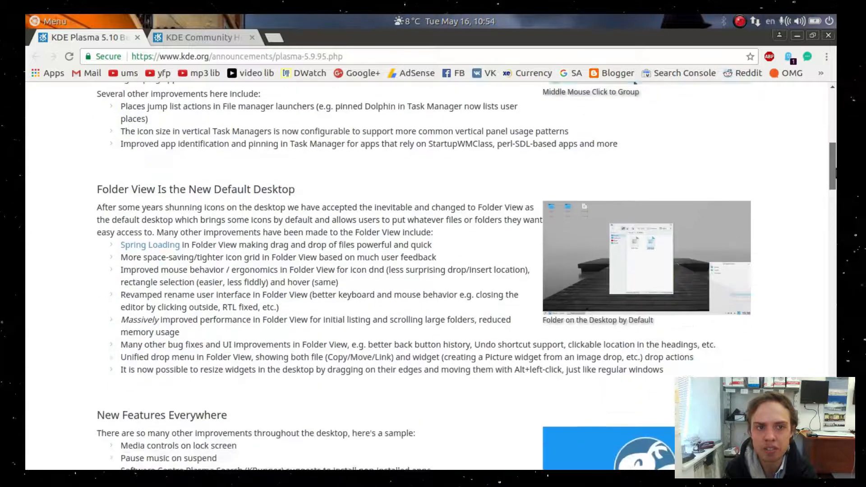
scroll(down, 3)
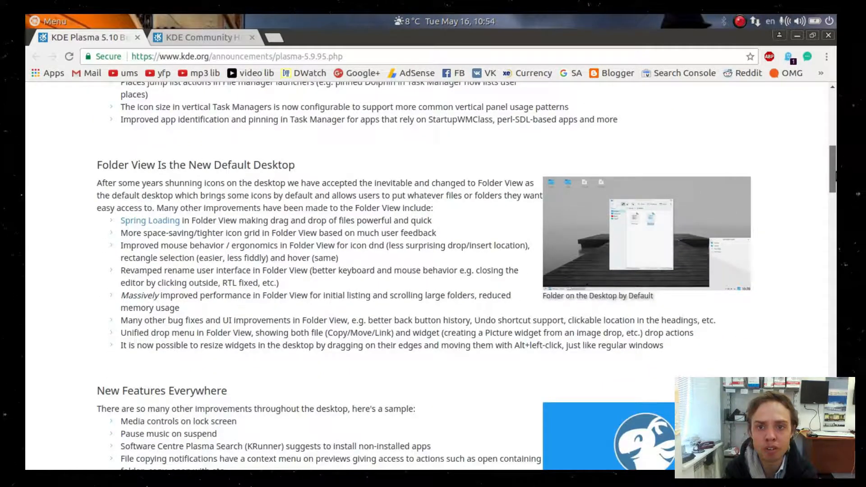
scroll(down, 3)
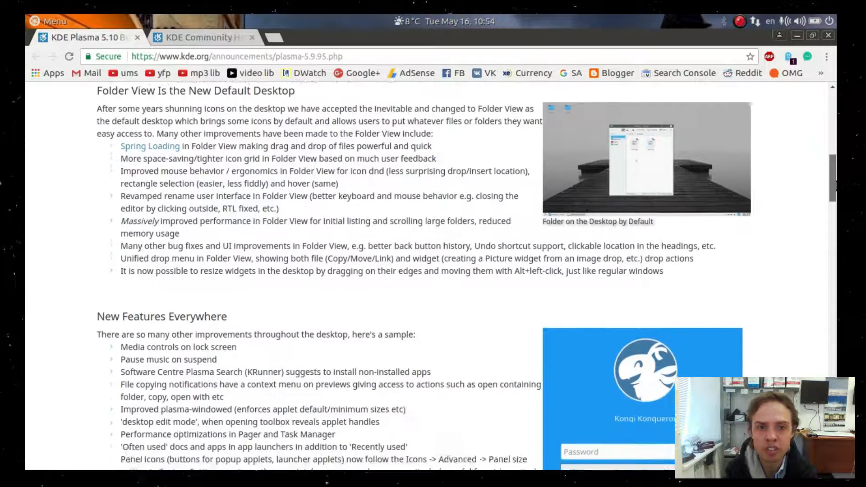
scroll(down, 3)
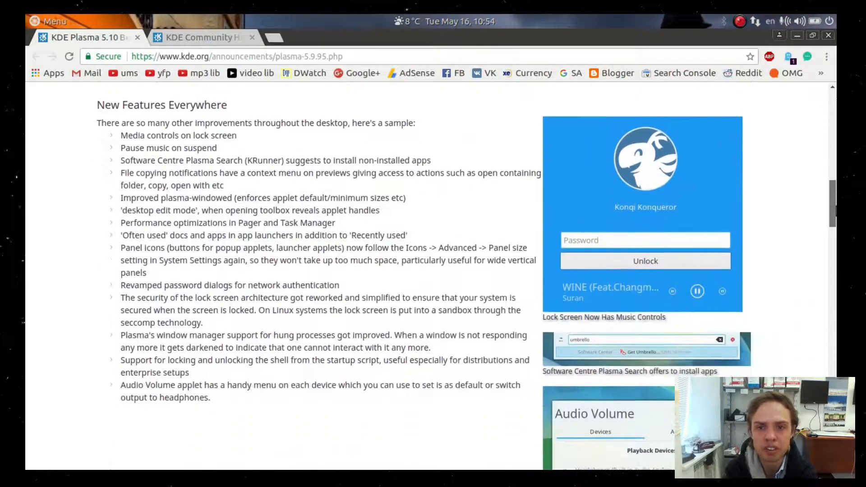
scroll(down, 3)
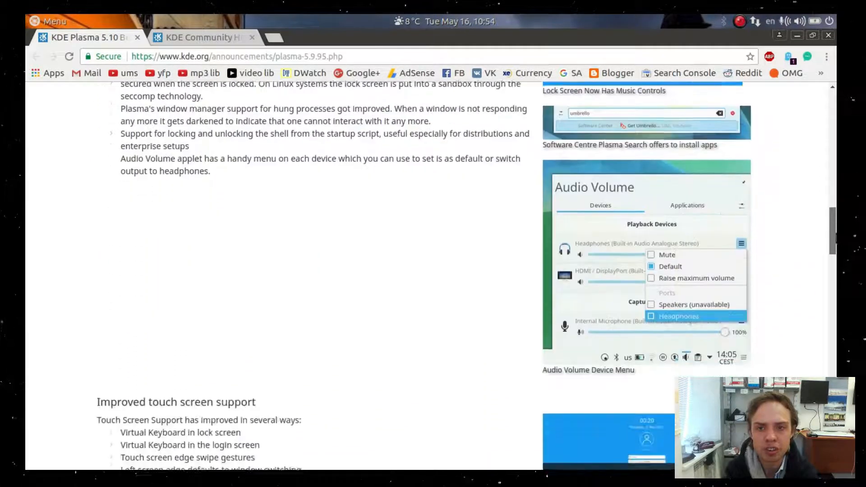
scroll(down, 3)
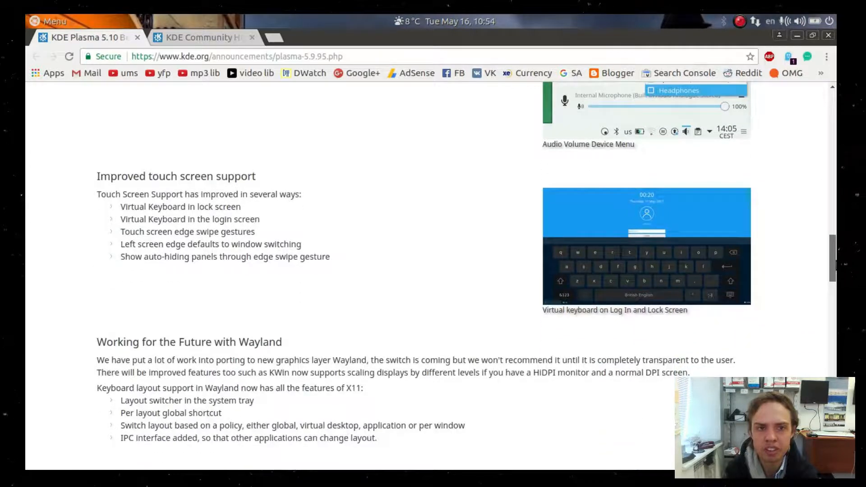
scroll(down, 3)
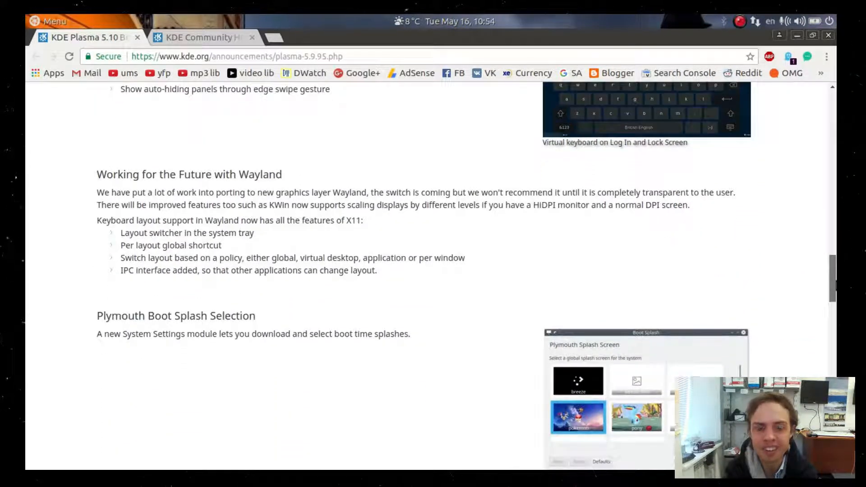
scroll(down, 3)
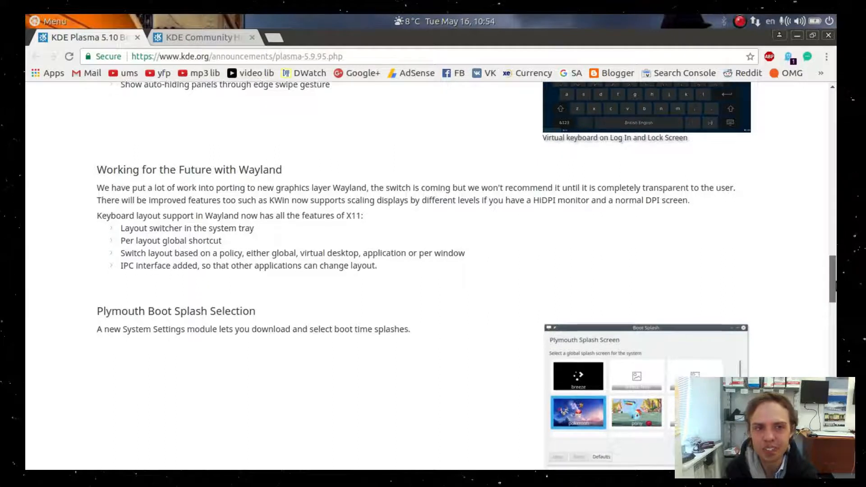
scroll(down, 3)
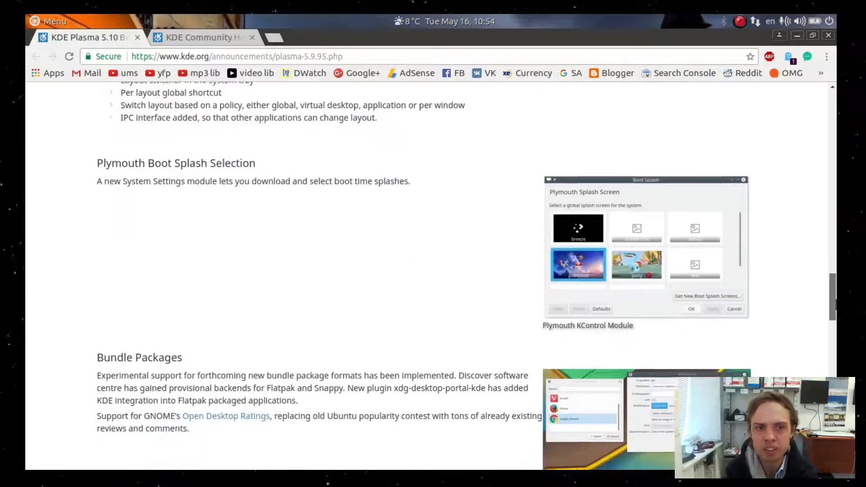
scroll(down, 3)
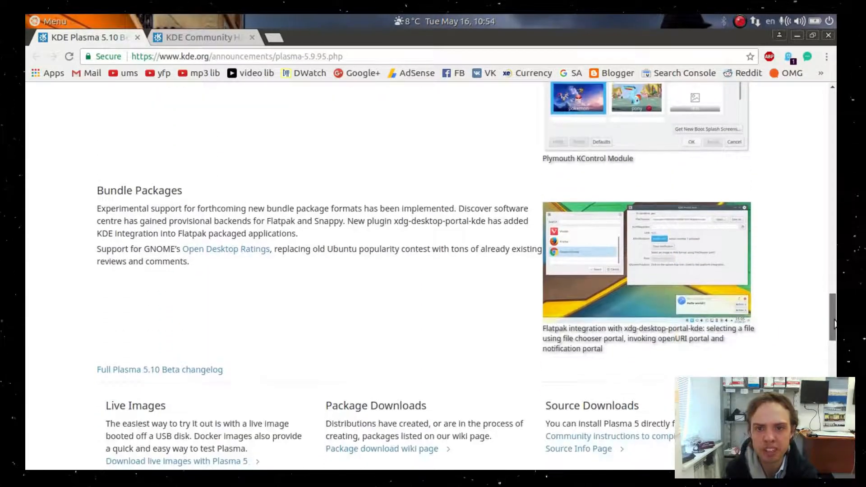
scroll(down, 3)
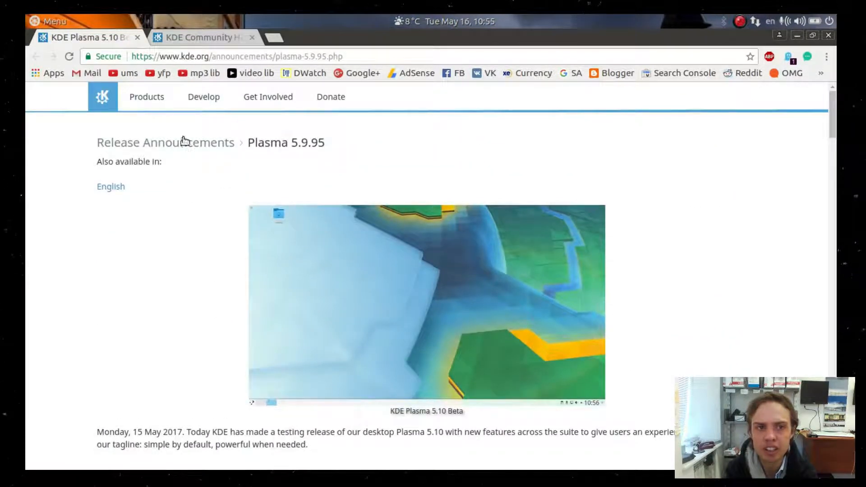
Switch to the KDE Community Home tab, reload kde.org and browse its announcements and news.
click(202, 37)
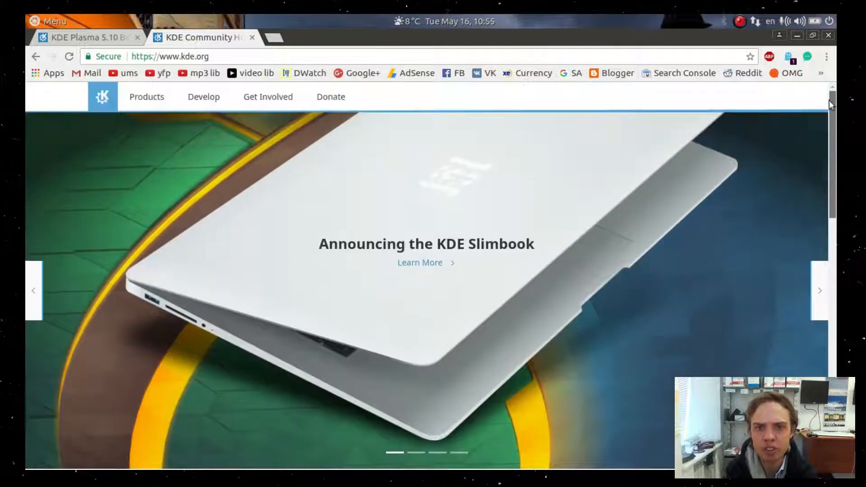
mouse_move(204, 97)
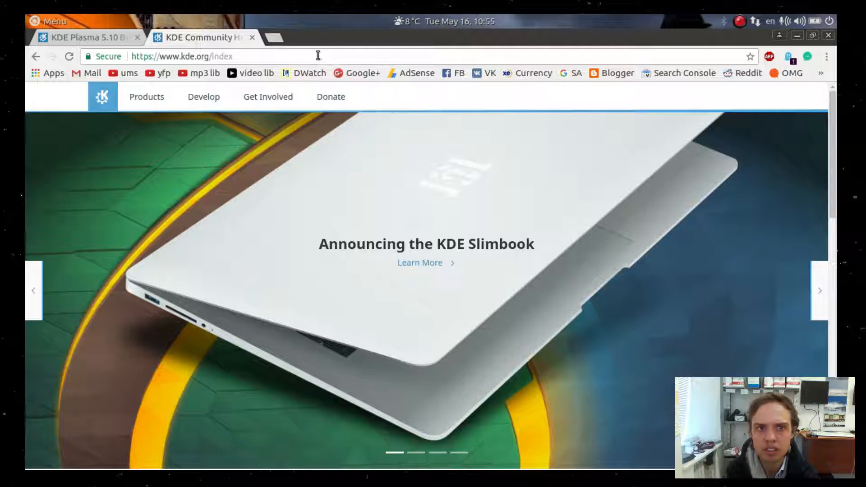
double_click(221, 57)
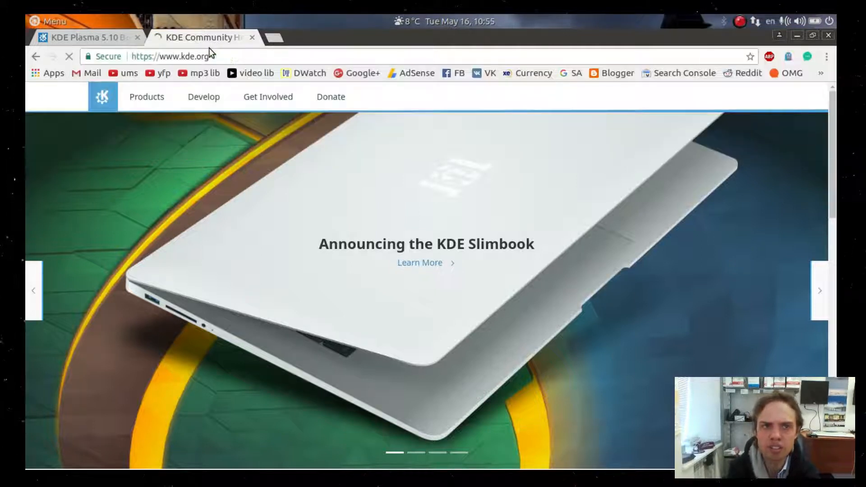
scroll(down, 3)
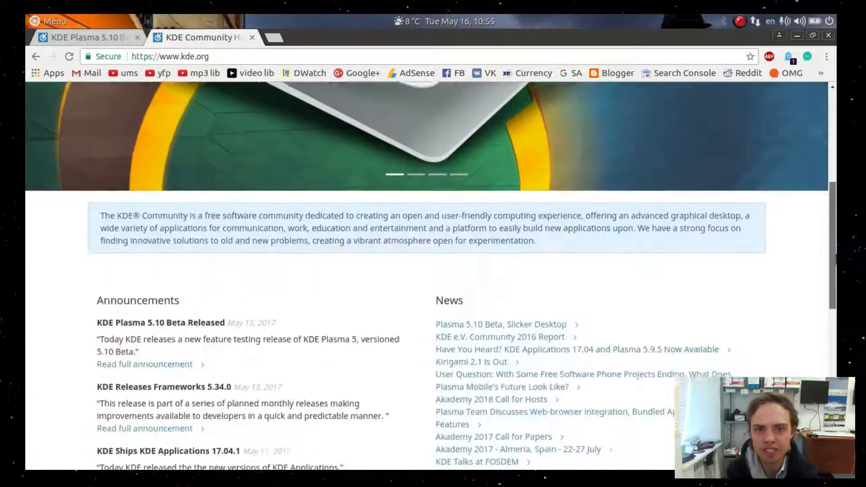
scroll(down, 3)
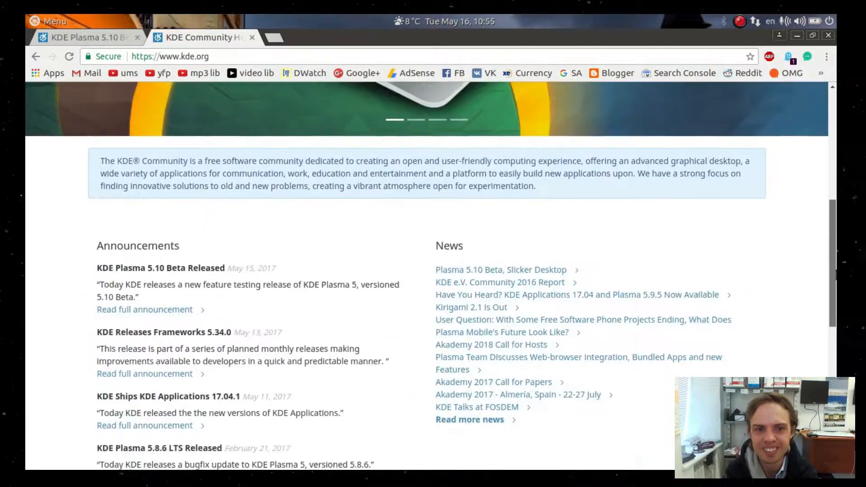
scroll(down, 3)
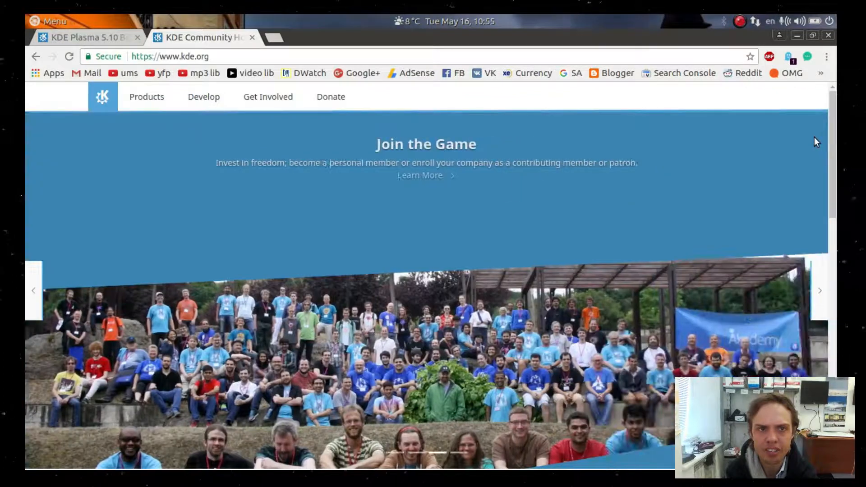
mouse_move(602, 119)
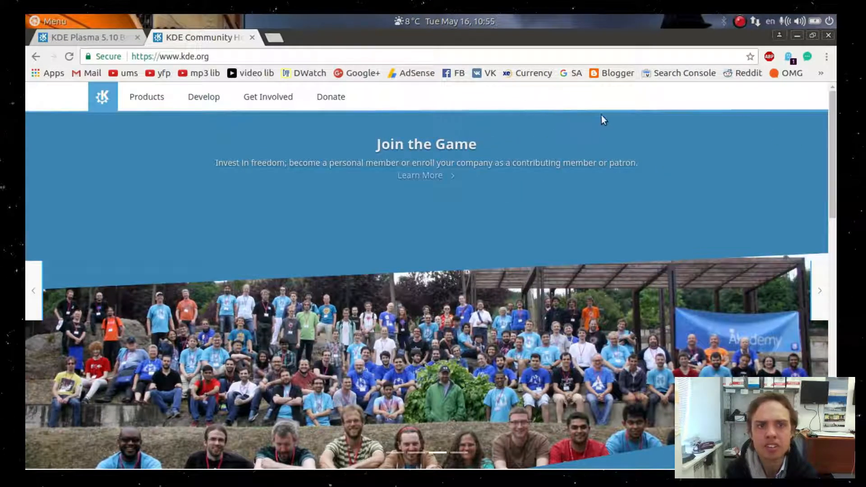
mouse_move(146, 96)
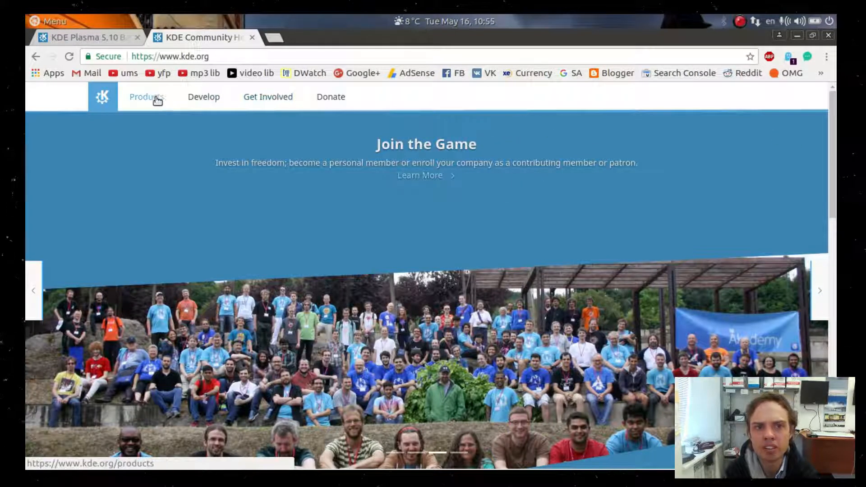
Browse the KDE Products page listing Plasma, KDE Applications, Plasma Mobile and KDE neon.
click(146, 97)
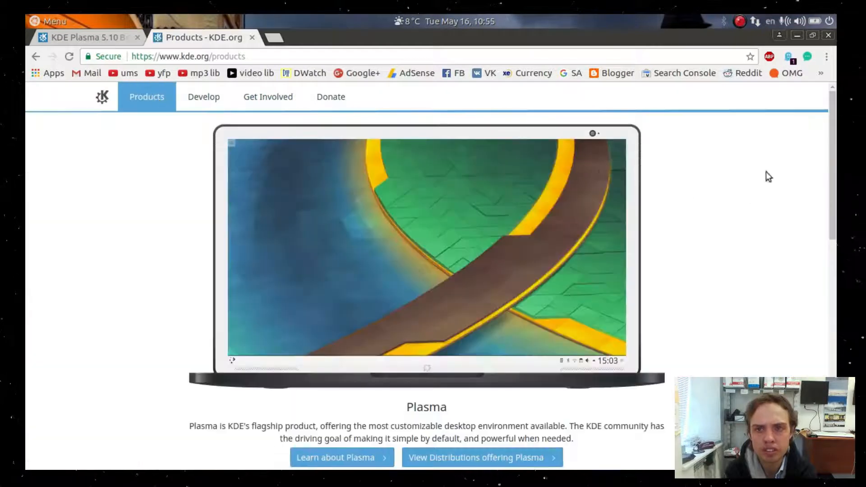
scroll(down, 3)
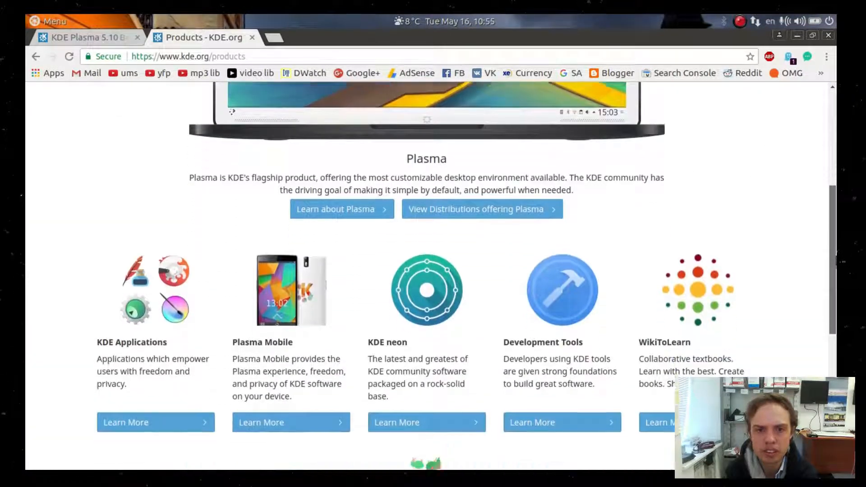
scroll(down, 3)
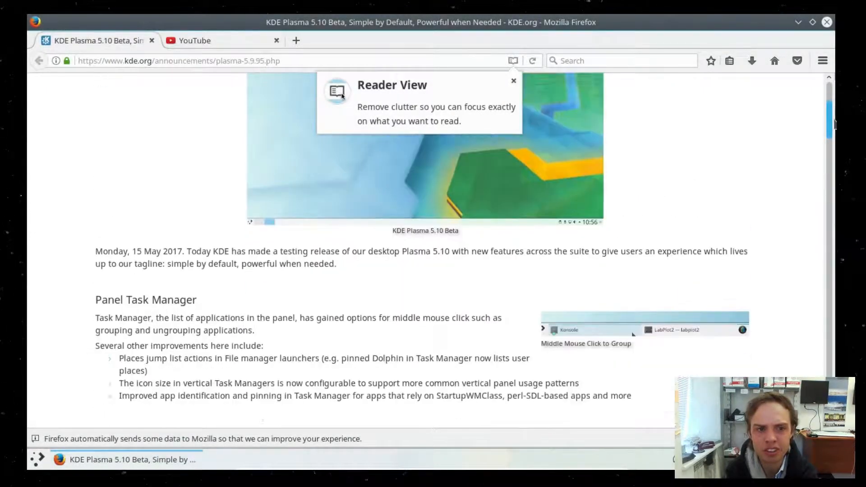
Launch Konsole from the launcher search and add two more windows via File > New Window.
scroll(down, 3)
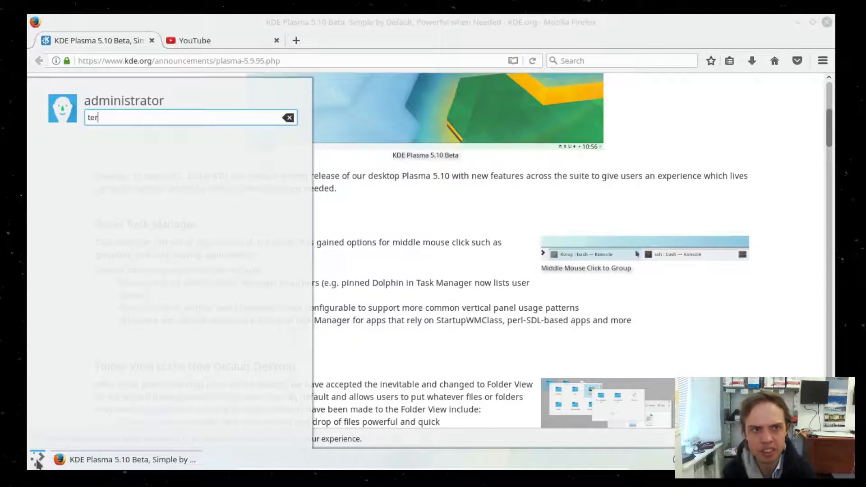
text(ter)
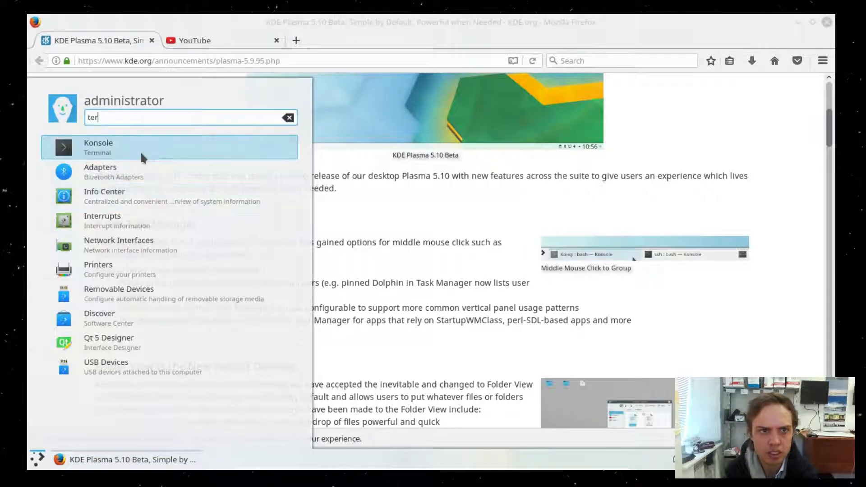
click(98, 147)
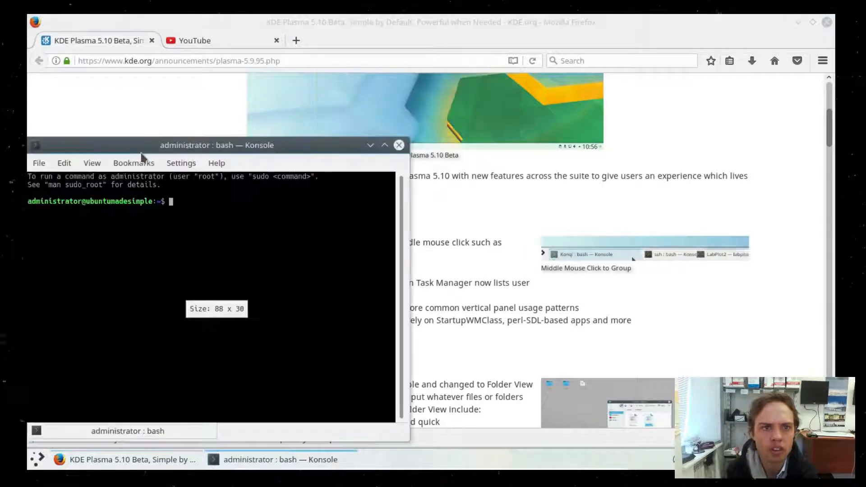
click(39, 163)
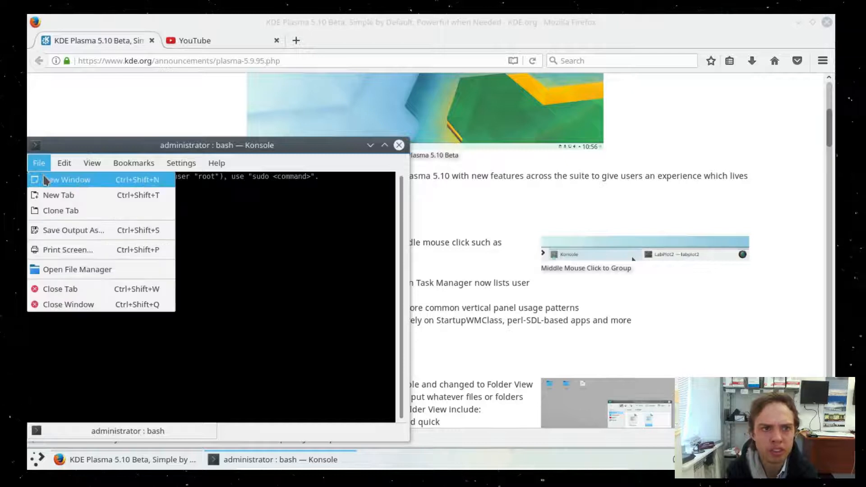
click(67, 179)
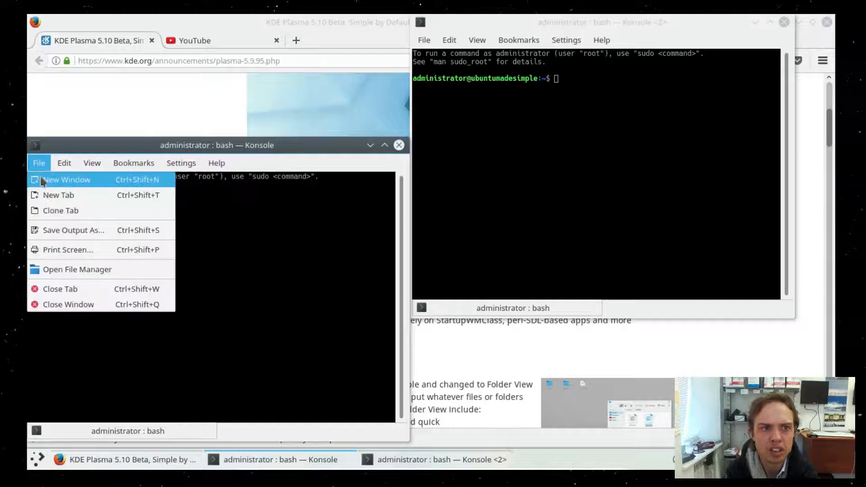
click(66, 180)
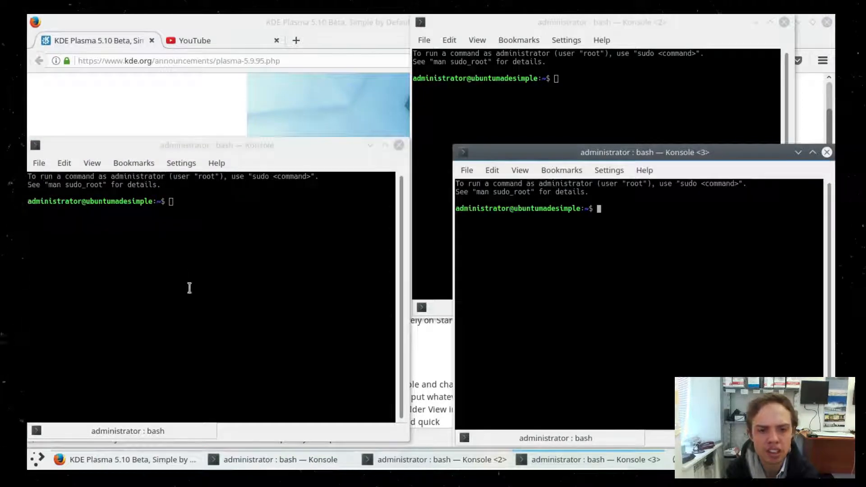
View the grouped Konsole entry in the task manager and close all three windows.
right_click(280, 459)
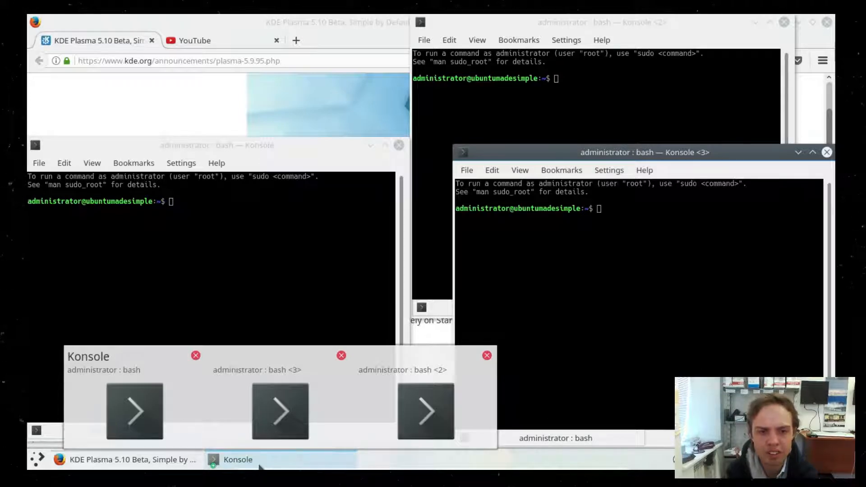
right_click(238, 459)
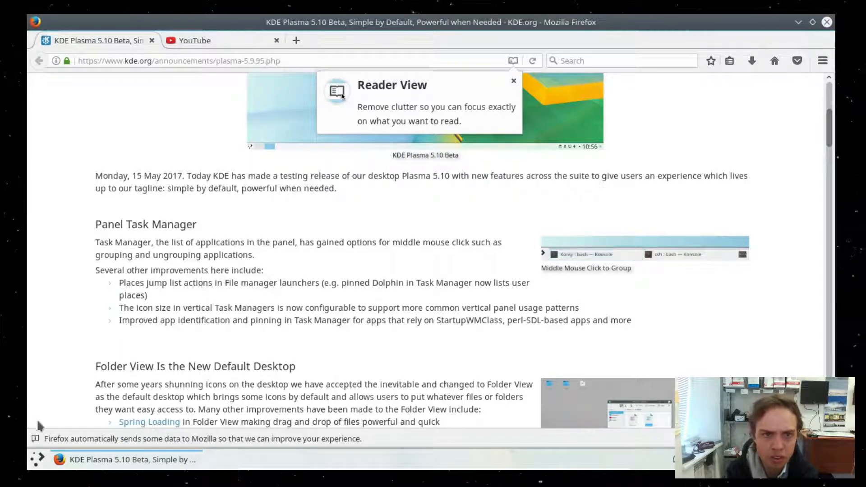
Pin the file manager to the task manager from the launcher and show its Home/Network/Root/Trash jump list.
click(37, 459)
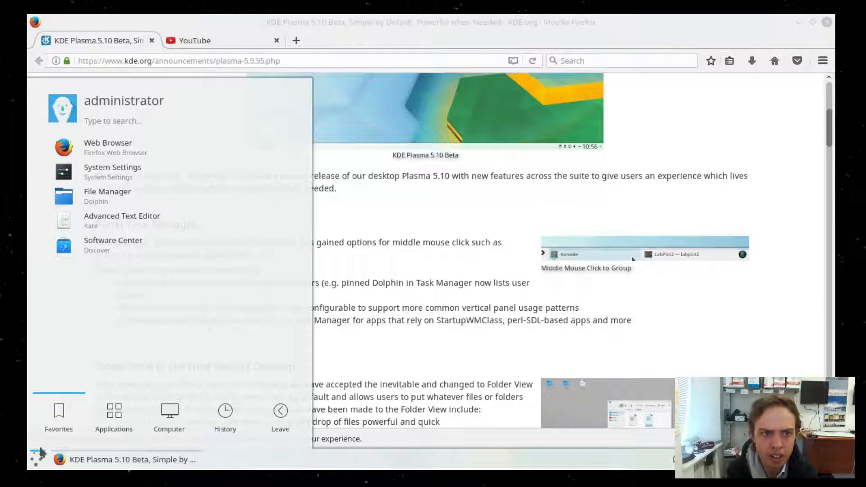
mouse_move(108, 197)
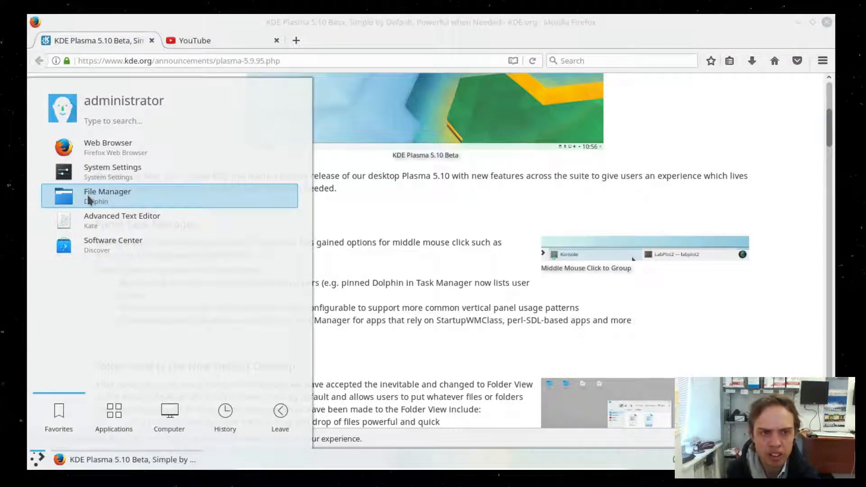
right_click(107, 195)
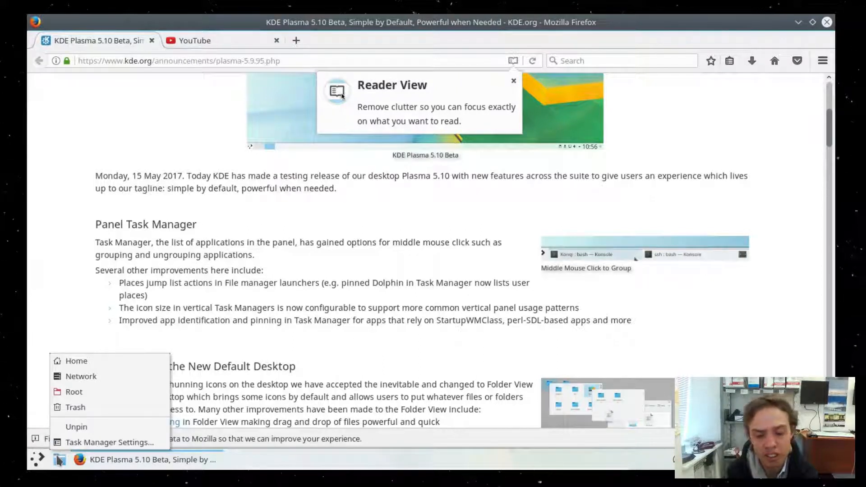
mouse_move(81, 377)
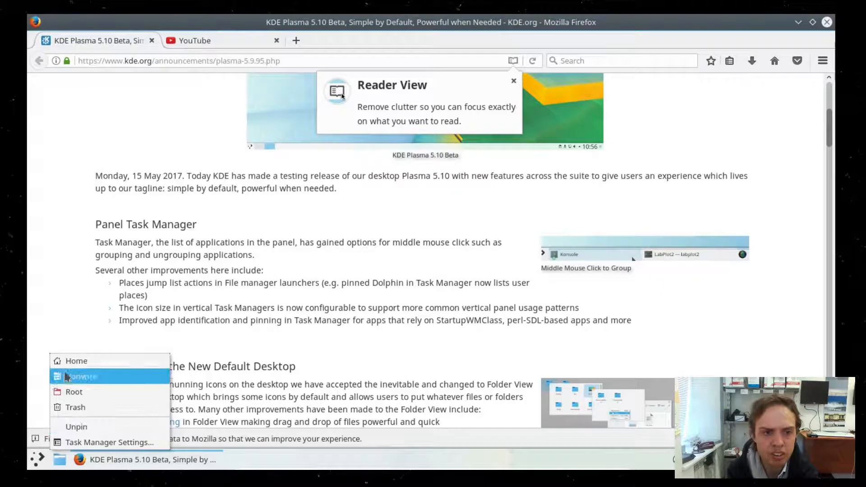
mouse_move(72, 391)
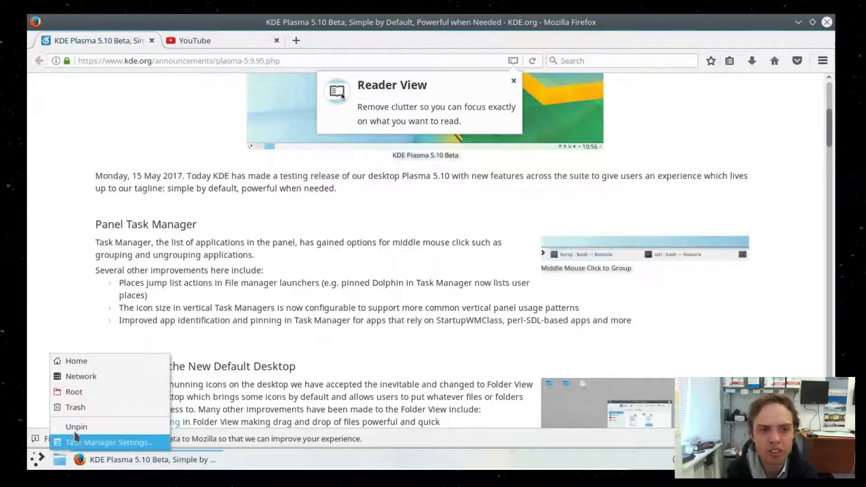
mouse_move(75, 361)
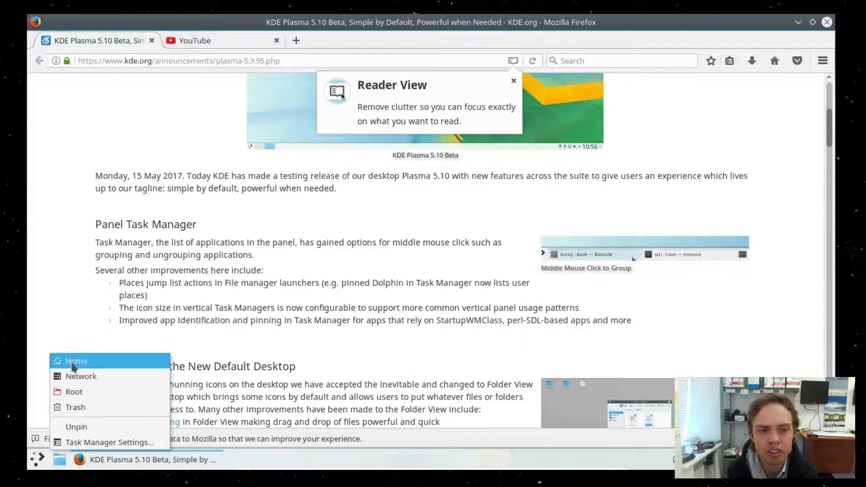
mouse_move(74, 392)
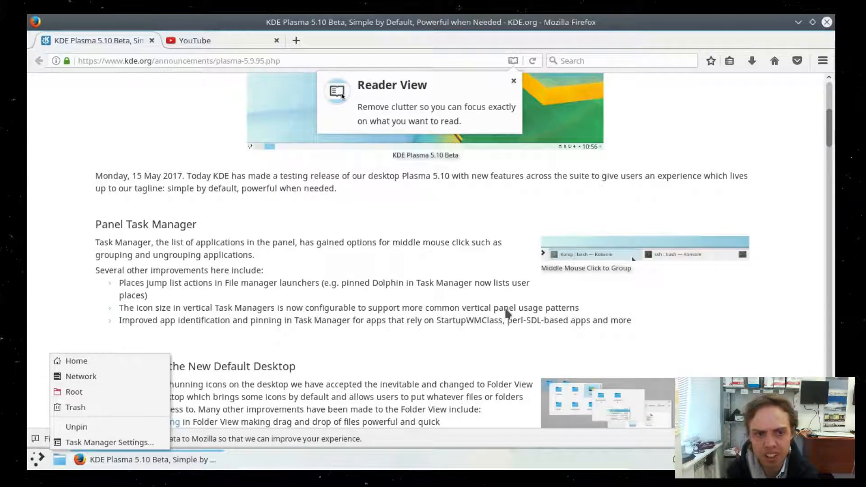
mouse_move(109, 442)
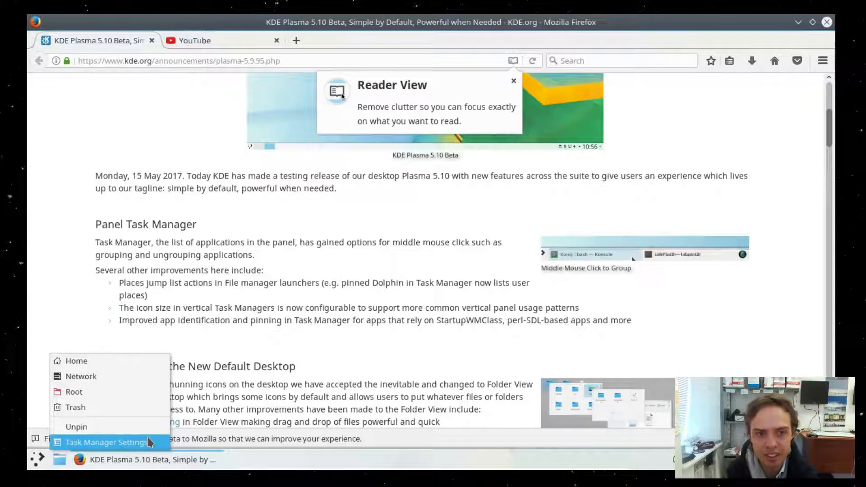
Show the Task Manager Settings General page from the pinned launcher's menu, then close it.
click(106, 442)
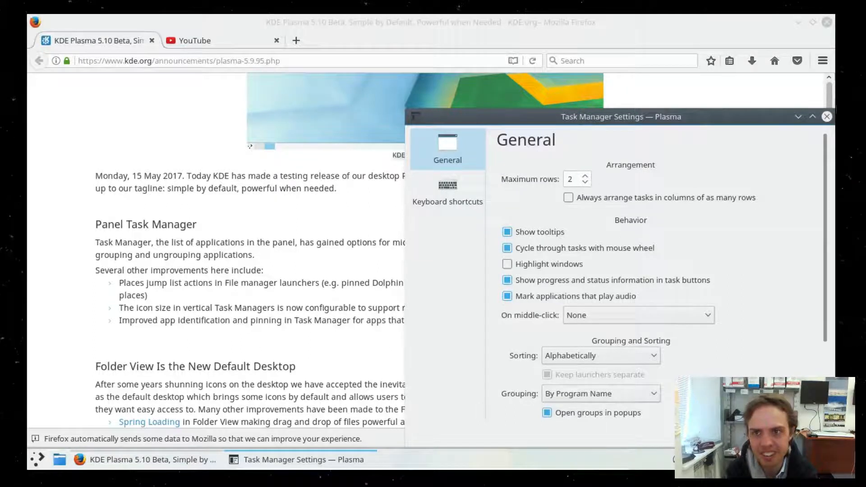
click(826, 116)
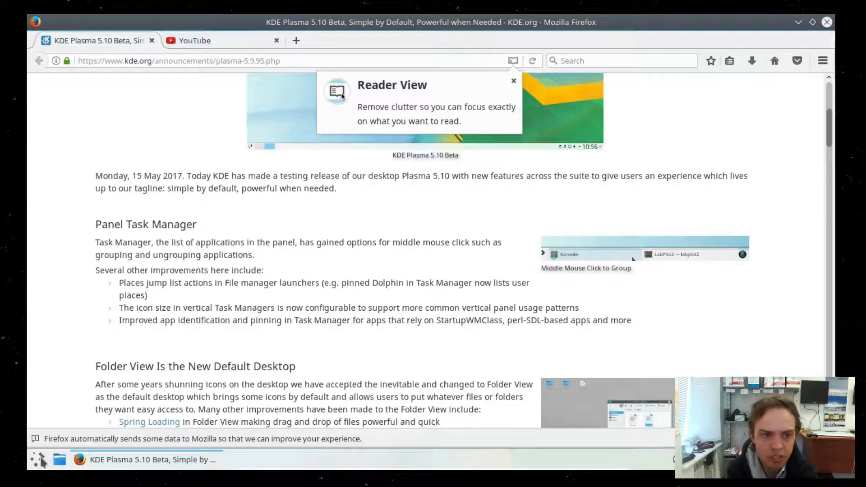
Pin Document Viewer to the task manager from the launcher's Applications > Office category.
click(39, 459)
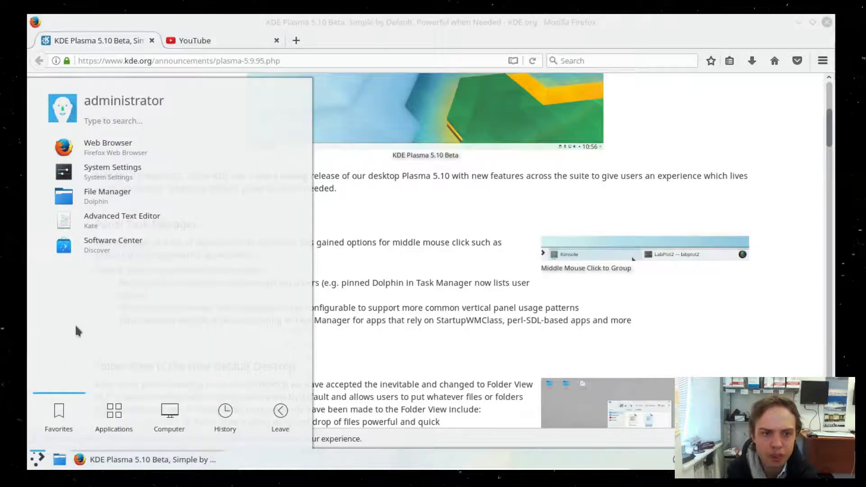
click(113, 417)
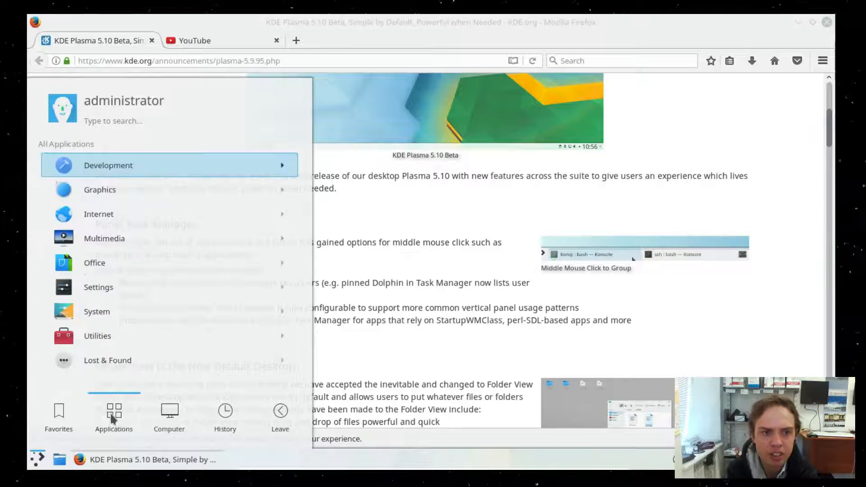
click(94, 263)
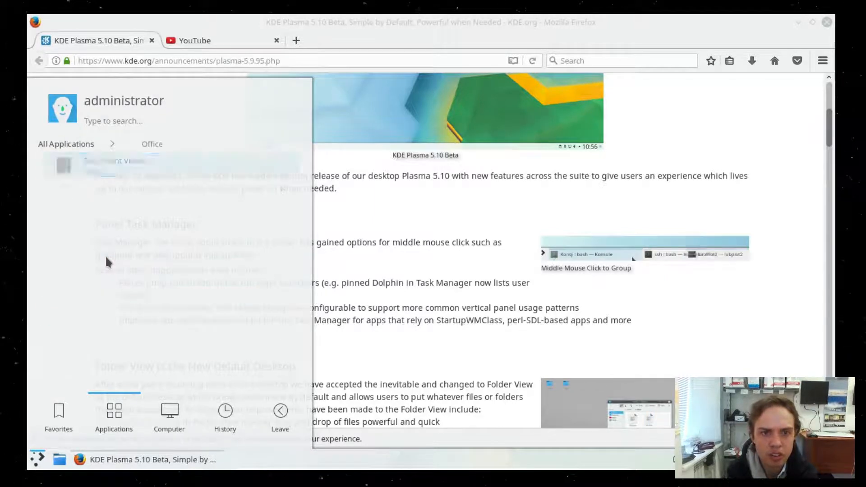
right_click(111, 163)
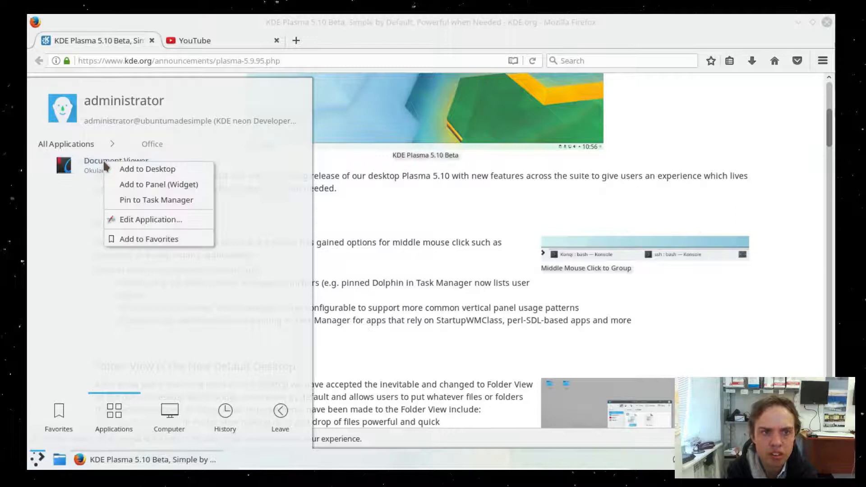
mouse_move(157, 199)
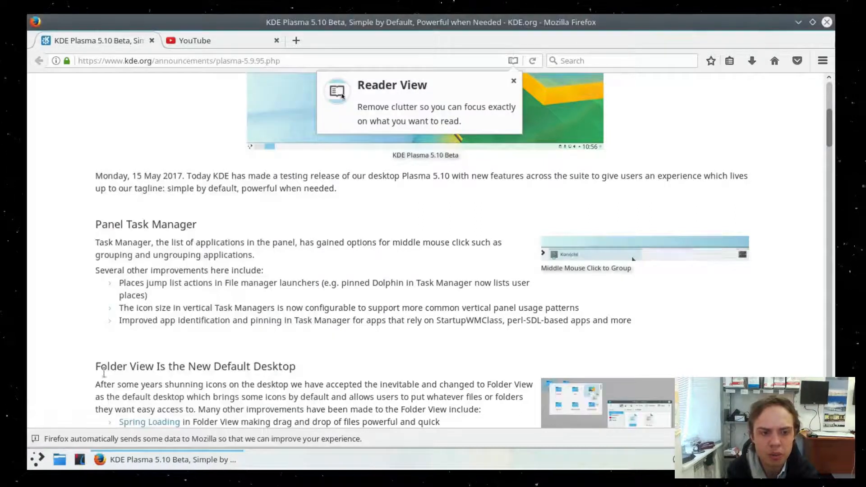
Scroll the announcement to the Folder View Is the New Default Desktop section.
right_click(80, 460)
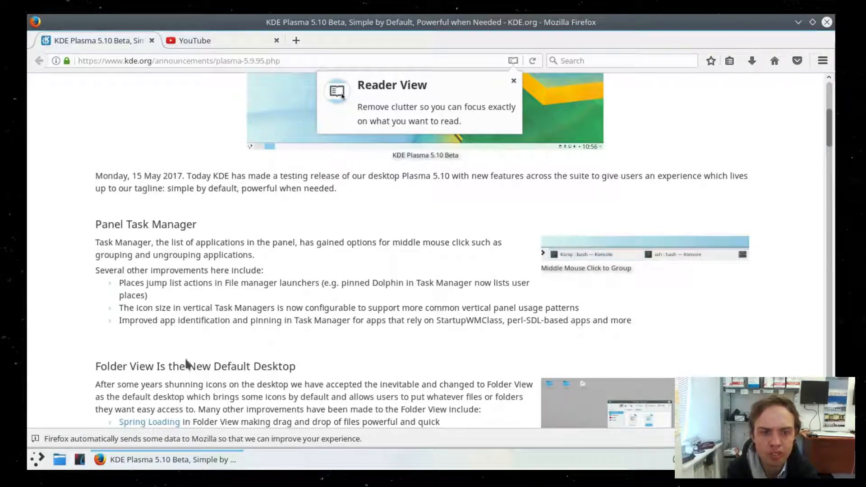
mouse_move(685, 200)
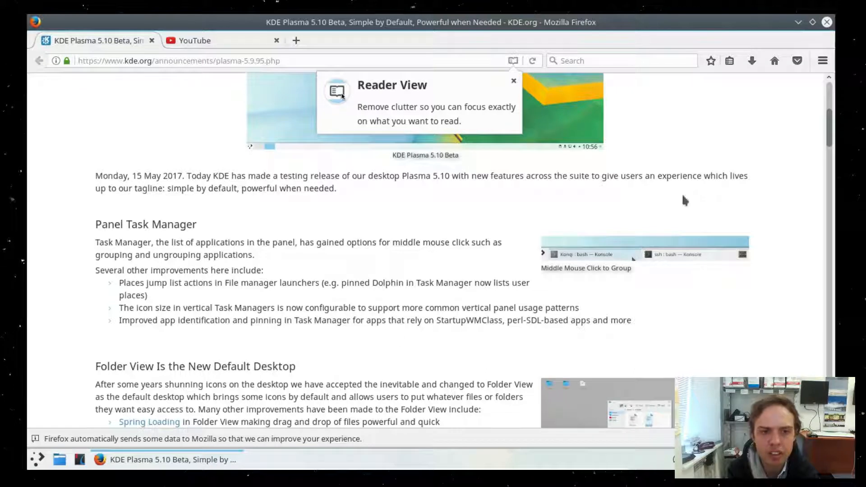
scroll(down, 3)
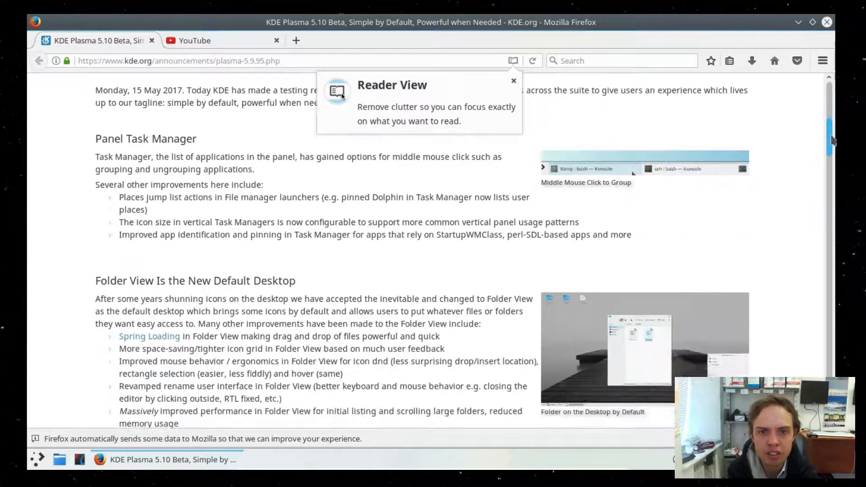
scroll(down, 3)
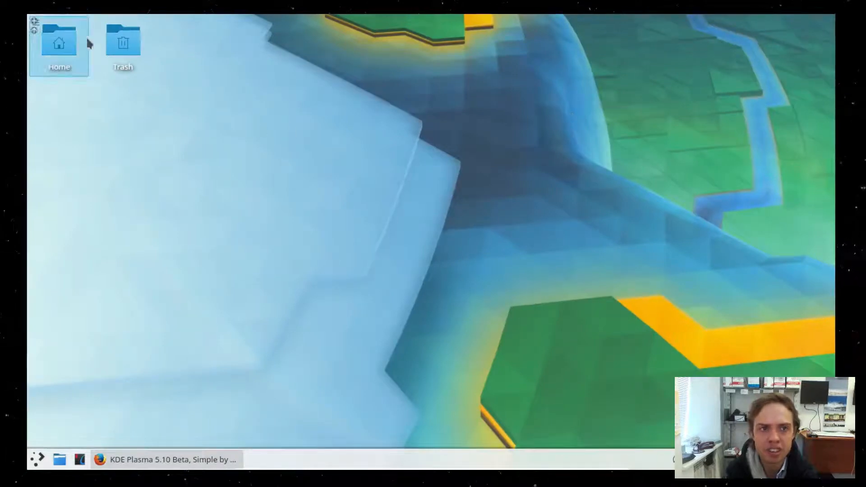
mouse_move(130, 54)
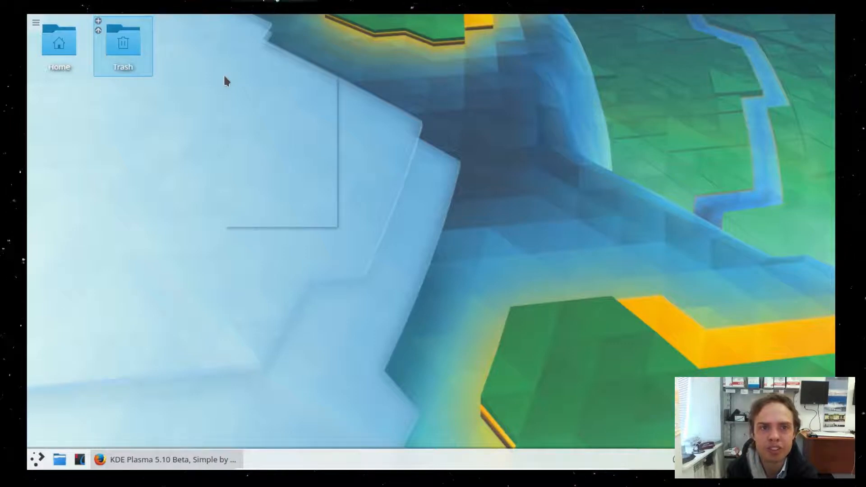
Open the desktop Trash folder and close its window again.
right_click(123, 44)
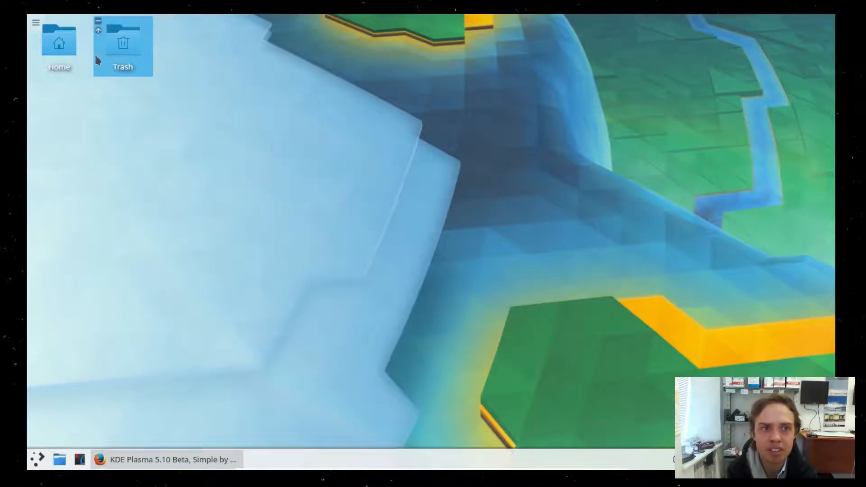
click(60, 44)
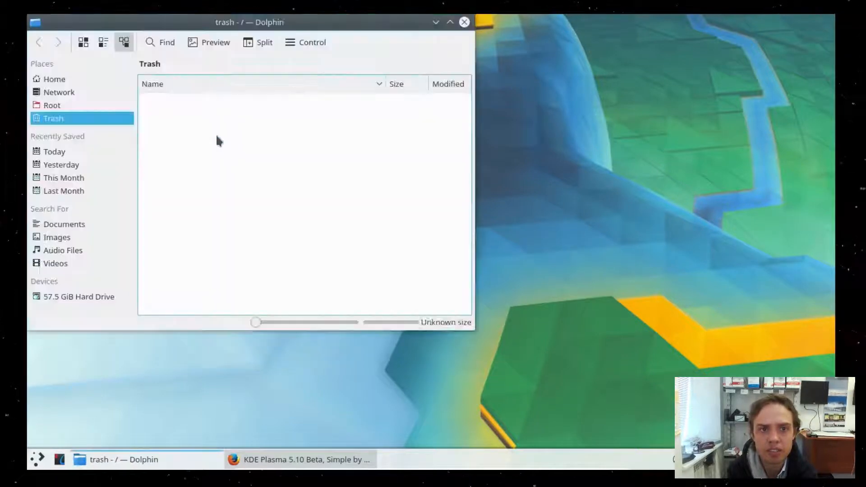
click(463, 22)
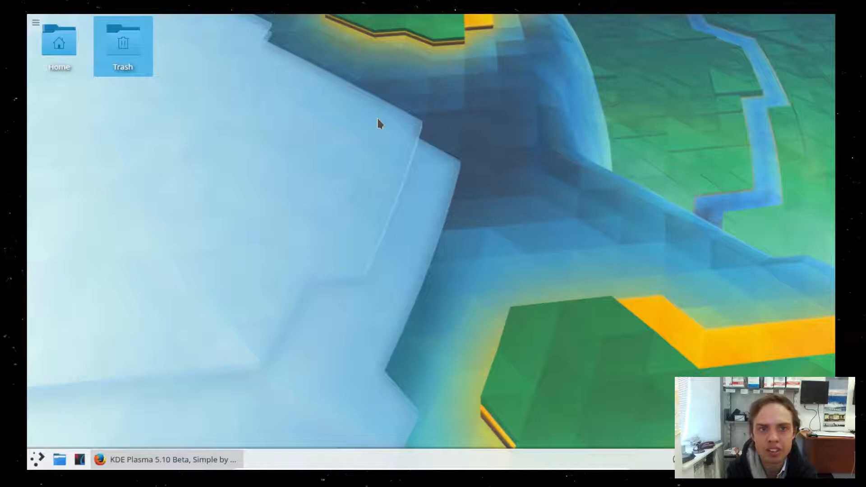
Create a new desktop folder named test 101 via Create New > Folder.
right_click(378, 124)
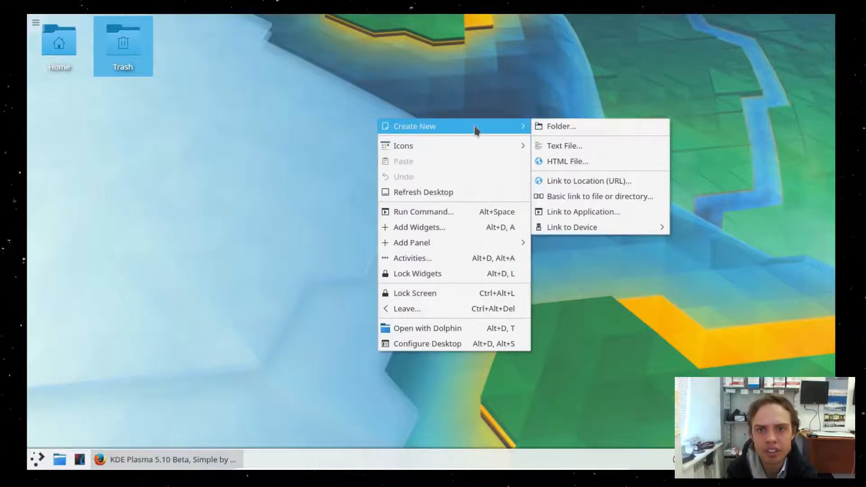
mouse_move(505, 126)
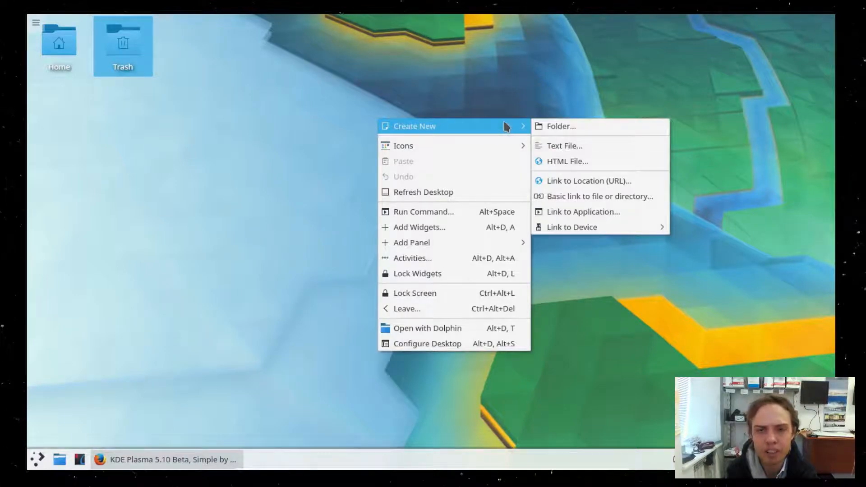
mouse_move(561, 126)
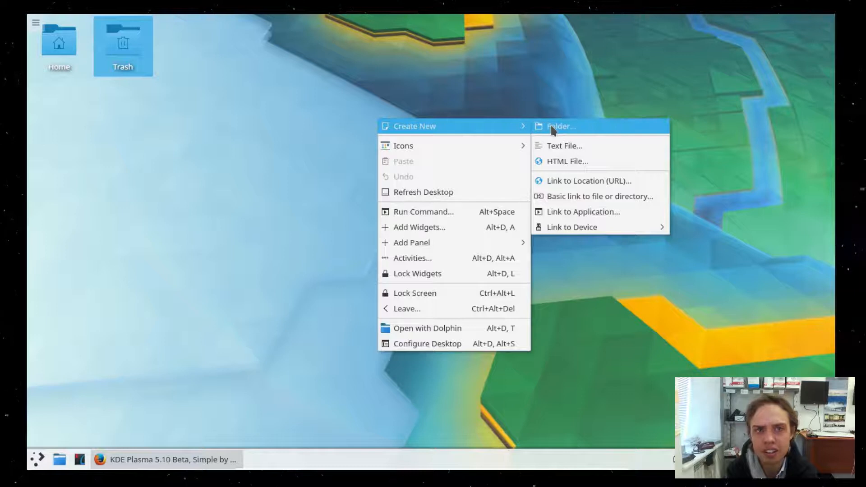
click(560, 126)
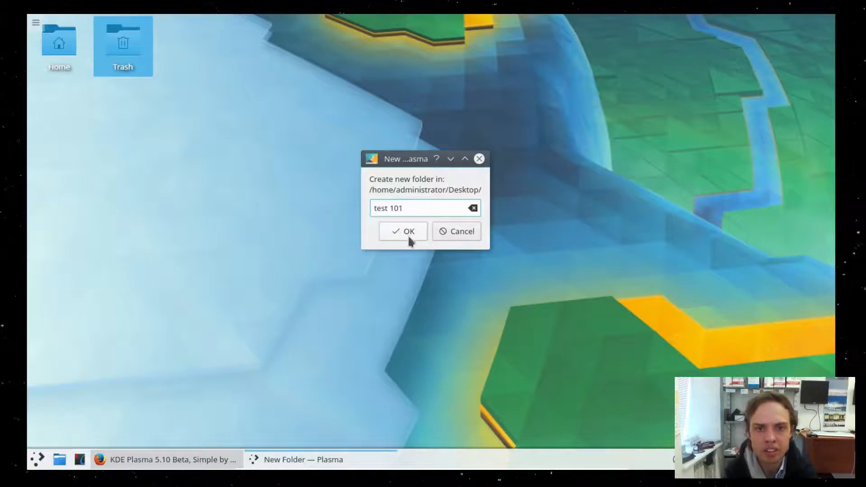
click(403, 231)
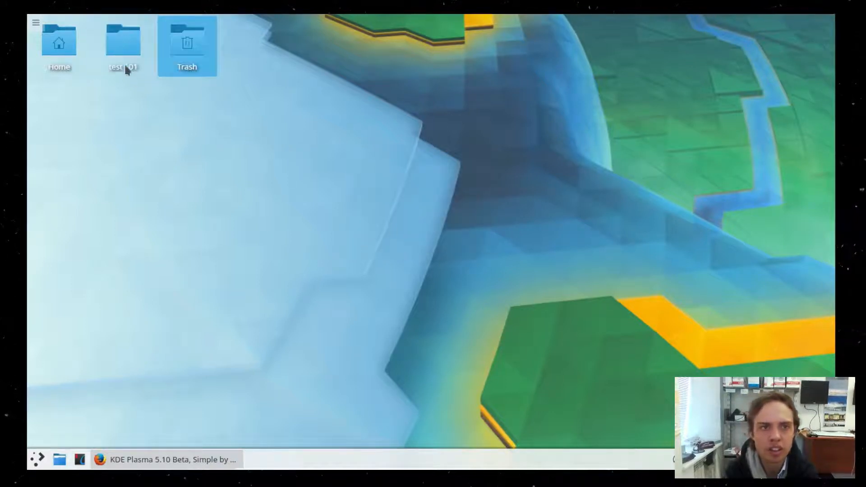
Trash the test 101 folder, arrange desktop icons in columns and set icon size to Small.
drag(123, 40, 71, 42)
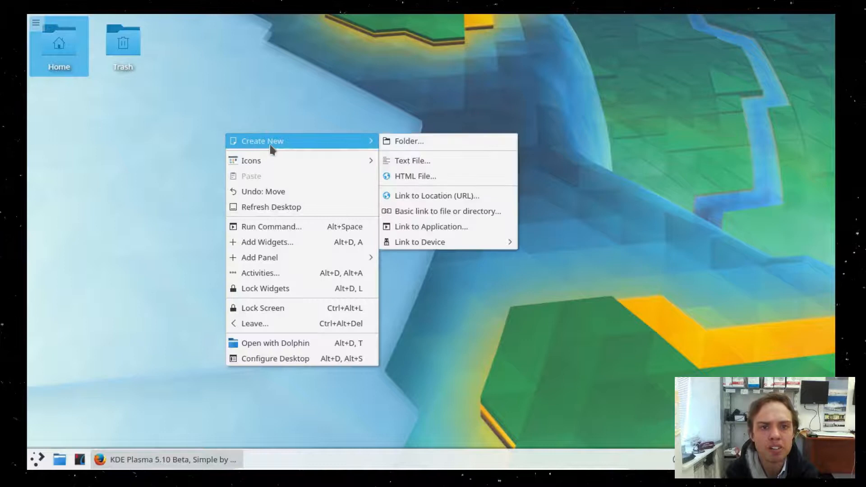
mouse_move(408, 141)
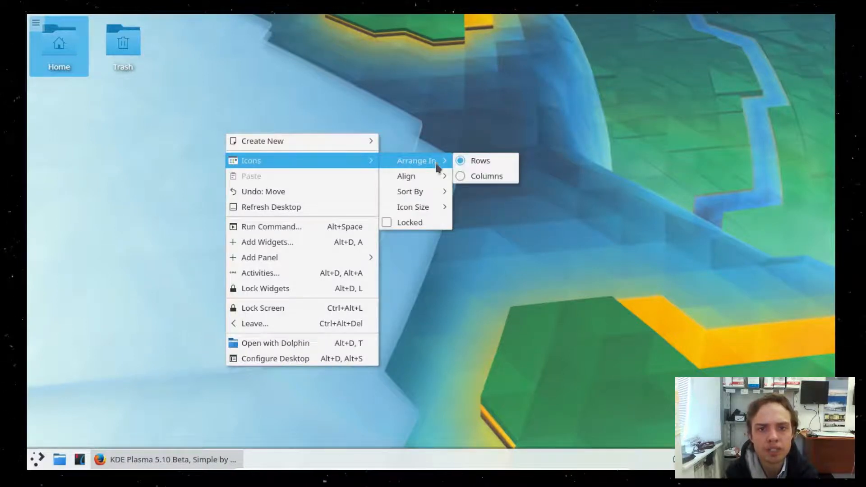
click(447, 182)
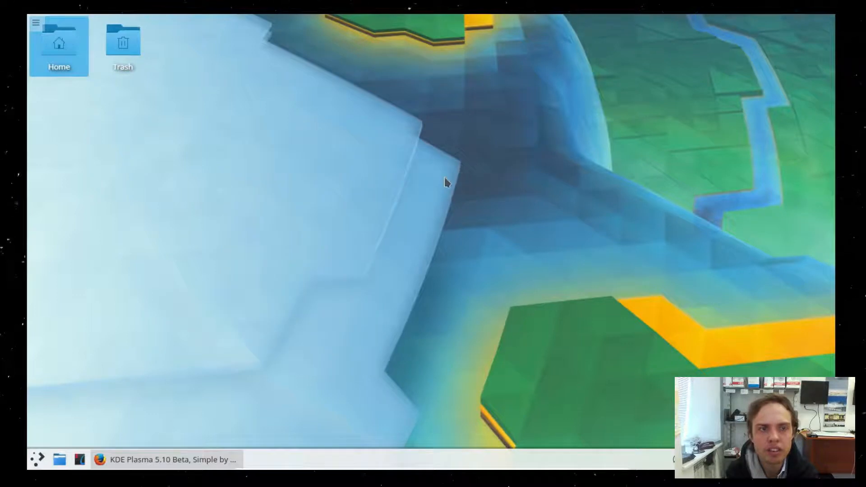
drag(123, 47, 59, 115)
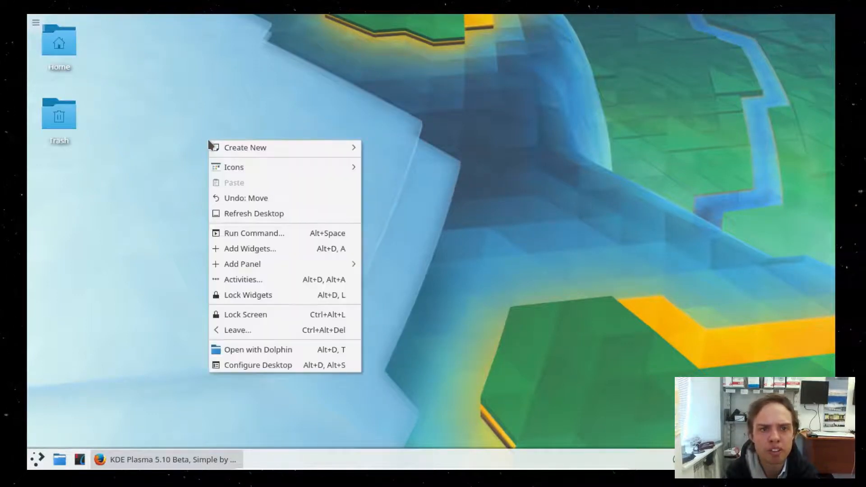
mouse_move(234, 167)
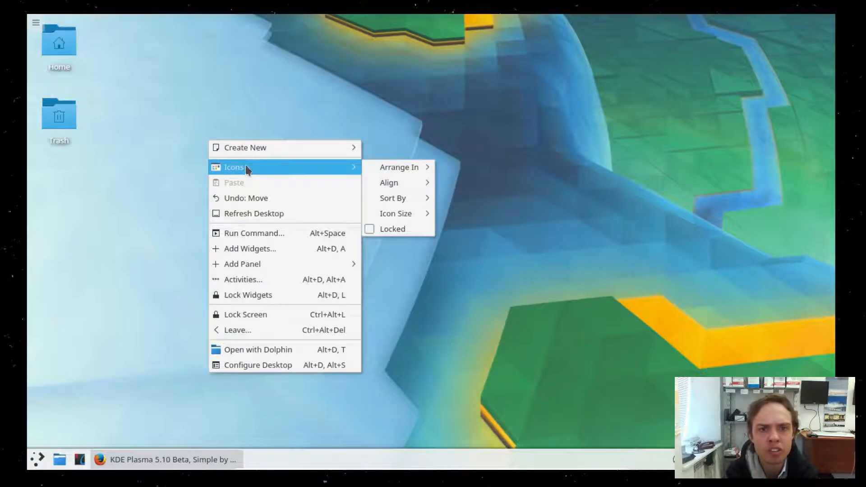
mouse_move(393, 198)
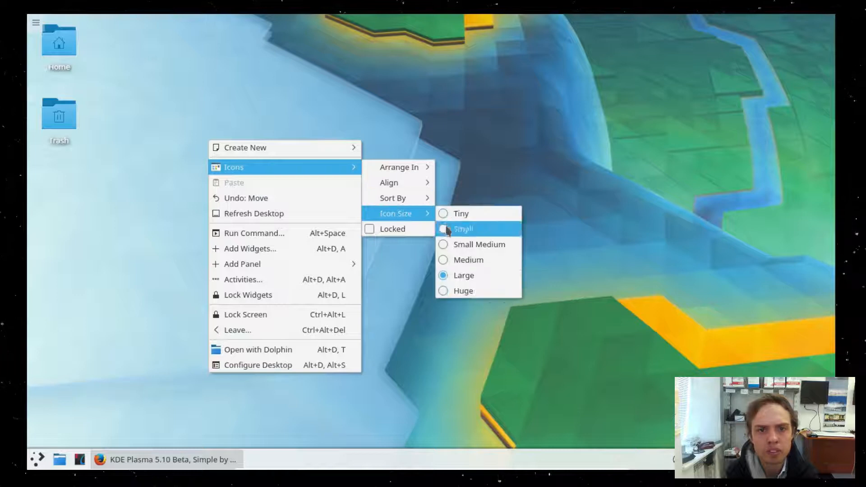
click(462, 229)
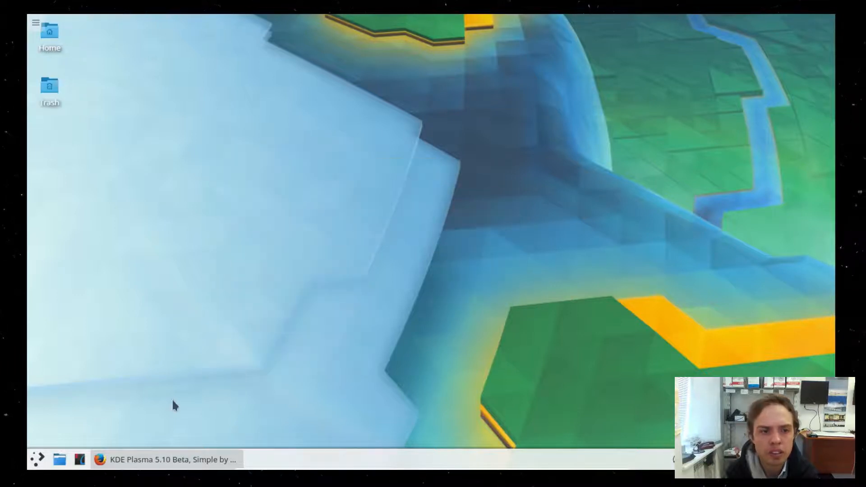
Bring Firefox forward to the announcement's Folder View Is the New Default Desktop section.
click(160, 459)
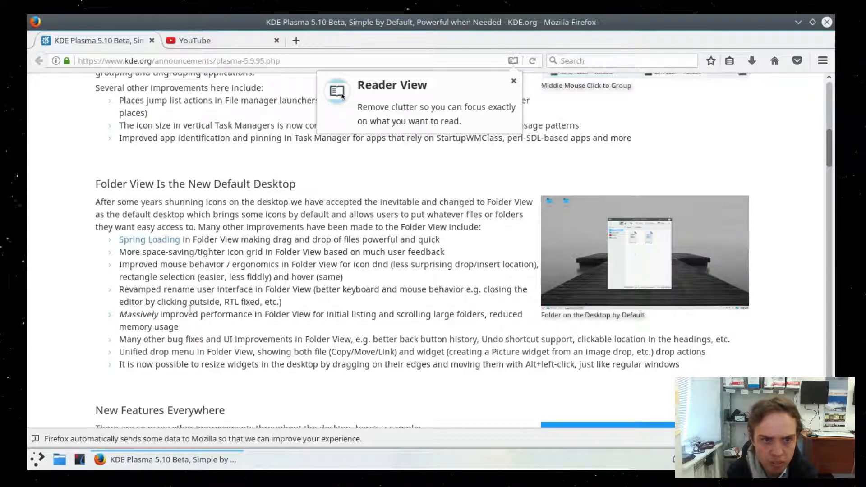
mouse_move(265, 327)
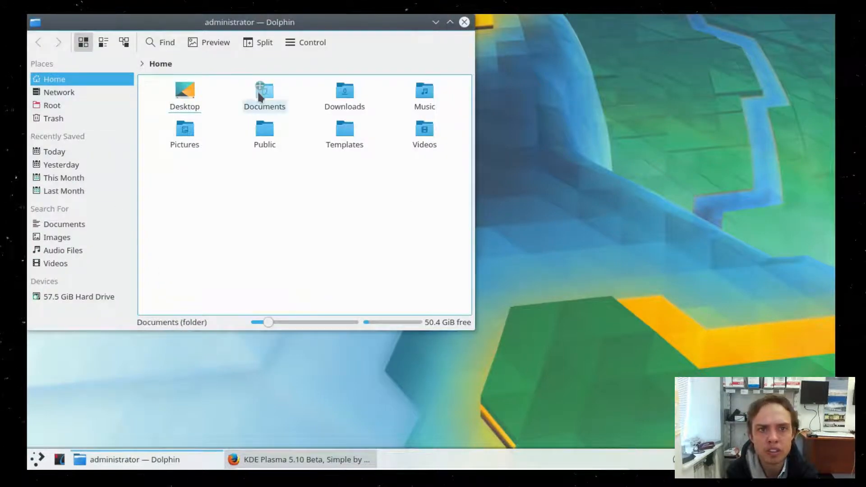
Select Documents, switch Dolphin to Details view, and dismiss the window decoration settings.
click(264, 96)
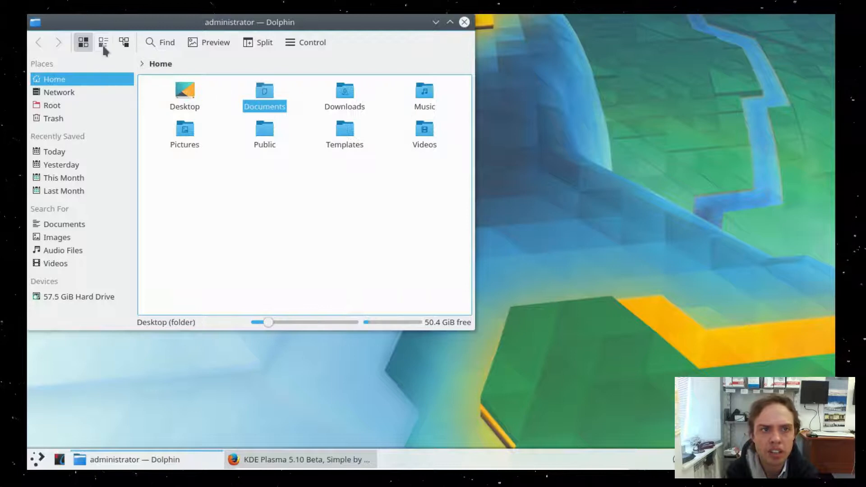
click(124, 42)
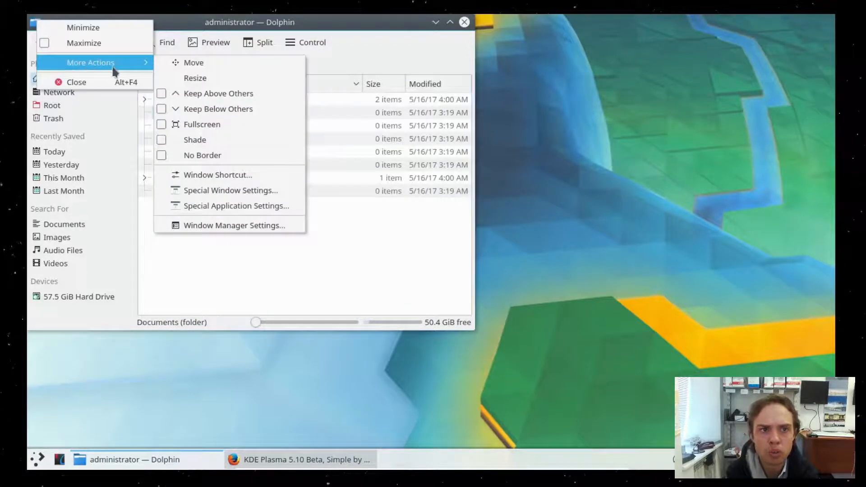
mouse_move(233, 225)
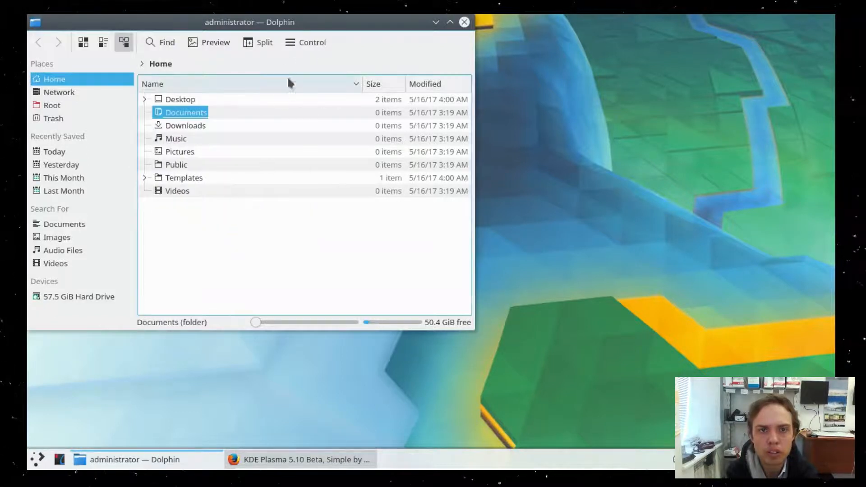
click(305, 42)
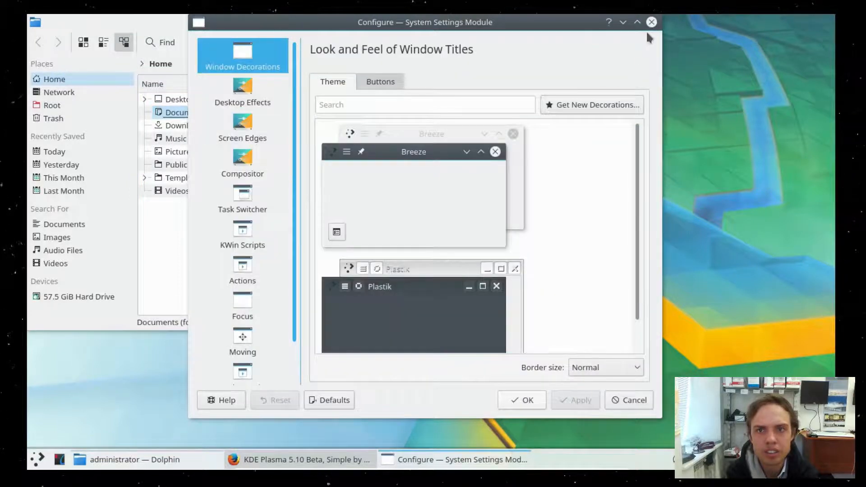
click(651, 23)
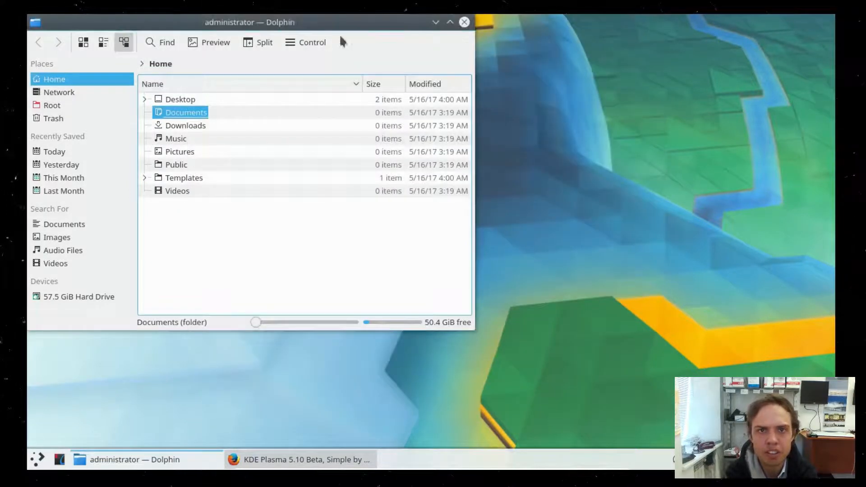
View About Dolphin (version 17.07.70) from the Control menu and close it.
click(306, 42)
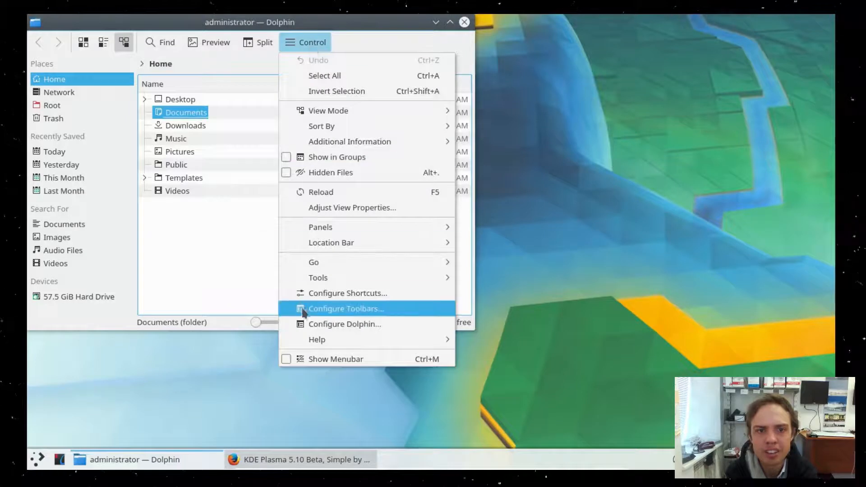
mouse_move(317, 340)
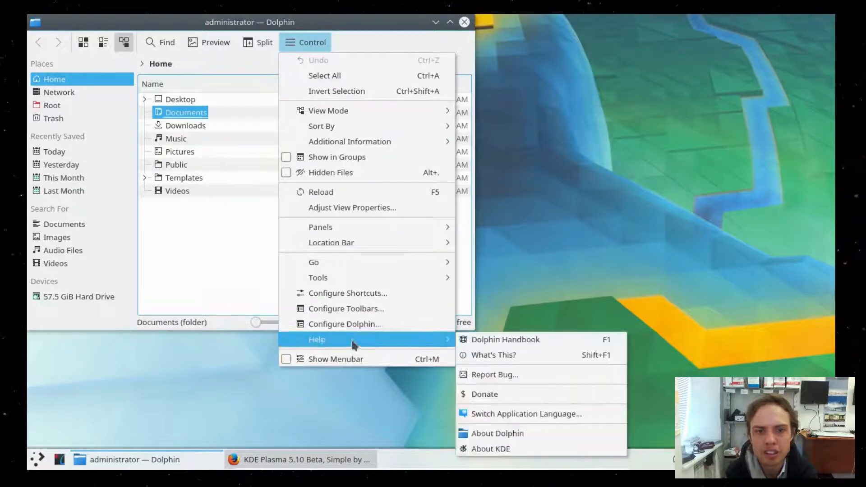
mouse_move(495, 433)
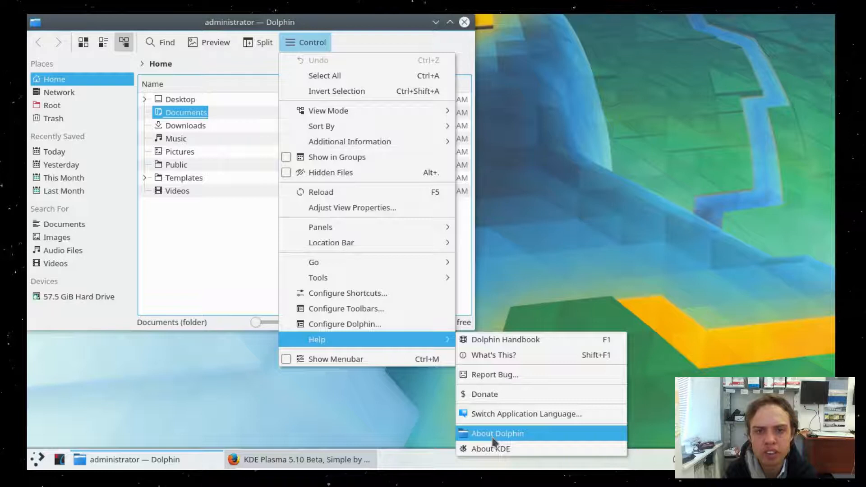
click(496, 433)
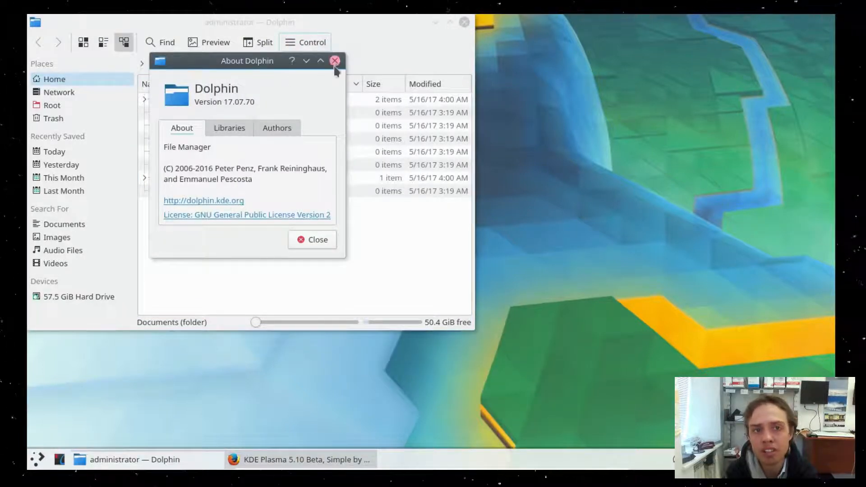
click(335, 61)
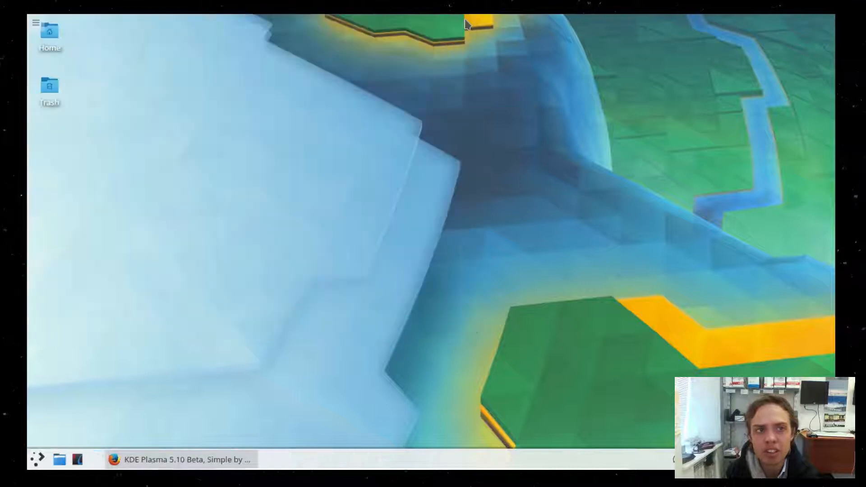
mouse_move(317, 121)
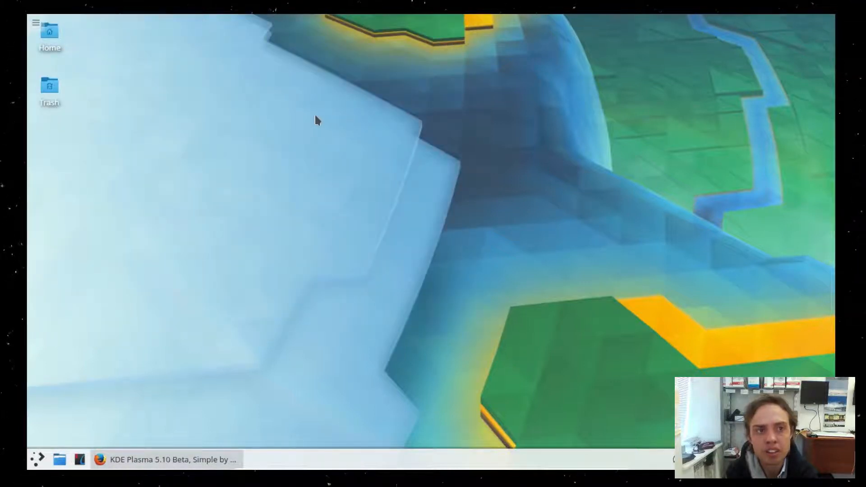
mouse_move(30, 18)
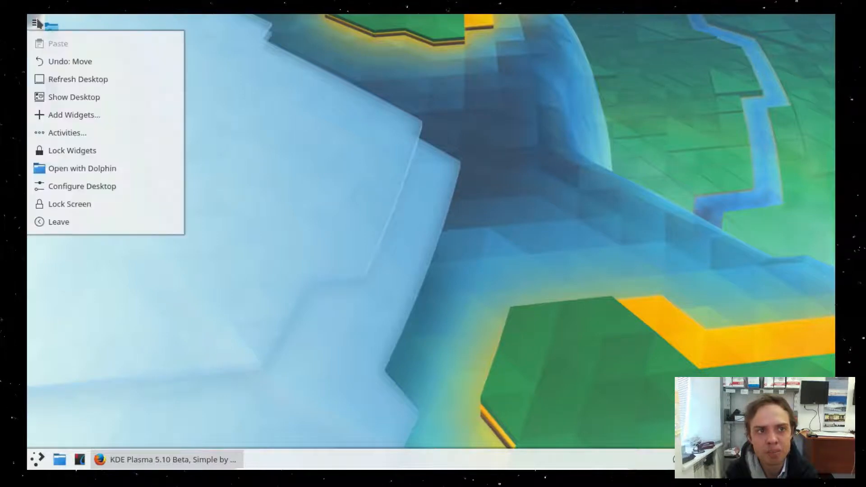
mouse_move(73, 114)
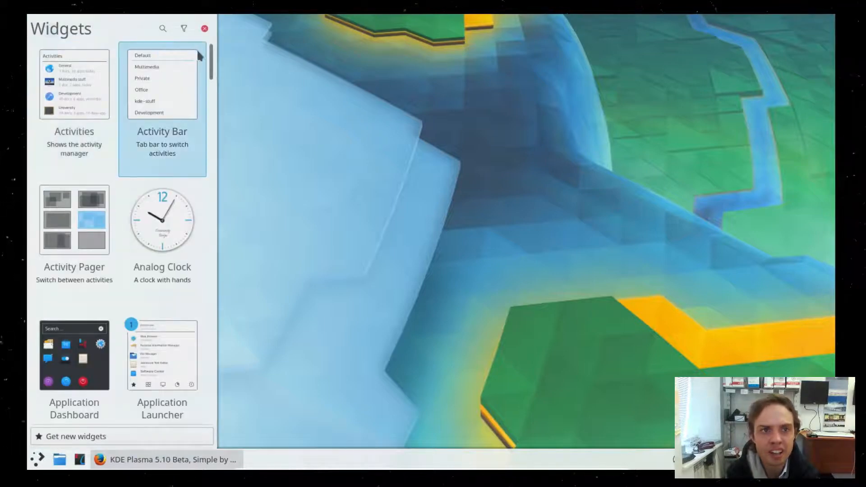
Browse the Widgets panel list past Media Player and Network Monitor, then leave it.
scroll(down, 3)
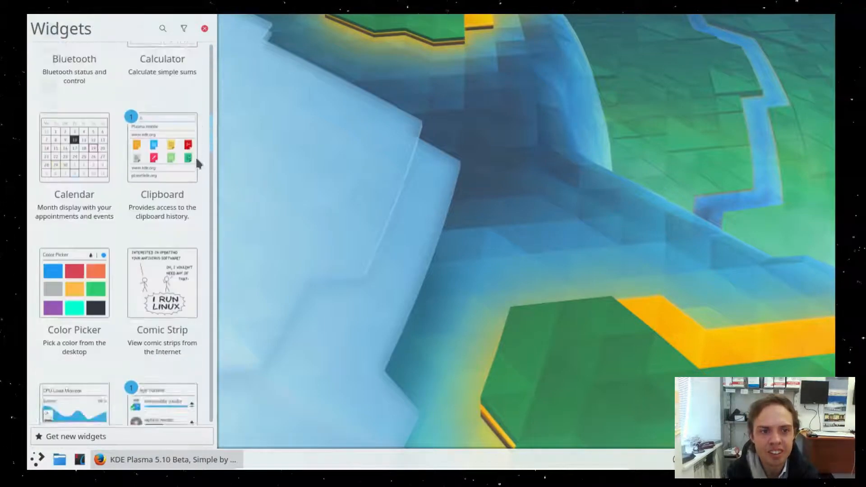
scroll(down, 3)
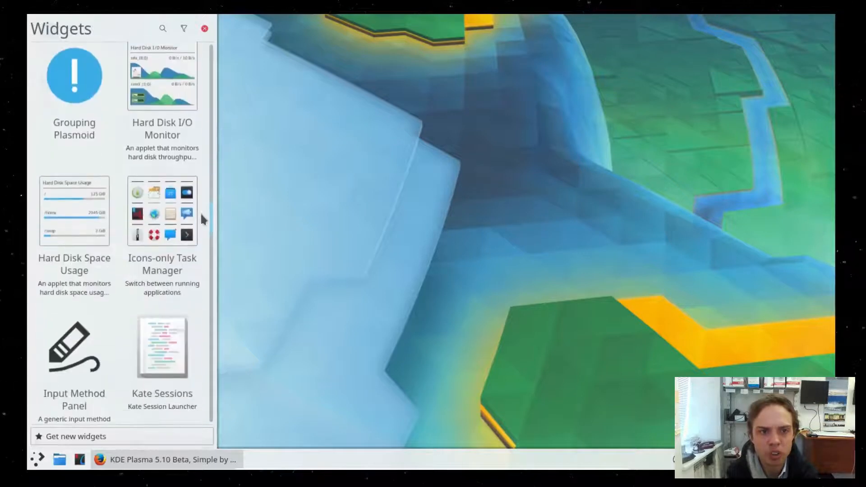
scroll(down, 3)
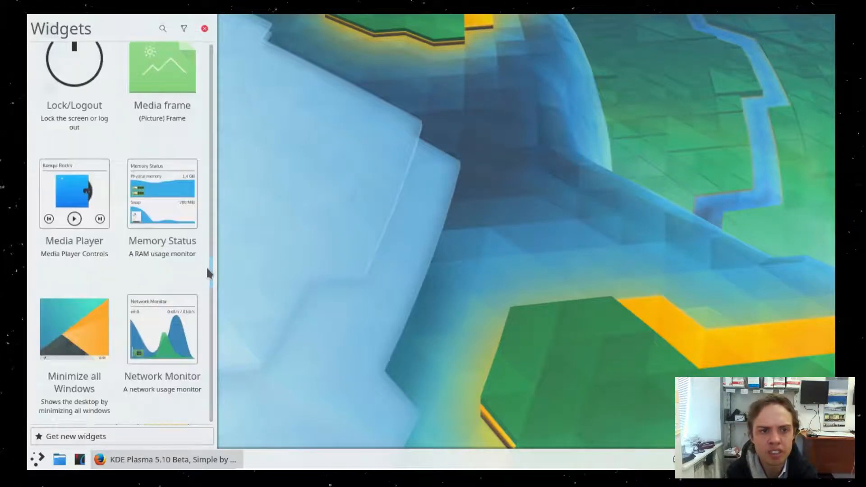
click(205, 28)
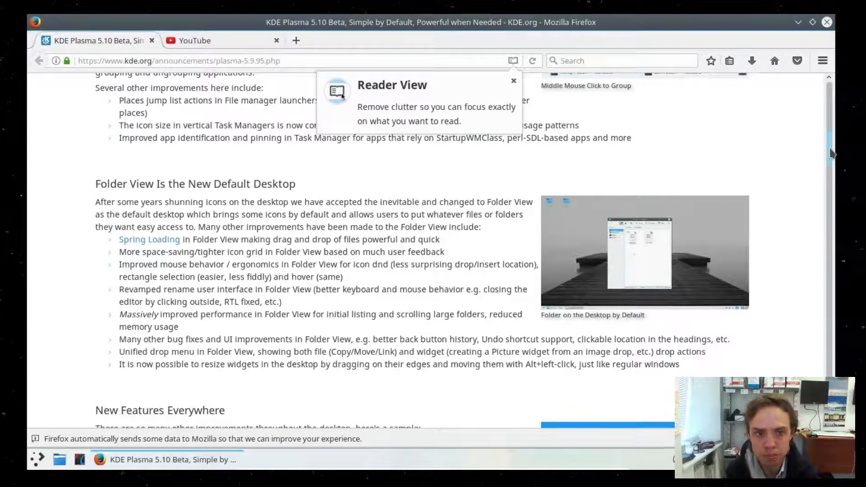
Scroll the announcement down to the New Features Everywhere improvements list.
scroll(down, 3)
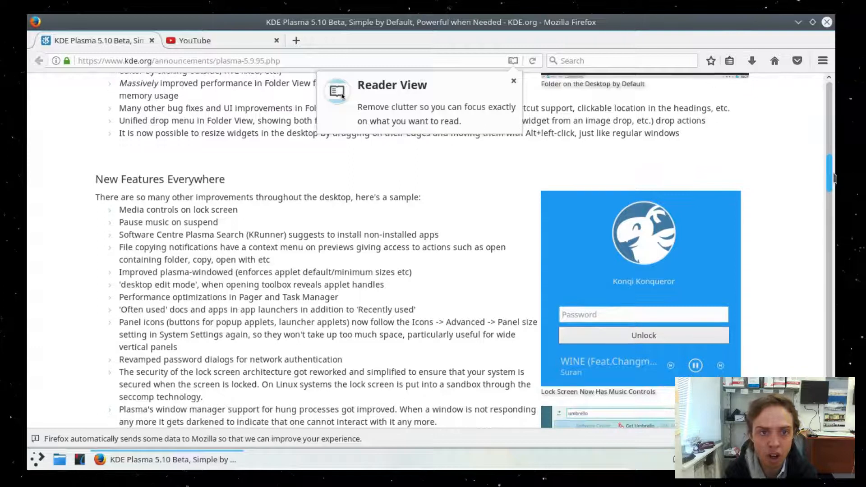
scroll(down, 3)
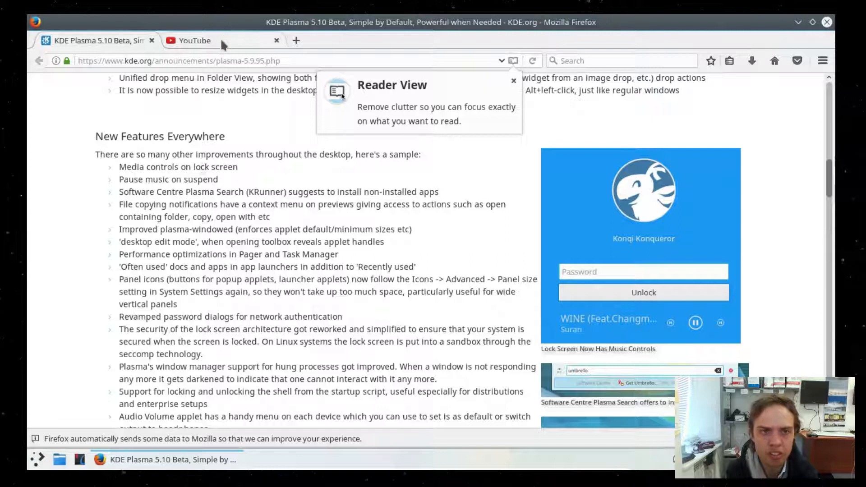
Scroll the YouTube home page toward the Golos - Topic row with the 'Кукушка' audition video.
click(194, 40)
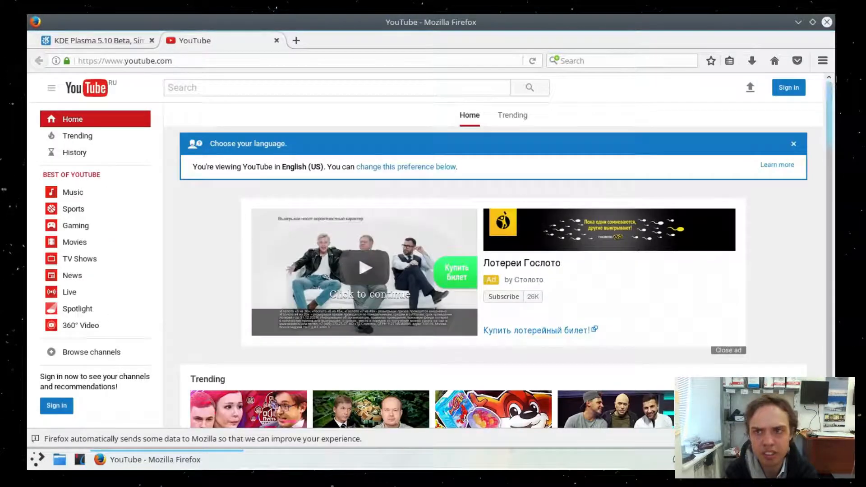
scroll(down, 3)
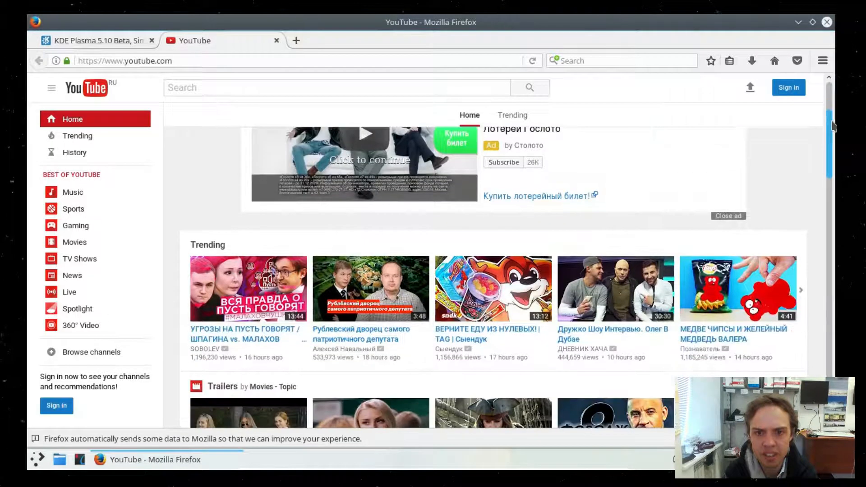
scroll(down, 3)
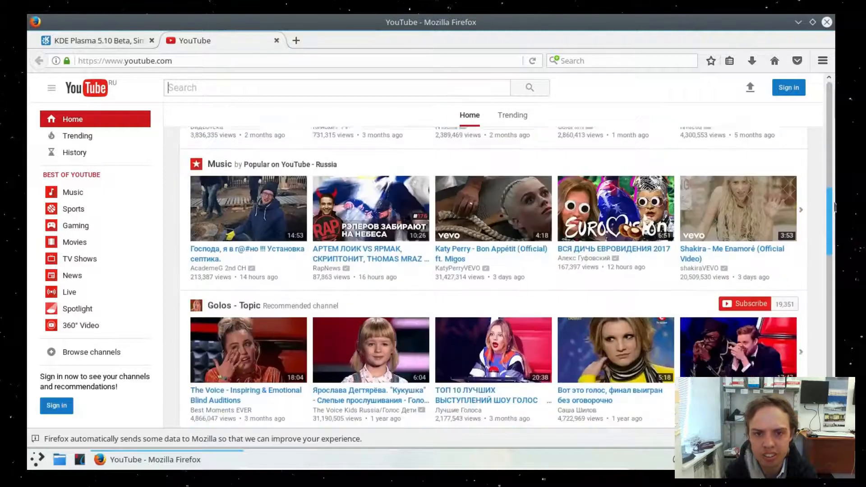
scroll(down, 3)
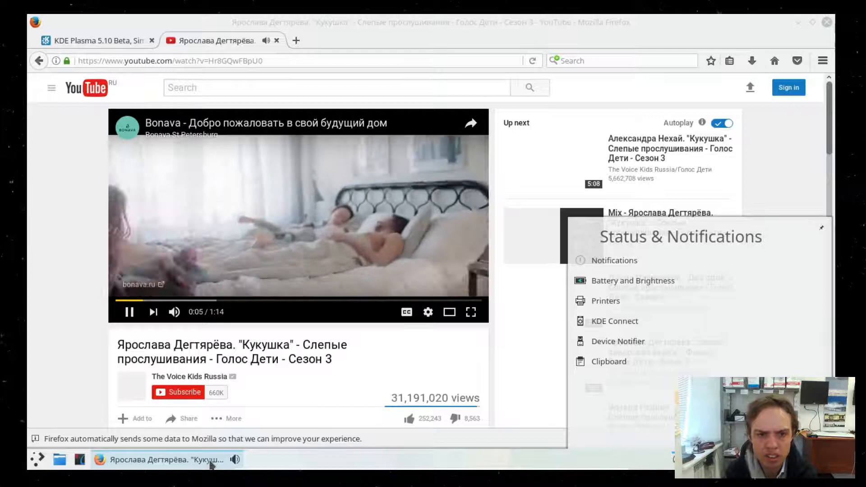
Mute the playing YouTube tab from the Firefox task entry's speaker control.
right_click(160, 459)
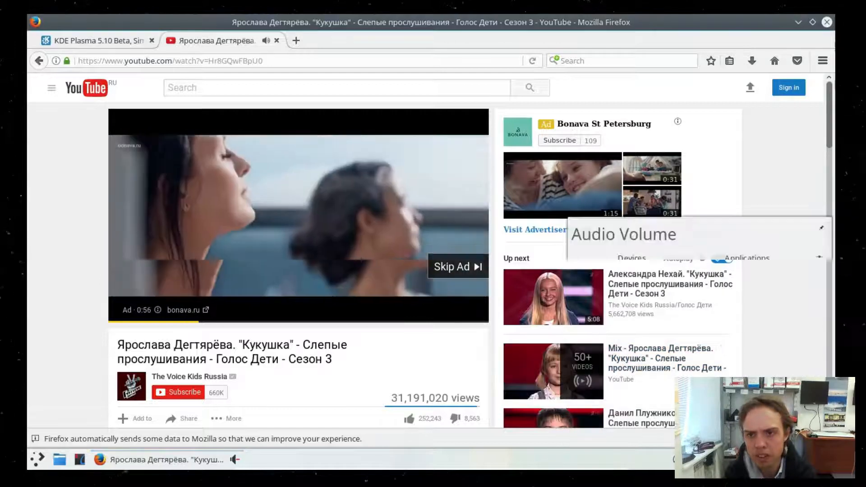
click(746, 258)
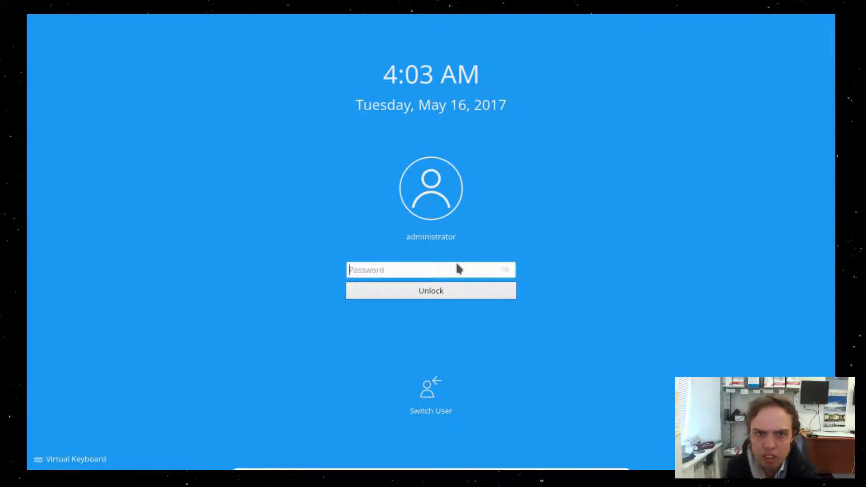
Enter the password on the lock screen and unlock the Plasma session.
text(password)
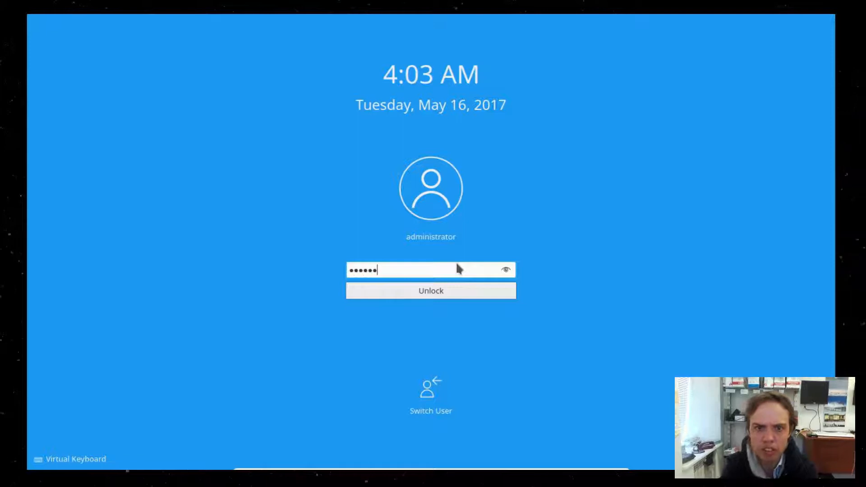
click(431, 291)
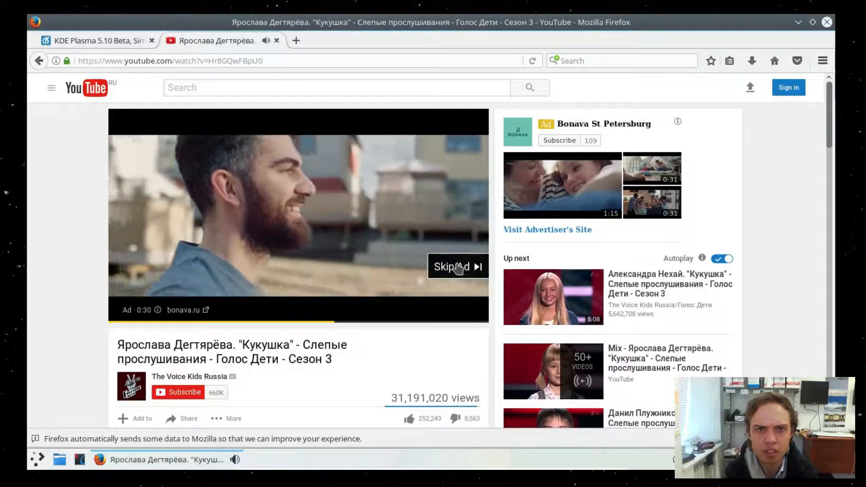
Skip the ad running before the YouTube audition video.
click(274, 40)
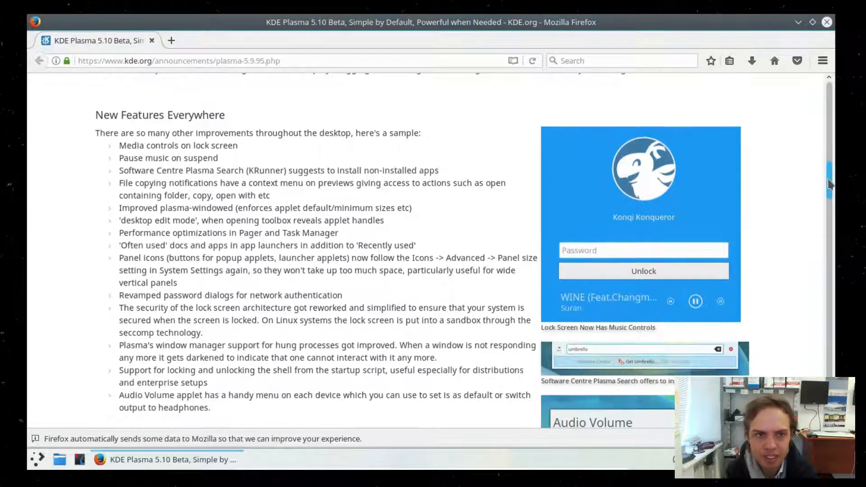
mouse_move(483, 160)
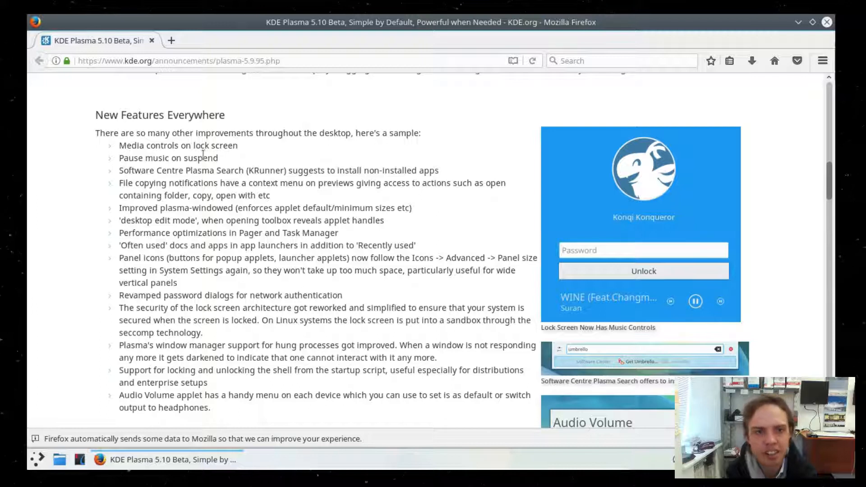
mouse_move(266, 181)
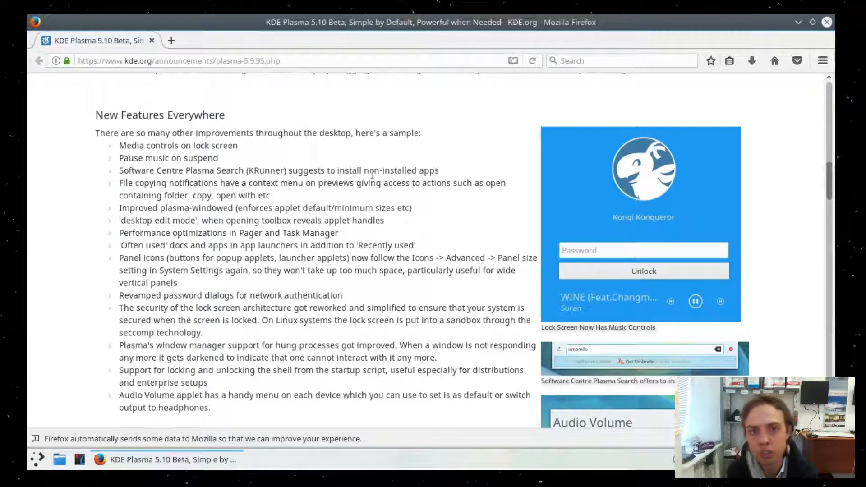
mouse_move(55, 419)
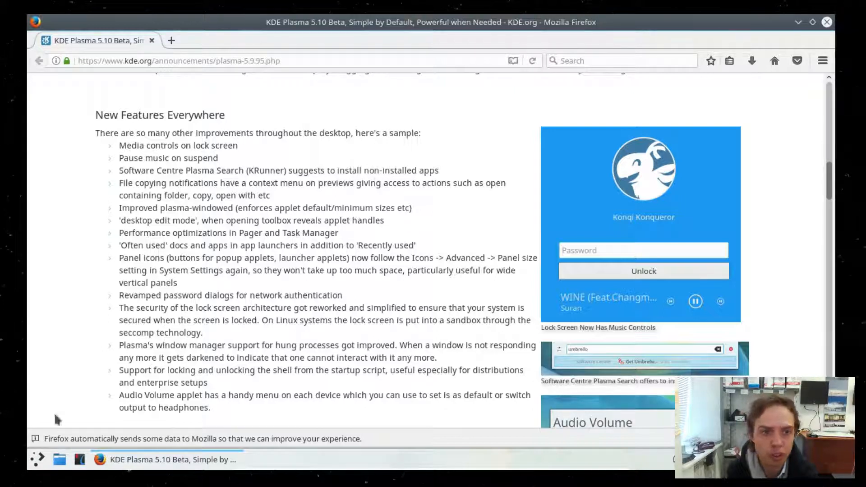
Launch Discover from the launcher, search 'kd' and maximize the window.
click(39, 460)
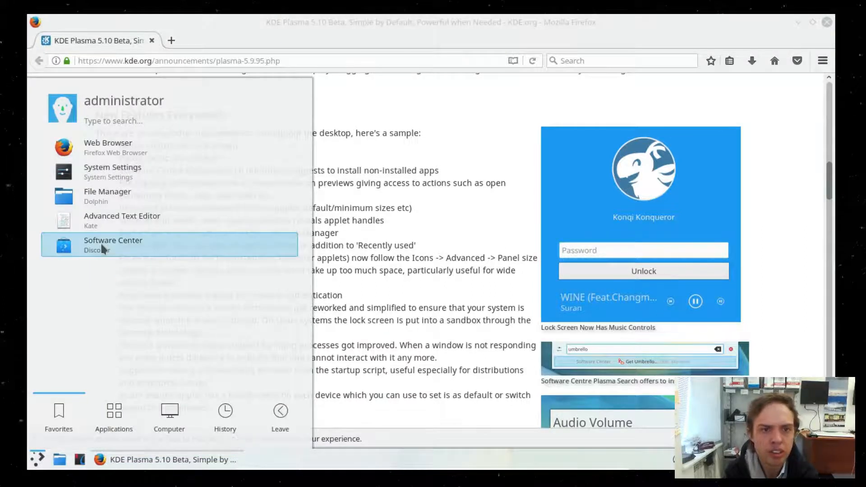
click(113, 245)
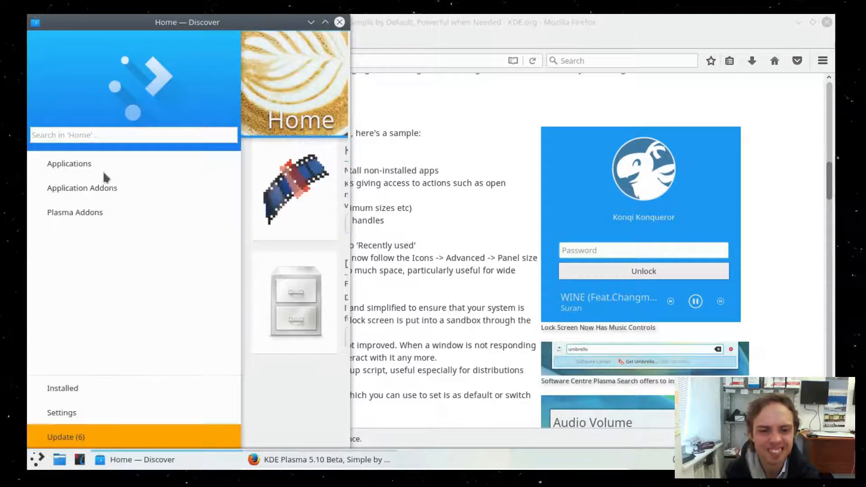
text(kdenl)
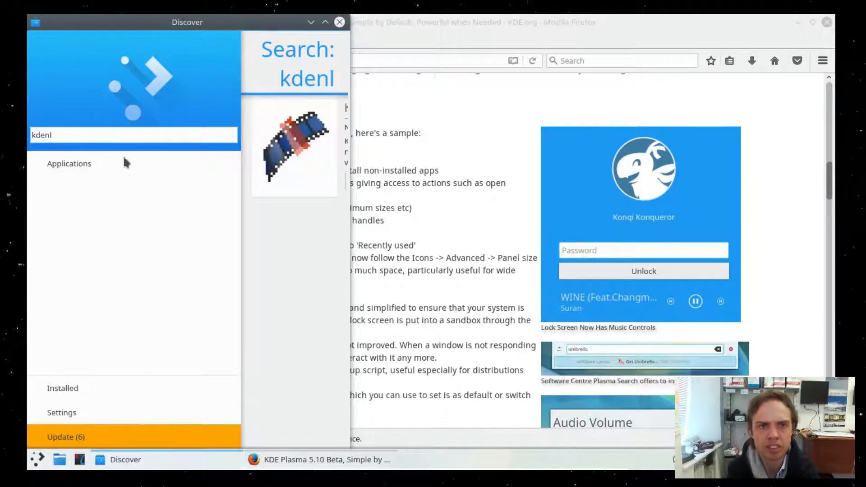
drag(187, 22, 252, 22)
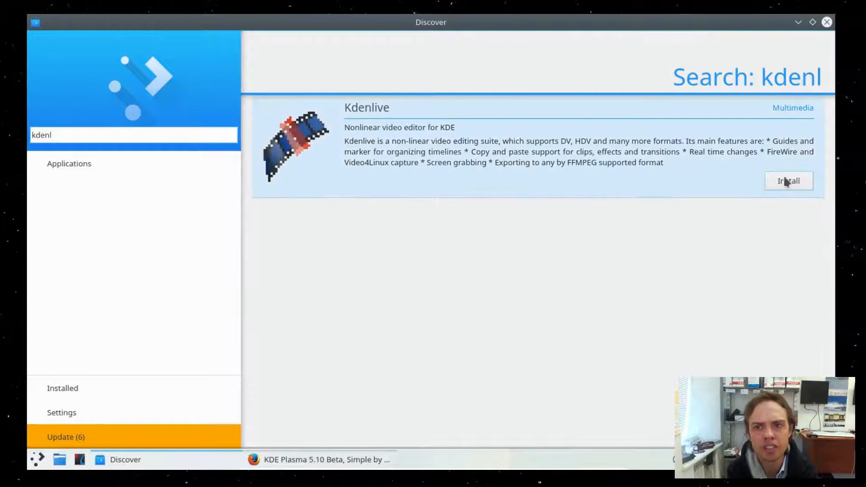
Start installing Kdenlive, cancel the authentication prompt, and close Discover.
click(788, 181)
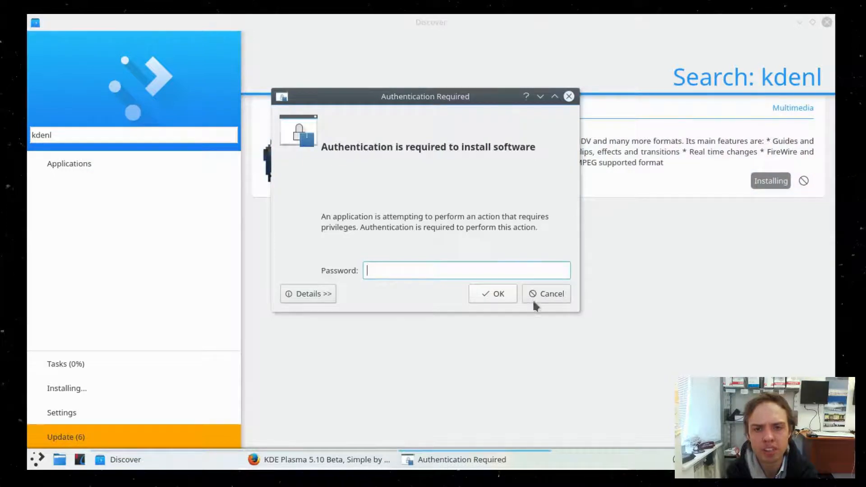
click(546, 293)
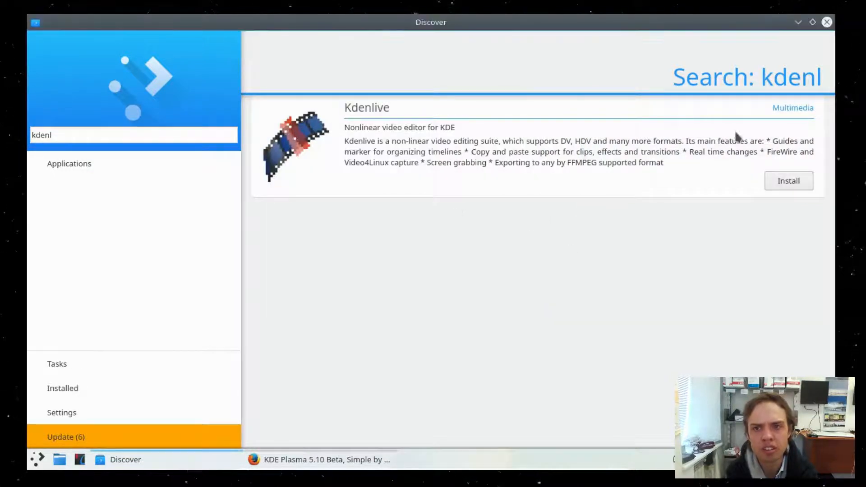
click(789, 181)
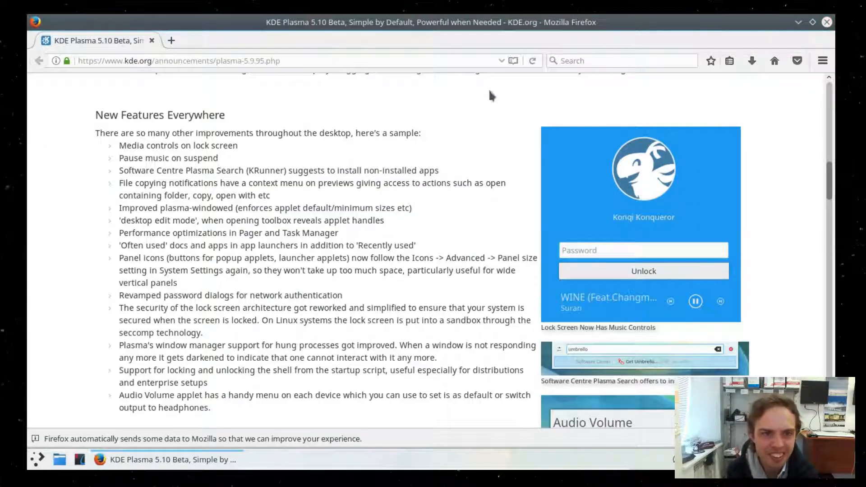
mouse_move(288, 201)
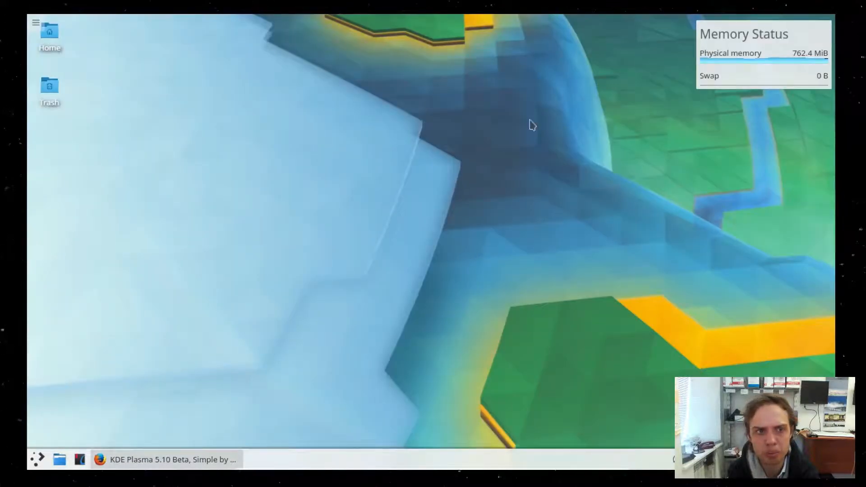
mouse_move(201, 412)
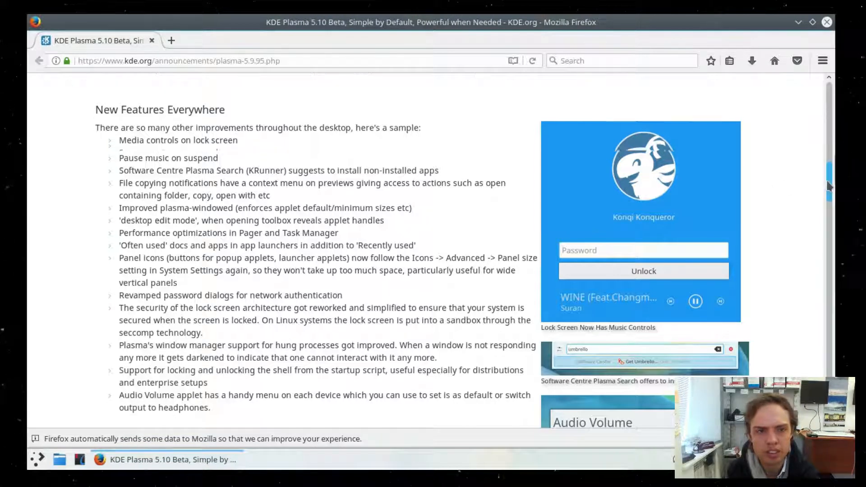
scroll(down, 3)
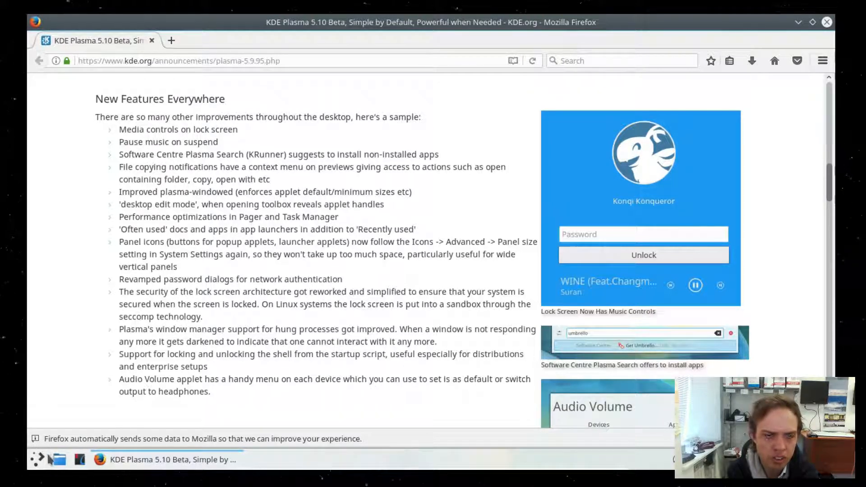
click(37, 459)
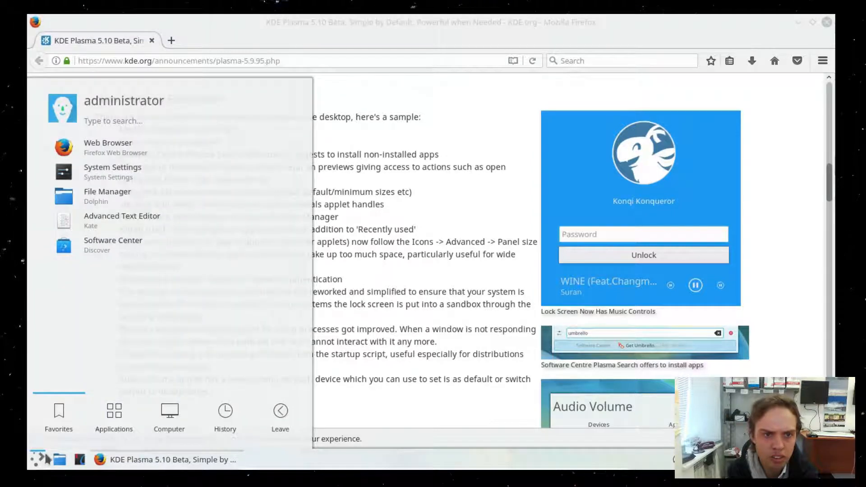
click(225, 415)
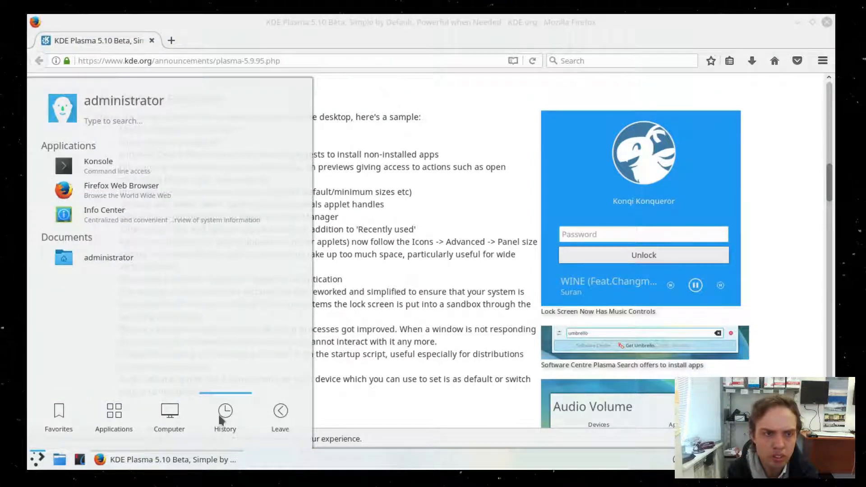
mouse_move(141, 224)
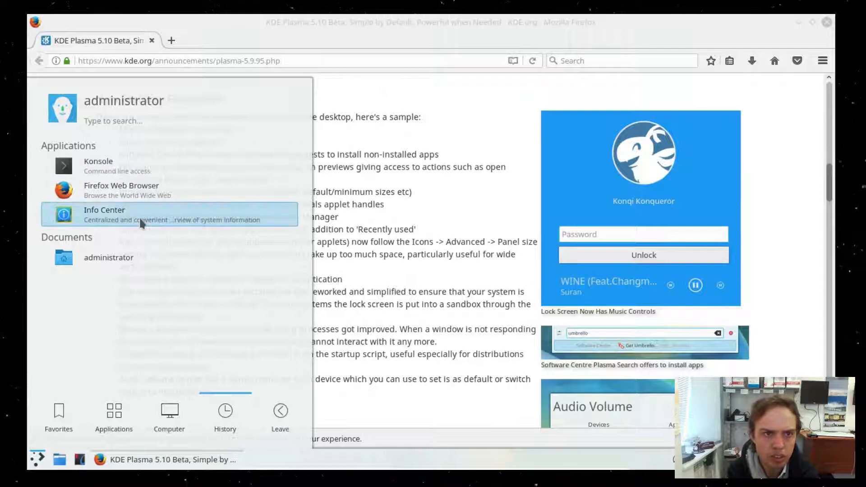
mouse_move(124, 281)
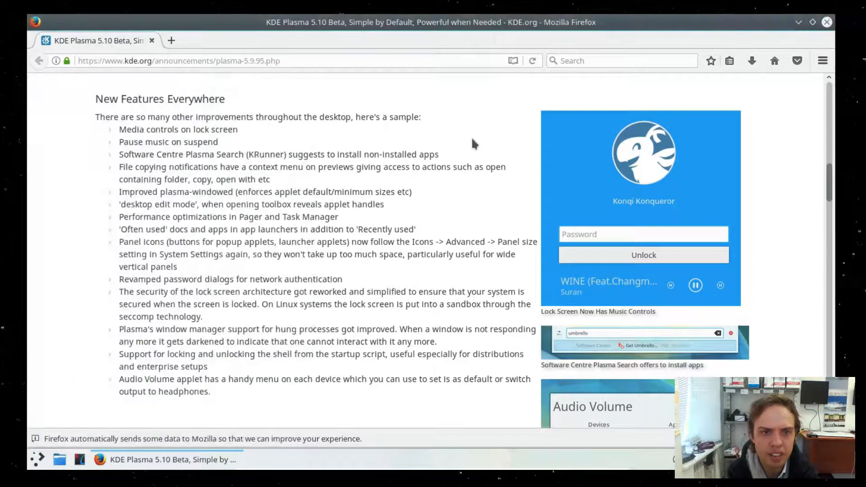
mouse_move(442, 167)
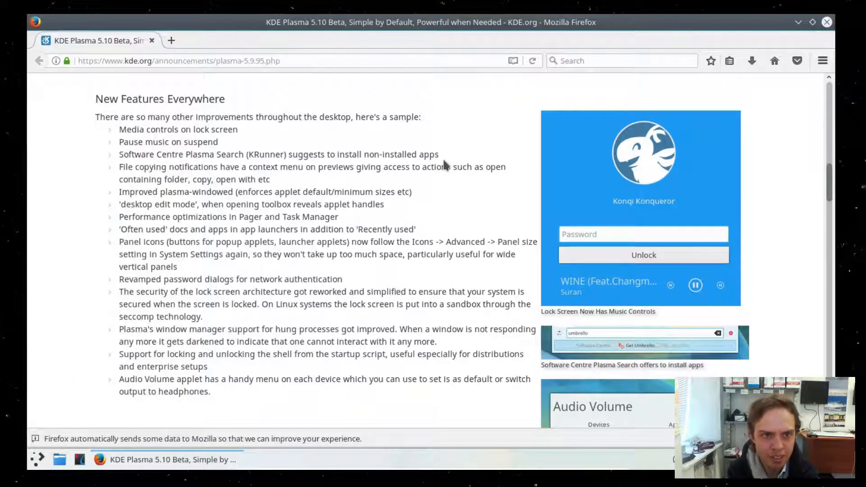
mouse_move(307, 267)
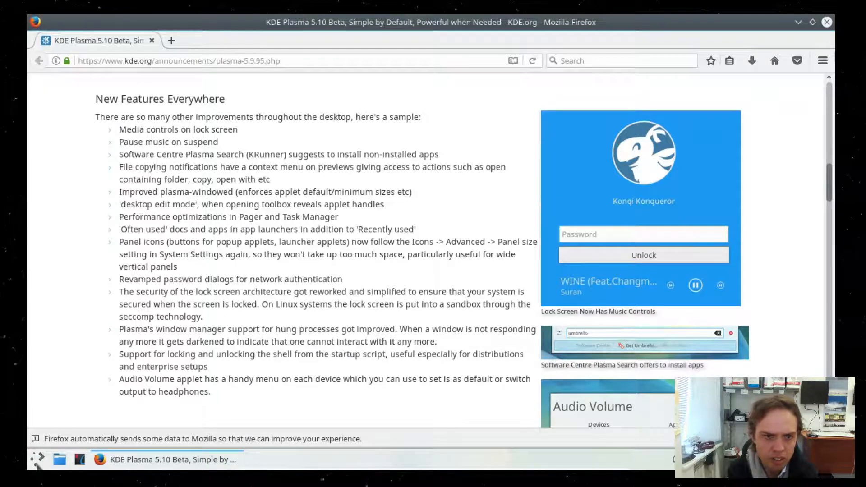
Launch System Settings and go to the Icons module's Advanced options for Panel icons.
click(38, 460)
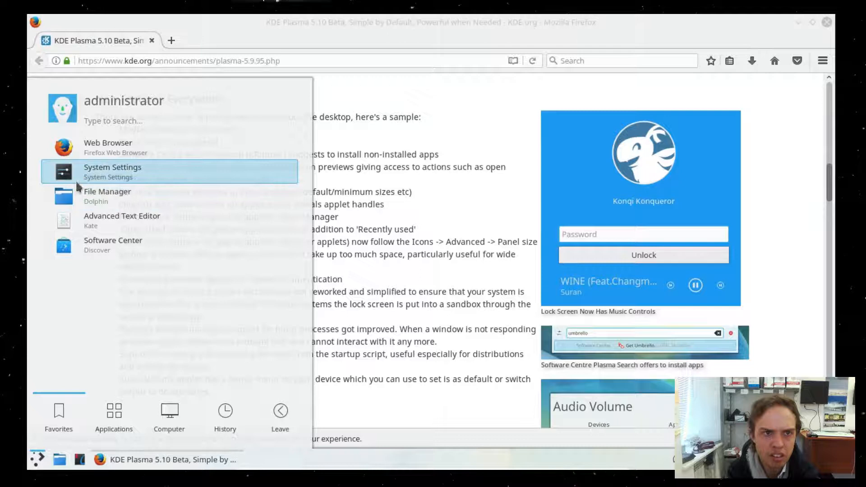
click(112, 171)
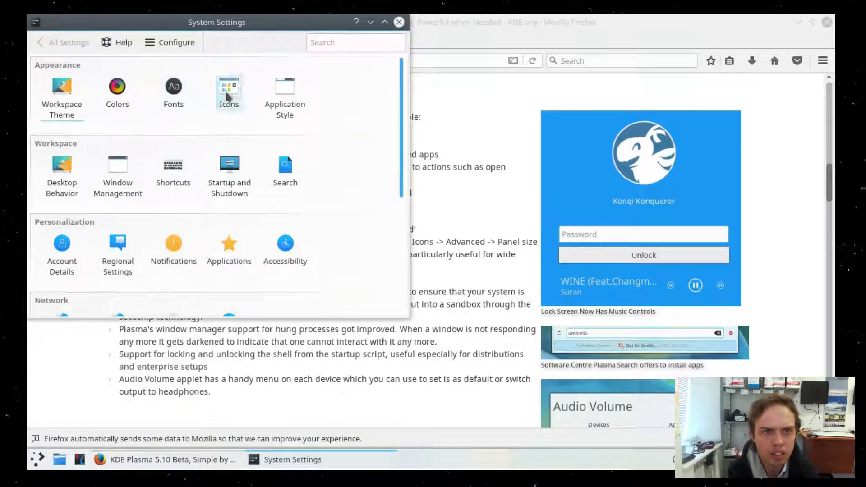
click(228, 89)
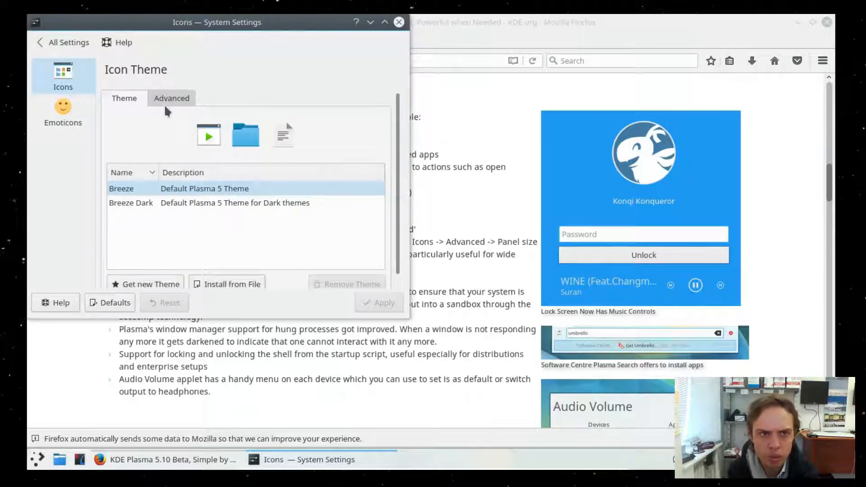
click(172, 98)
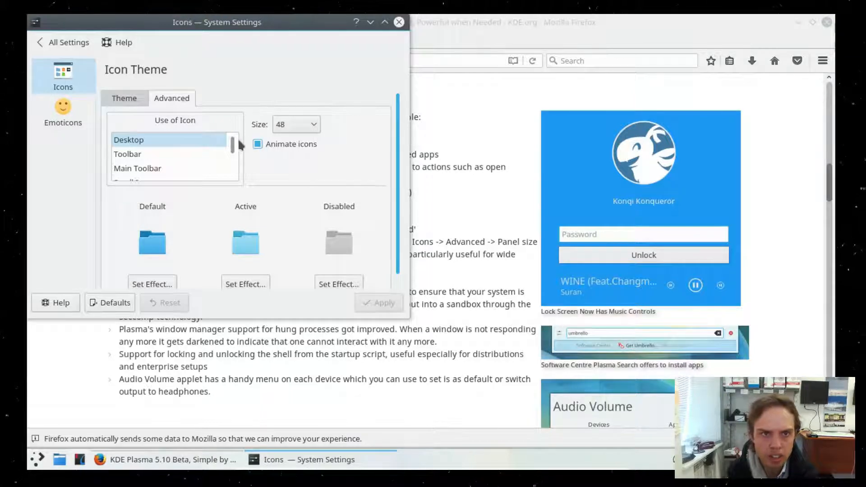
click(129, 140)
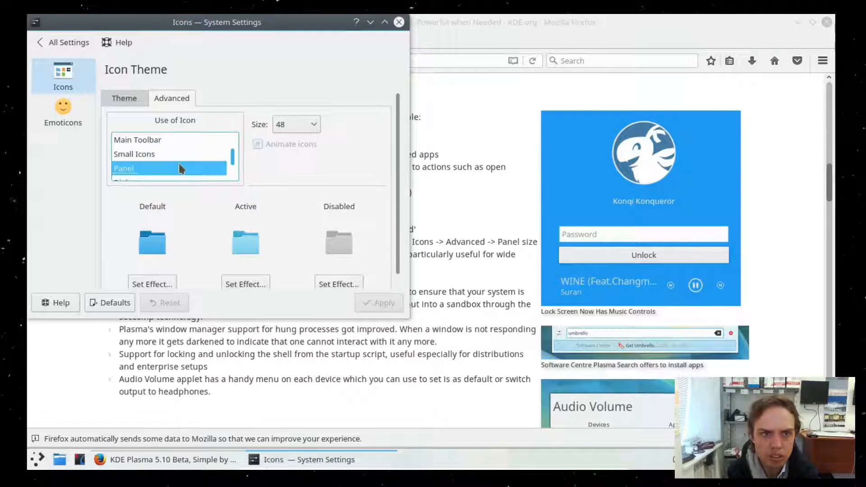
Set panel icon size to 16 (after trying 32), apply it, and close System Settings.
click(295, 124)
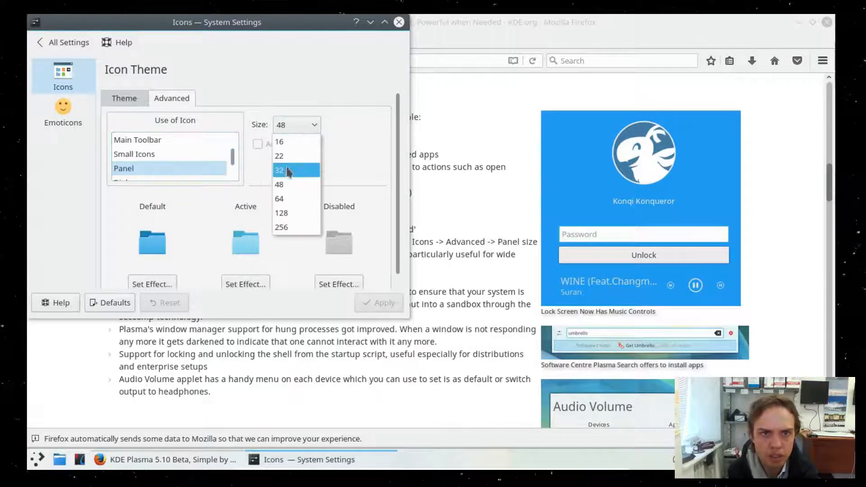
click(280, 170)
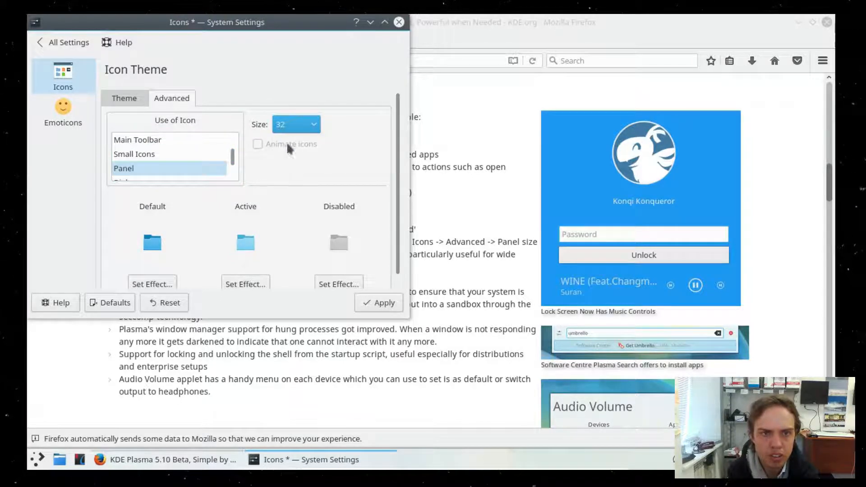
click(315, 124)
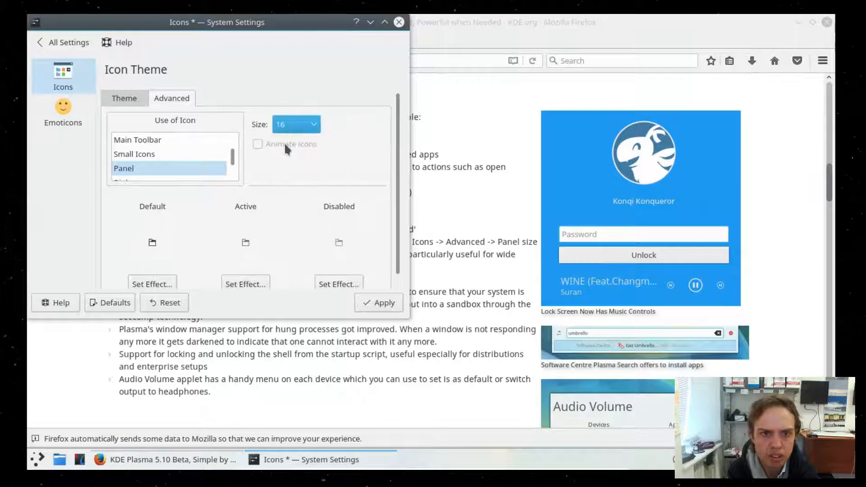
mouse_move(359, 244)
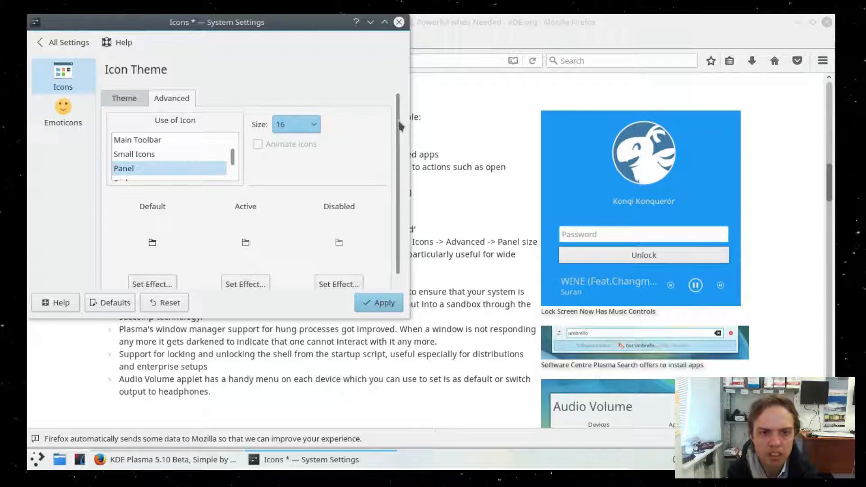
click(379, 303)
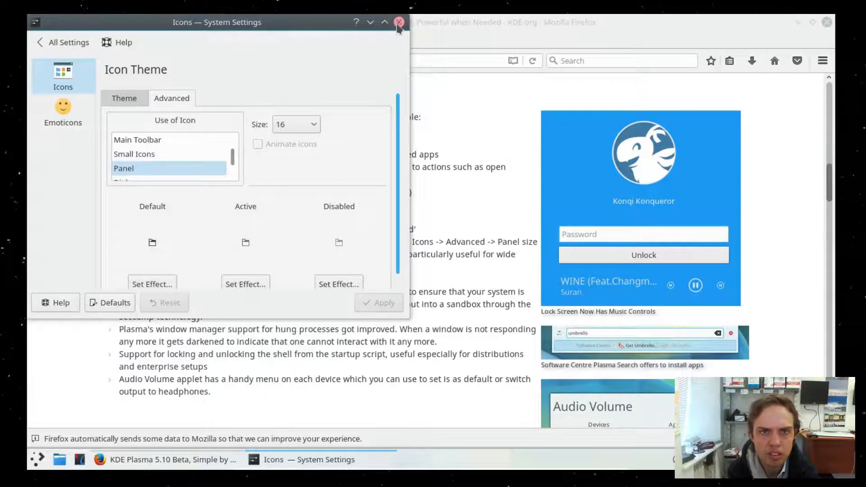
click(400, 22)
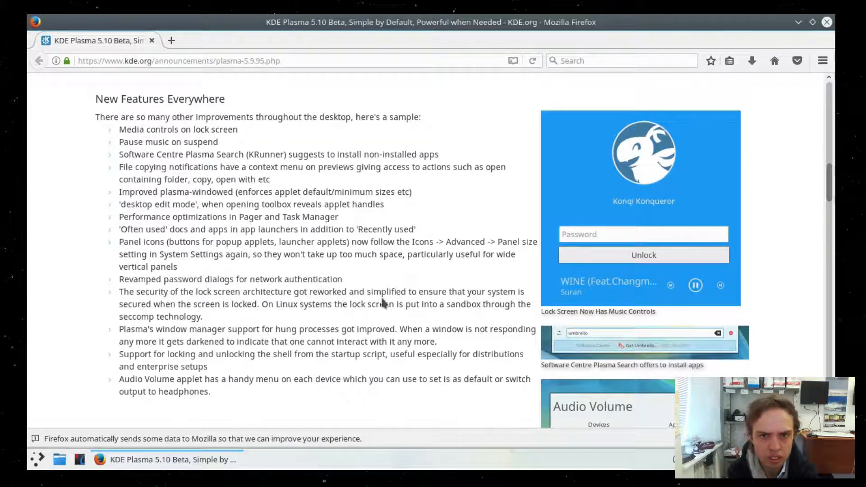
mouse_move(340, 322)
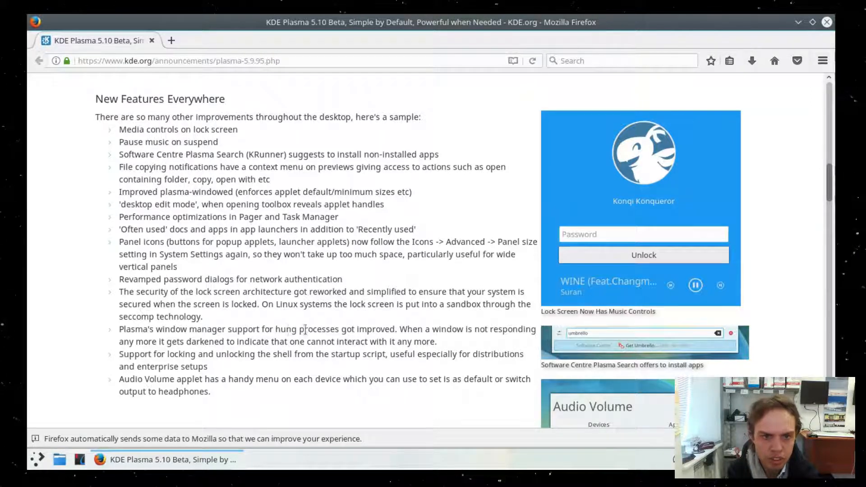
mouse_move(398, 335)
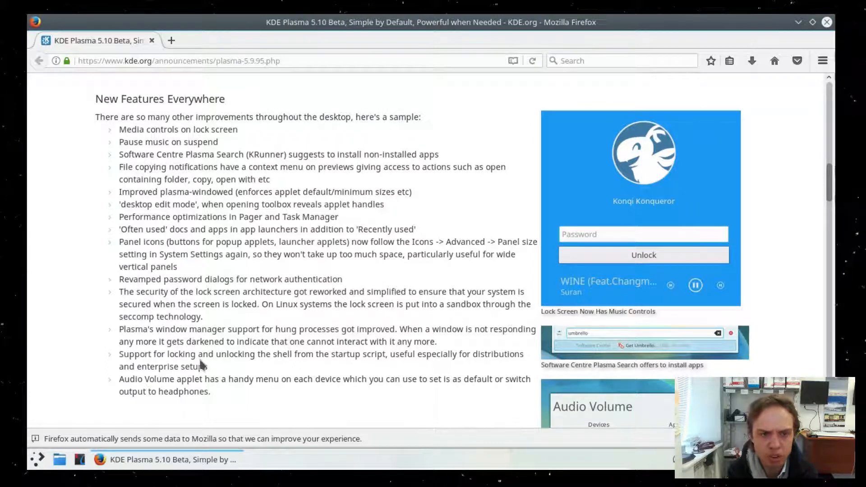
mouse_move(315, 366)
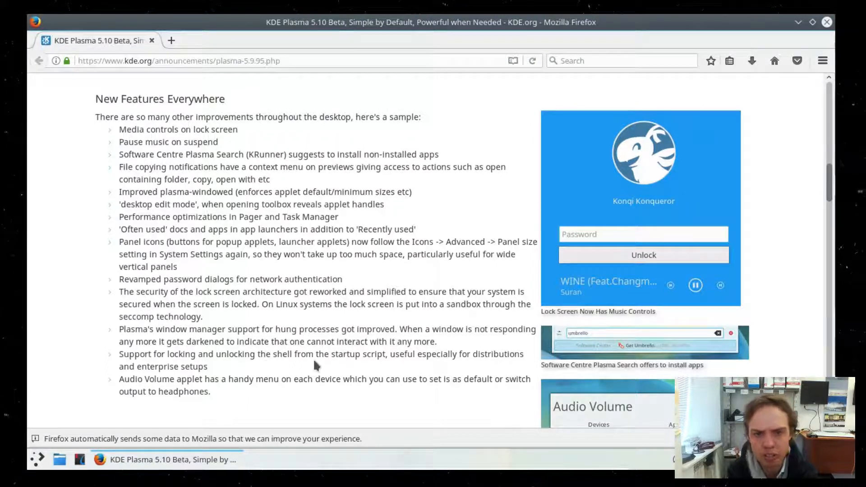
mouse_move(207, 383)
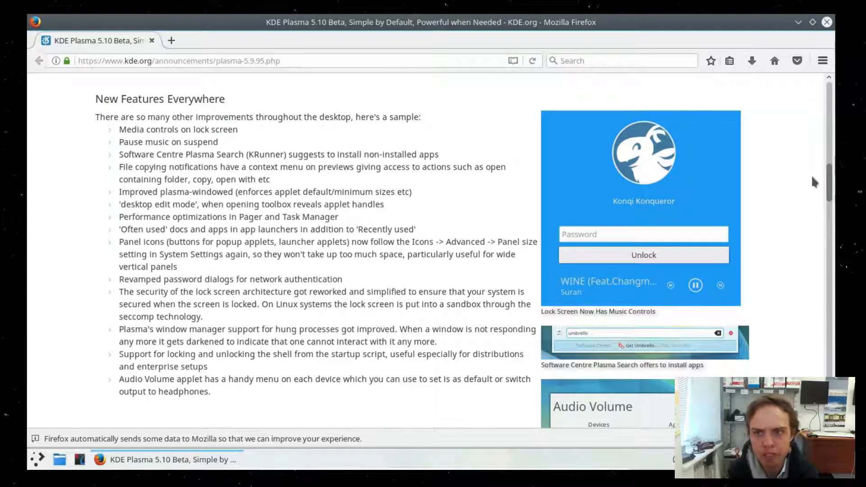
Scroll the announcement page down to the Plymouth Boot Splash Selection section.
scroll(down, 3)
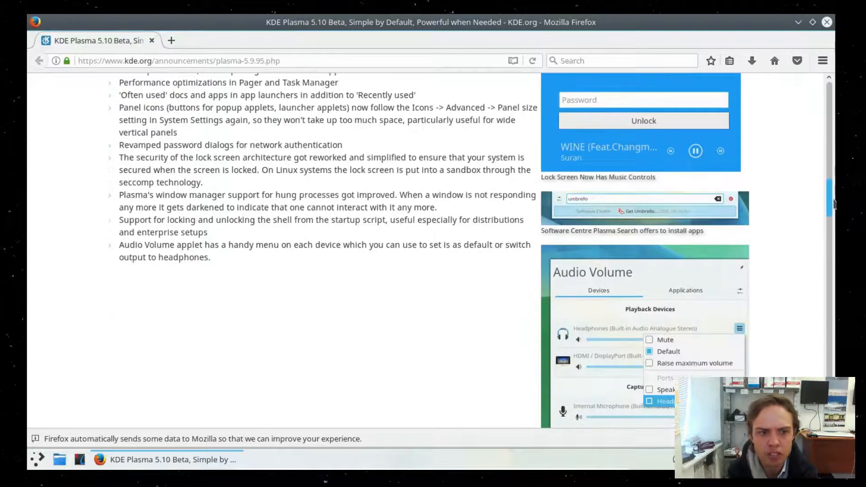
scroll(down, 3)
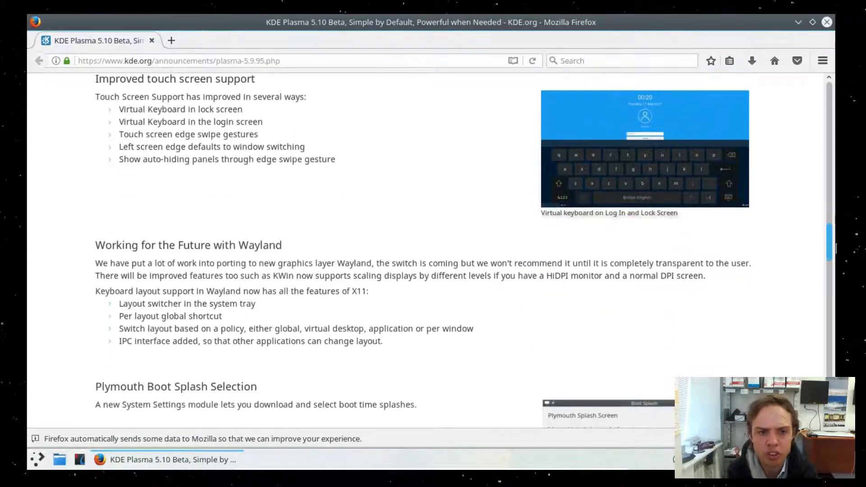
scroll(down, 3)
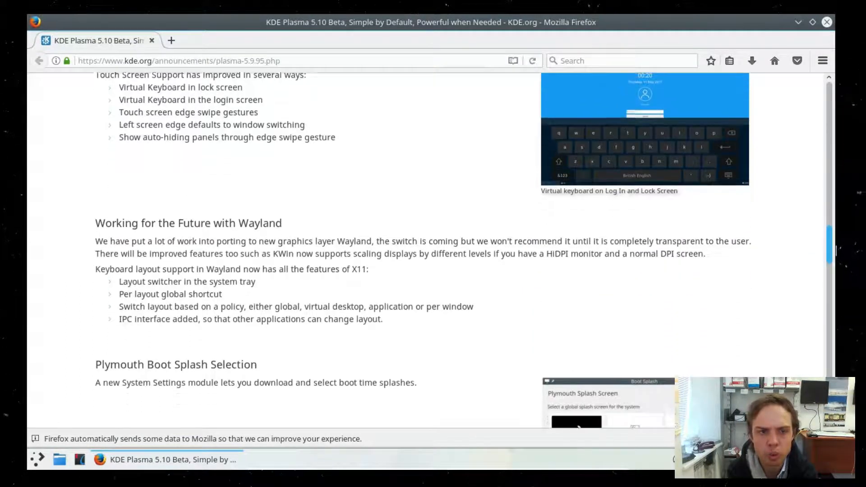
scroll(down, 3)
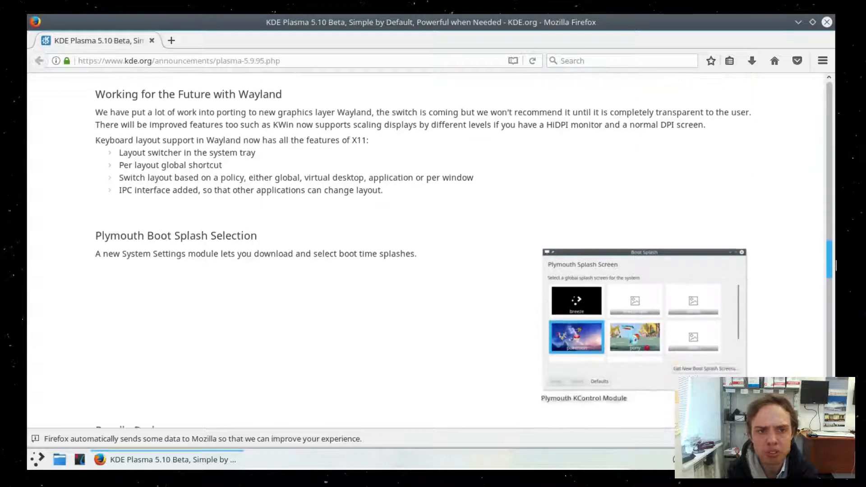
scroll(down, 3)
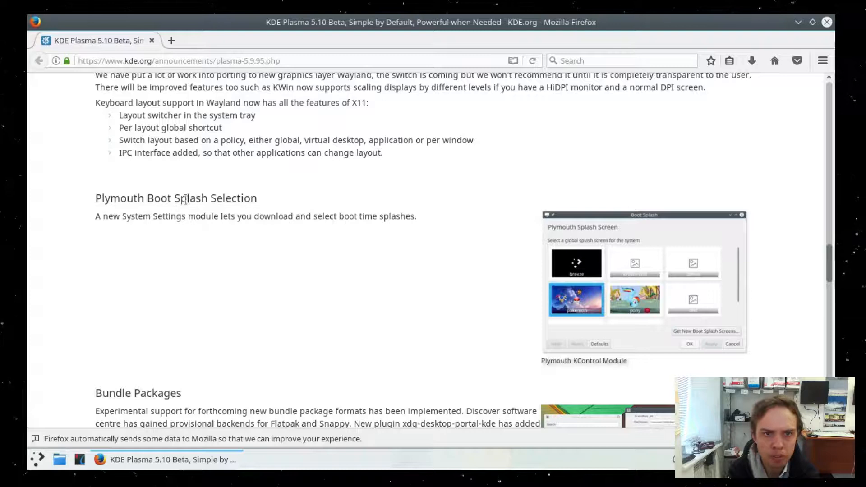
mouse_move(601, 263)
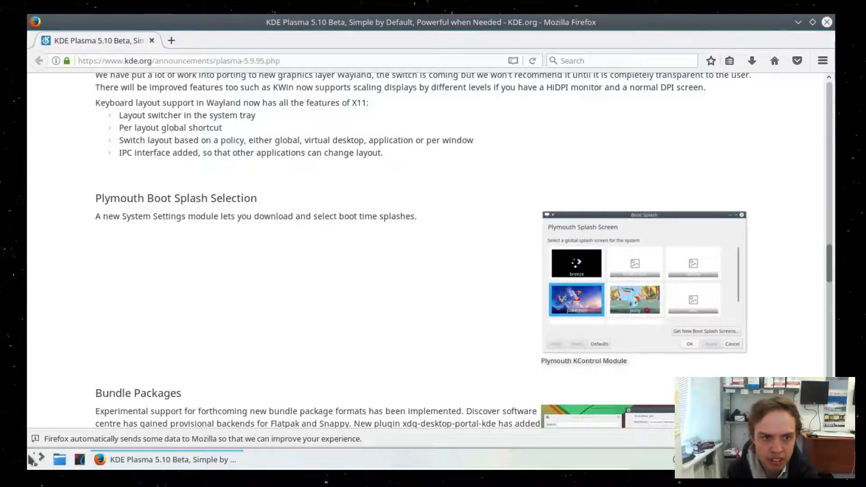
Start System Settings from the launcher and search it for 'splash screen'.
click(36, 459)
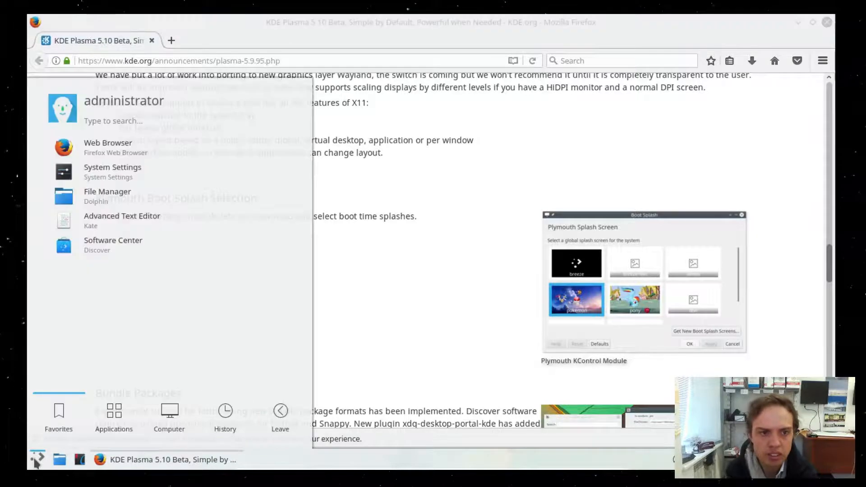
mouse_move(112, 172)
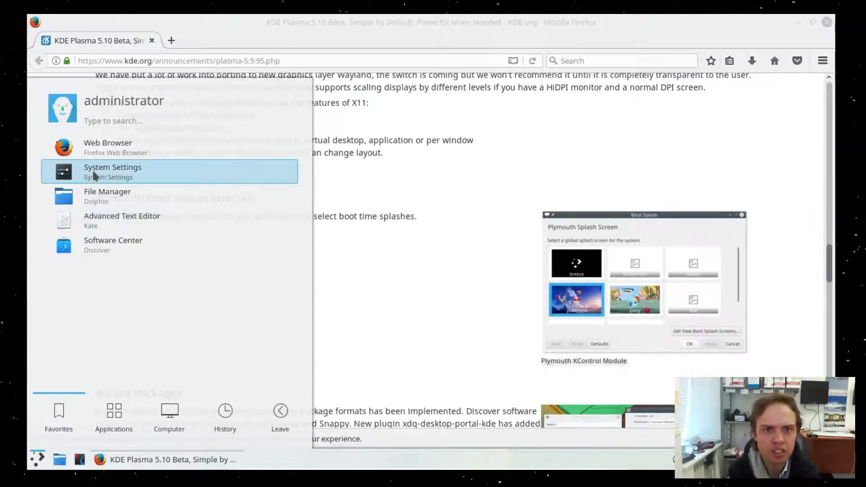
click(112, 171)
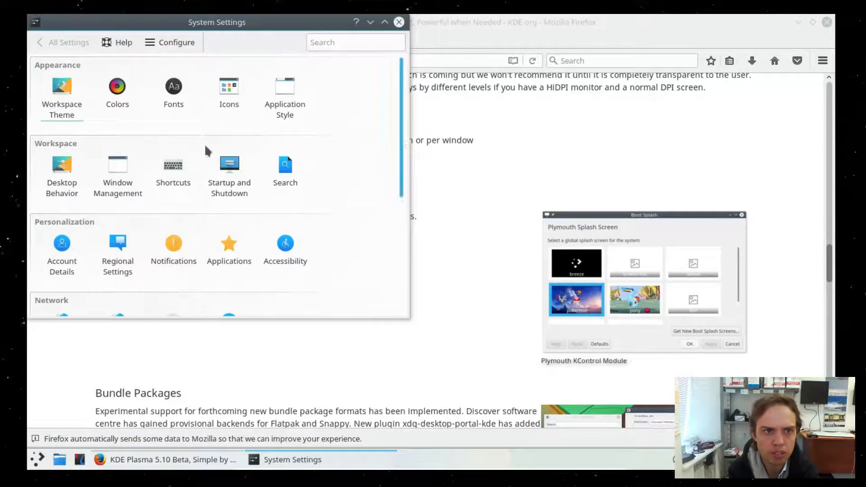
mouse_move(329, 36)
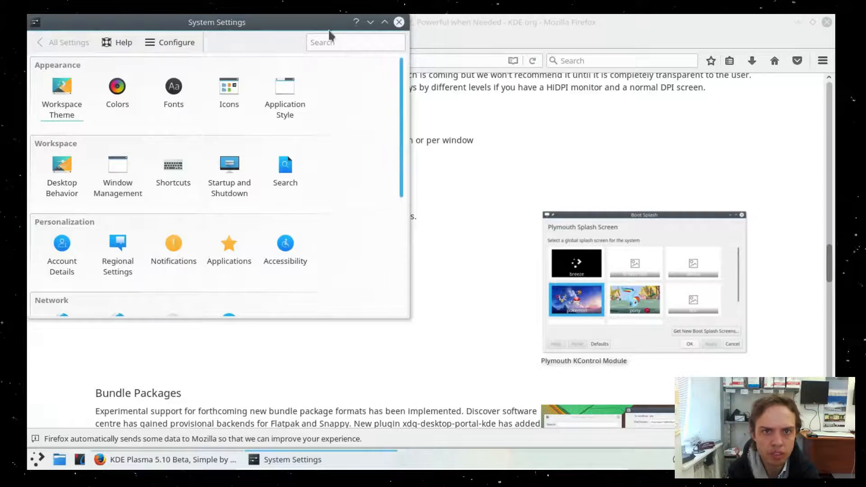
text(sp)
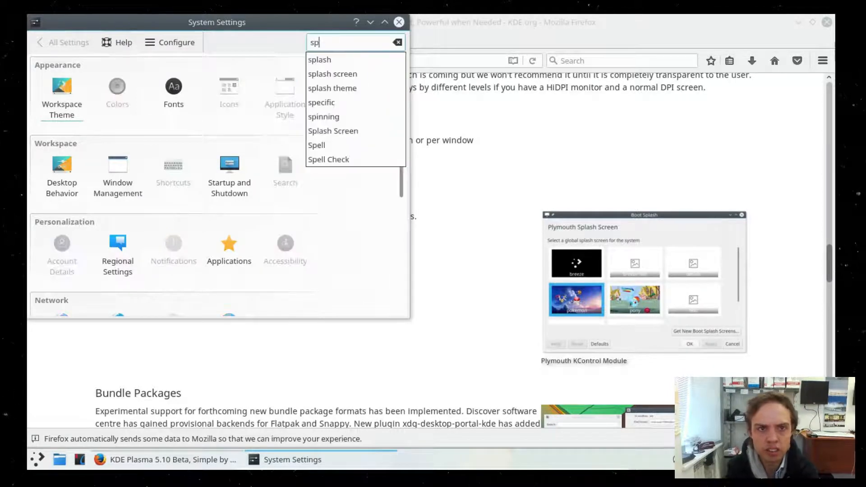
mouse_move(333, 74)
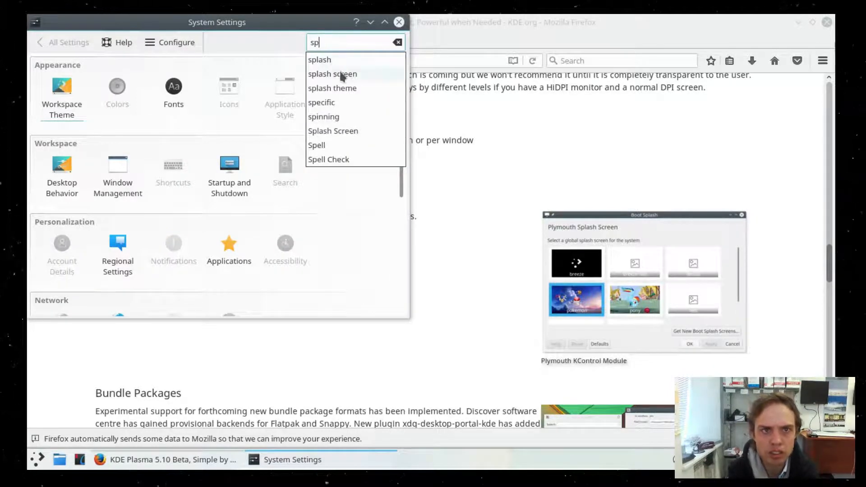
click(333, 73)
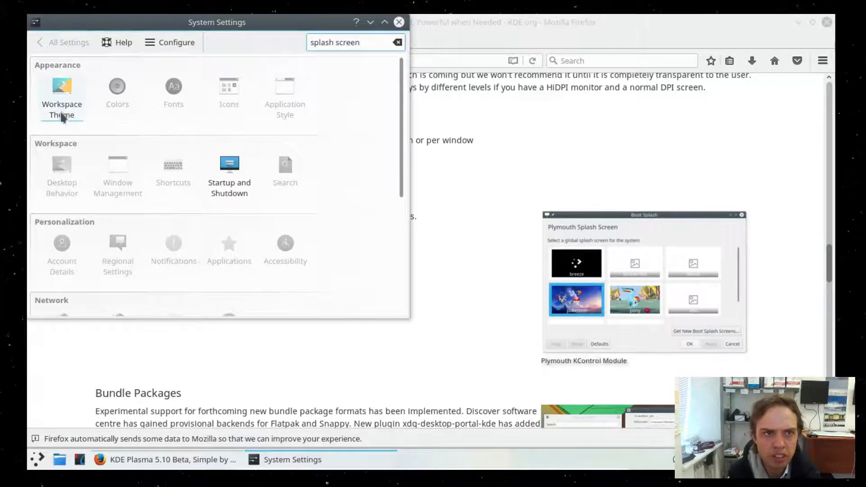
In Workspace Theme > Splash Screen, choose None, then restore the Breeze default.
click(61, 92)
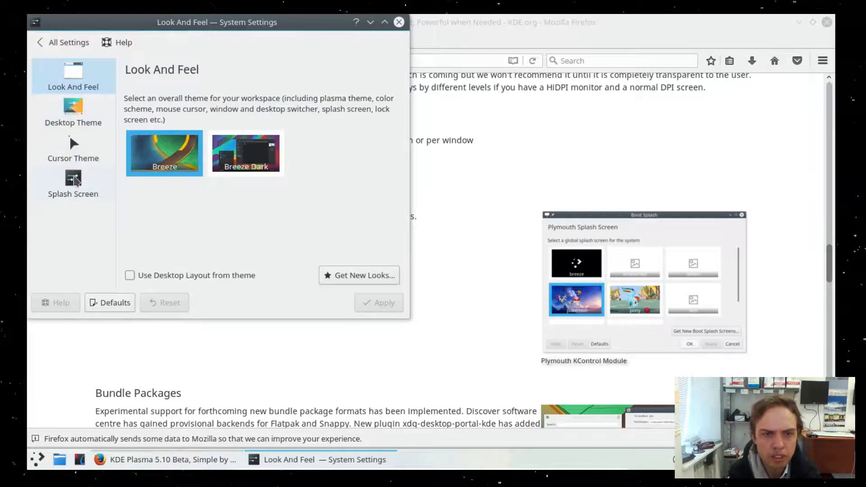
click(73, 185)
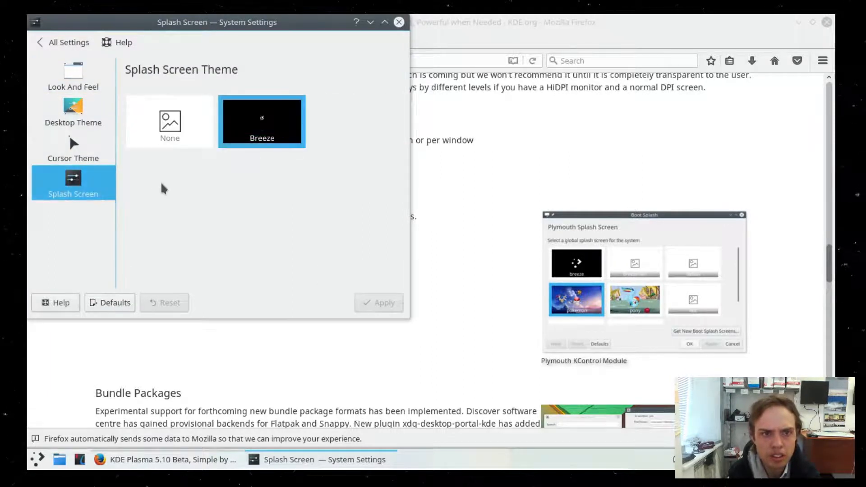
mouse_move(241, 134)
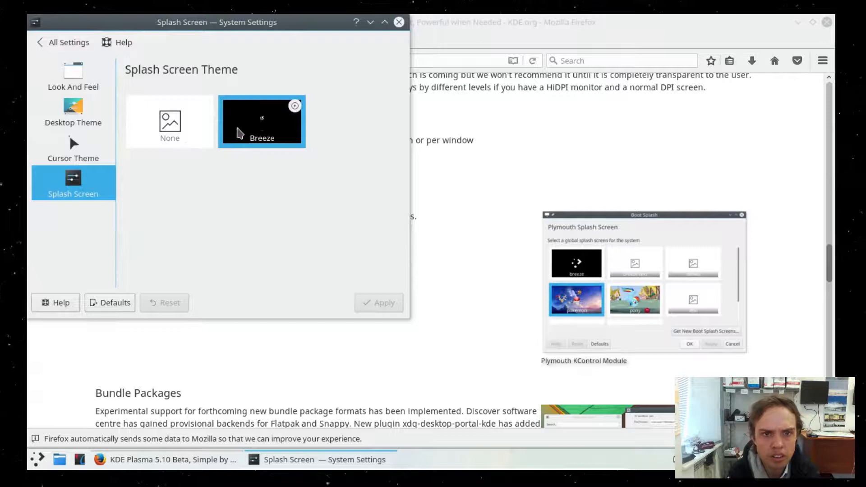
click(169, 121)
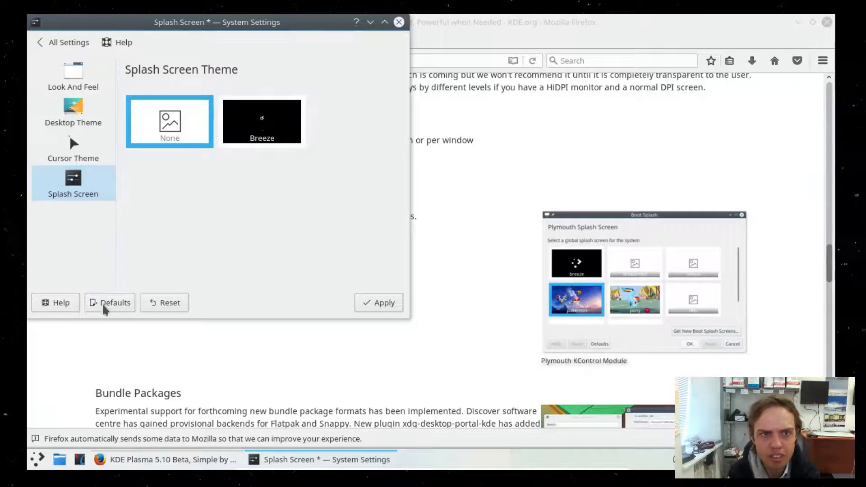
click(109, 303)
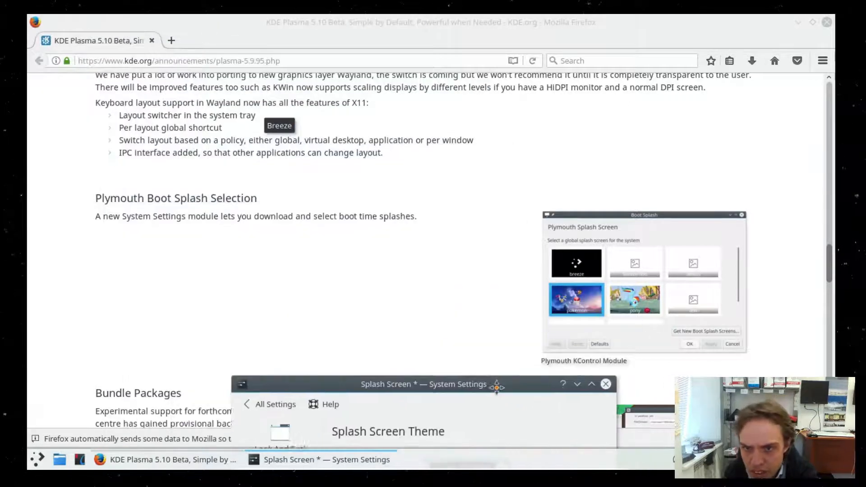
Return to All Settings discarding the splash change, then search 'boo' and pick Boot Splash.
drag(423, 384, 416, 302)
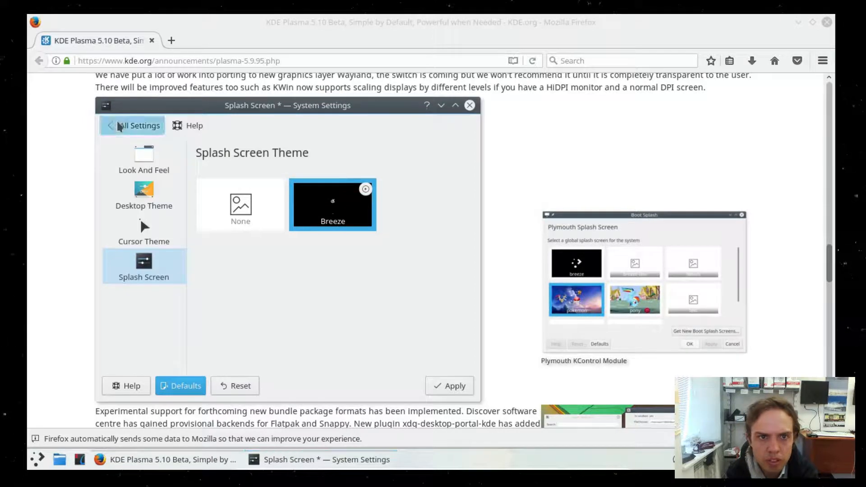
click(137, 125)
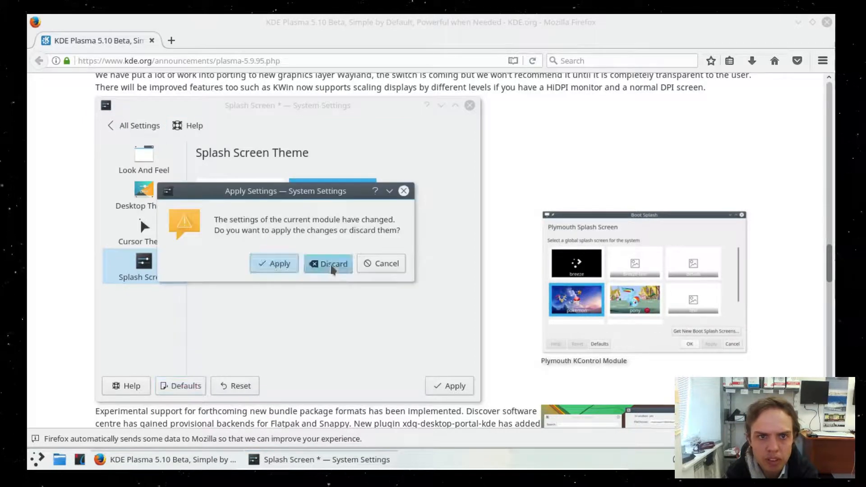
click(328, 264)
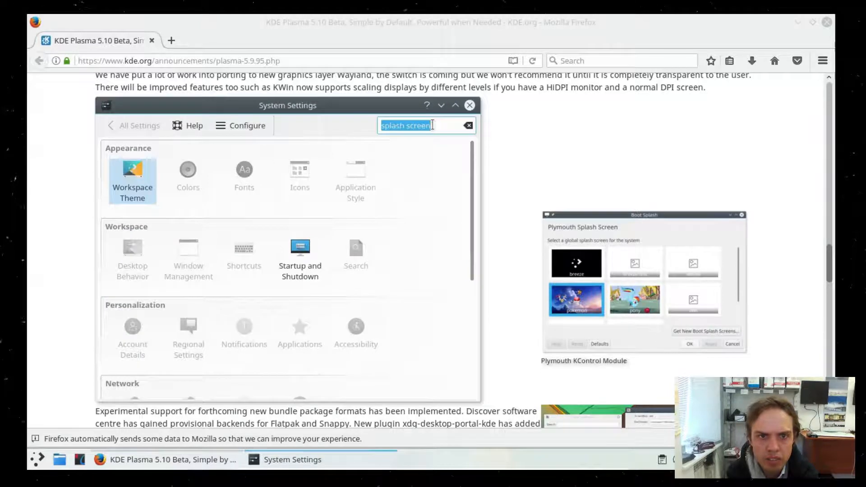
text(boo)
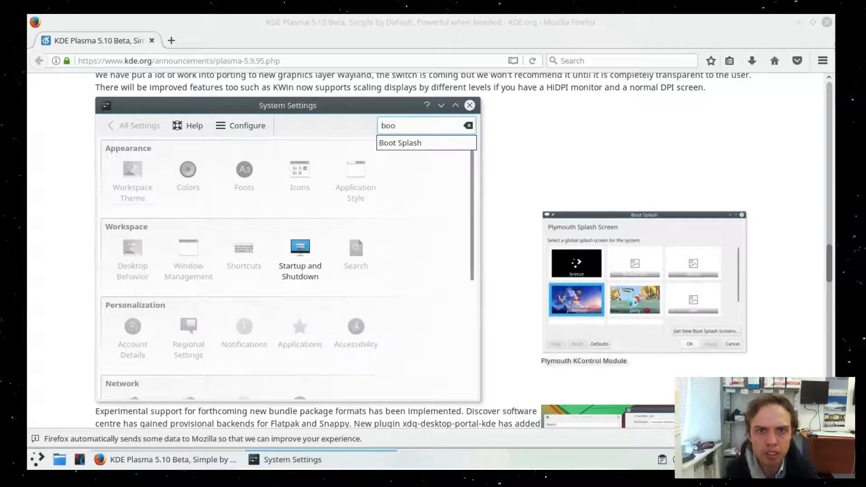
click(399, 142)
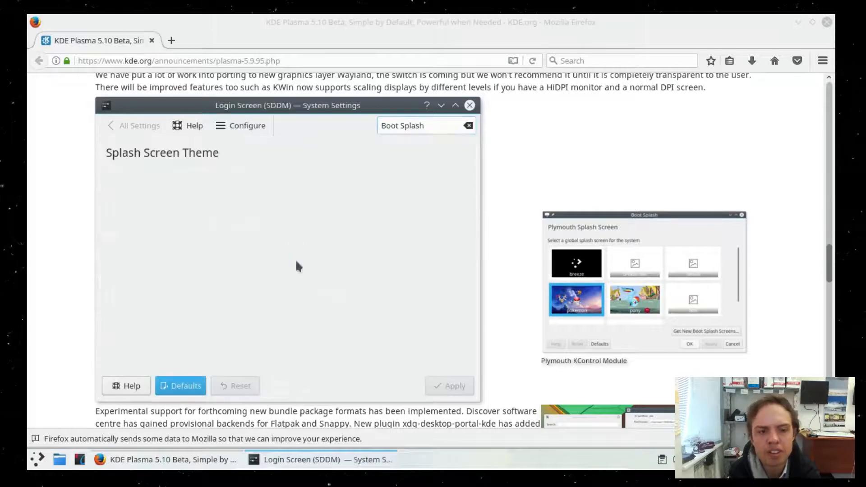
Maximize the window, enter the Boot Splash module and start Get New Boot Splash Screens.
click(134, 125)
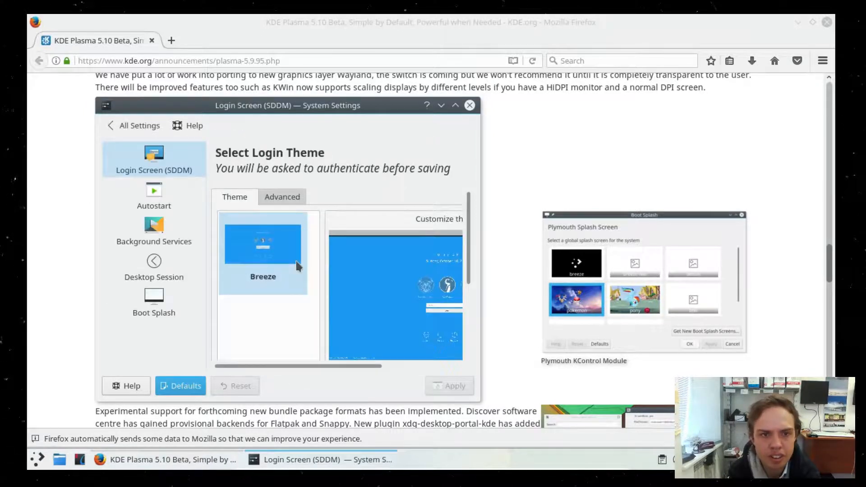
mouse_move(450, 102)
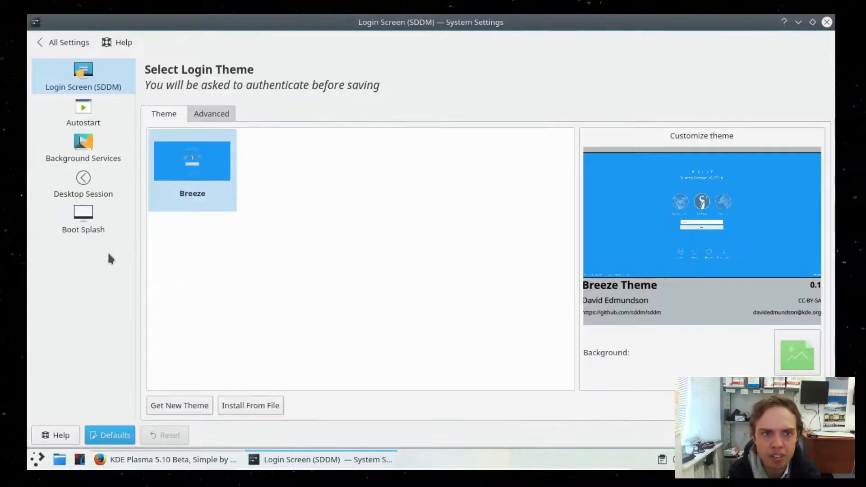
click(83, 218)
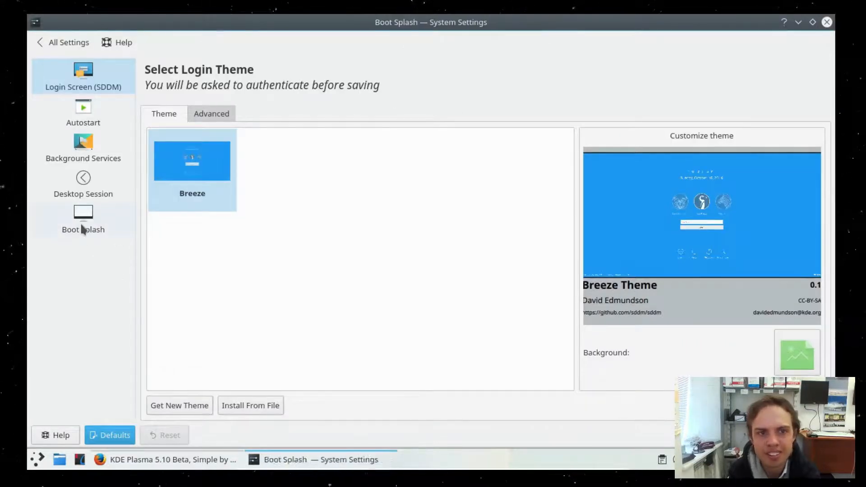
click(83, 218)
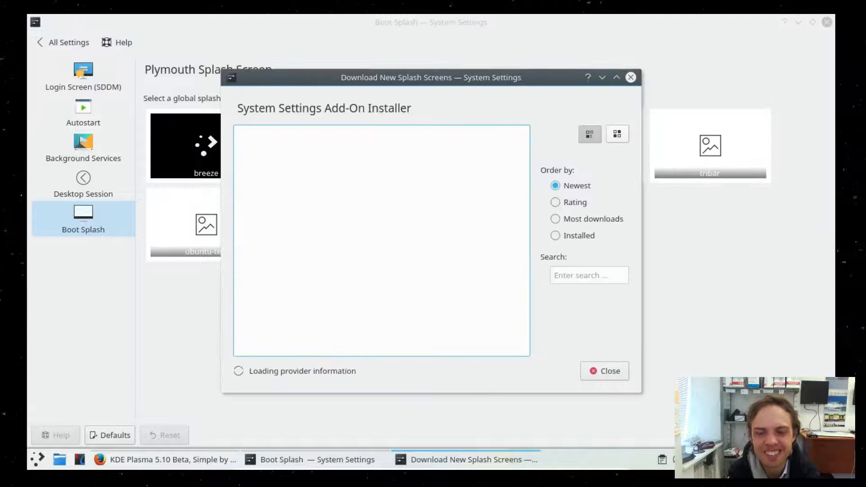
mouse_move(611, 325)
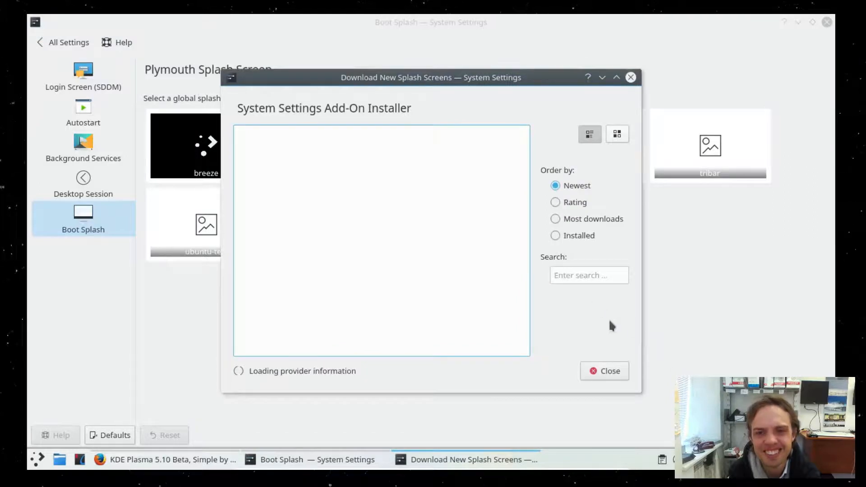
Browse the downloadable Plymouth themes and install the Meteorits theme.
click(588, 276)
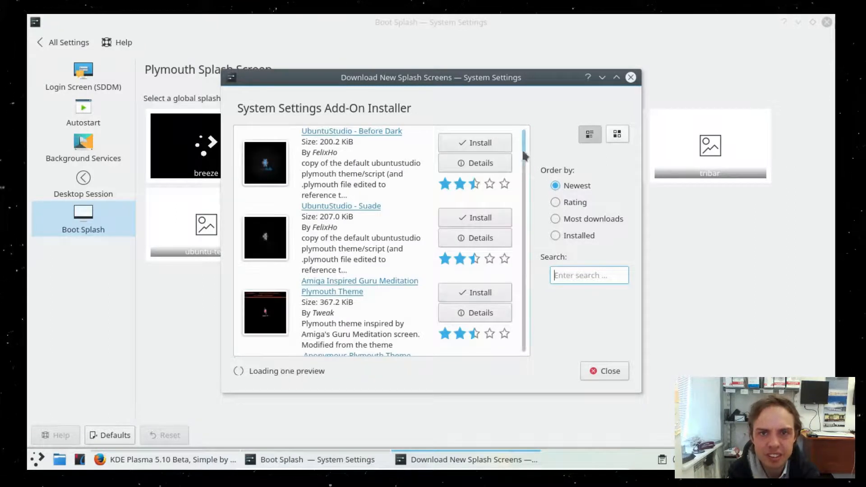
scroll(down, 3)
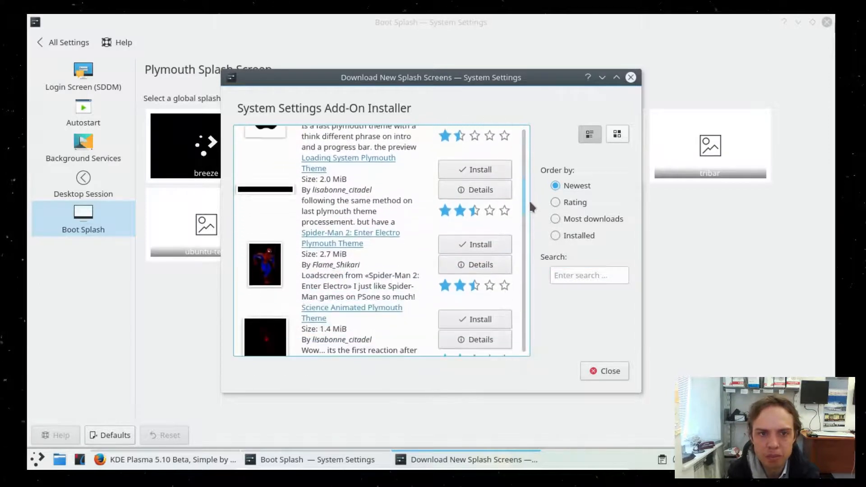
scroll(down, 3)
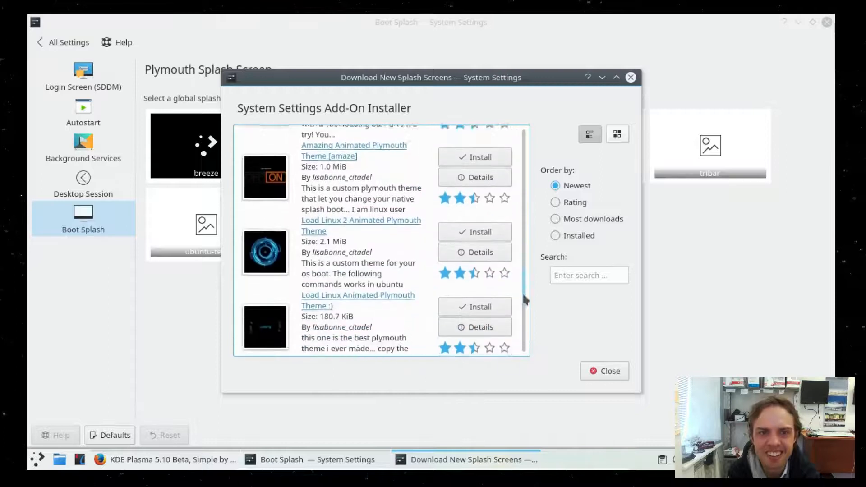
scroll(down, 3)
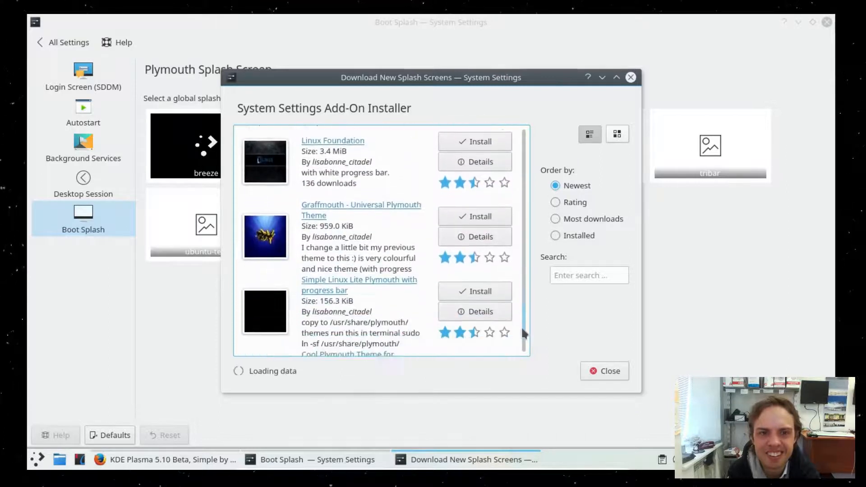
scroll(down, 3)
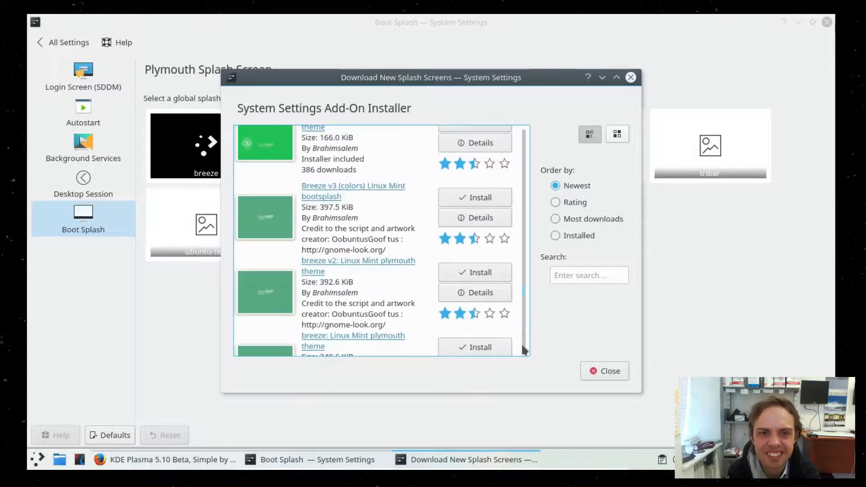
scroll(down, 3)
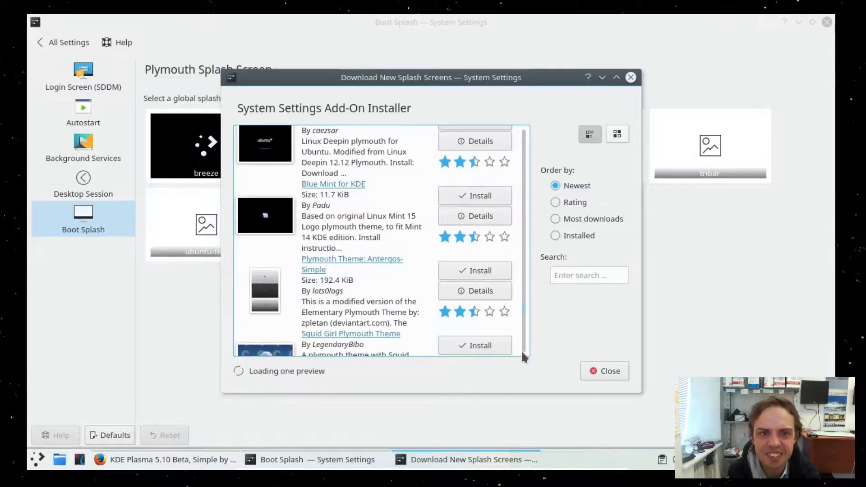
scroll(down, 3)
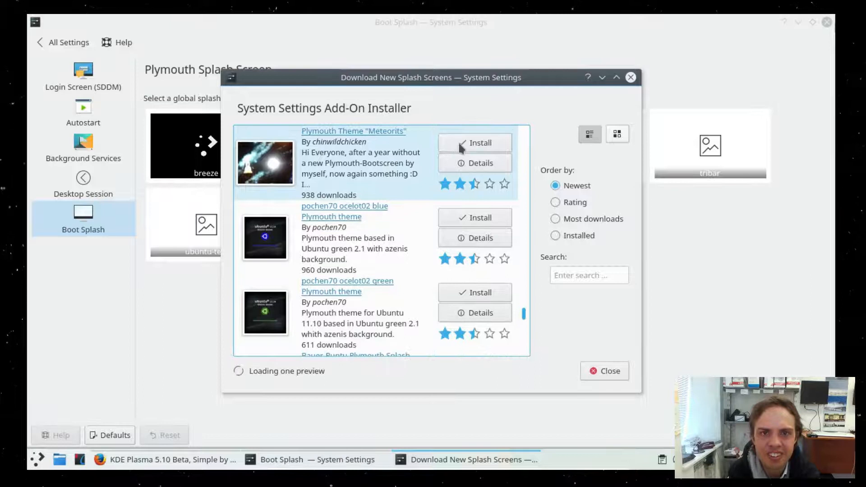
click(474, 143)
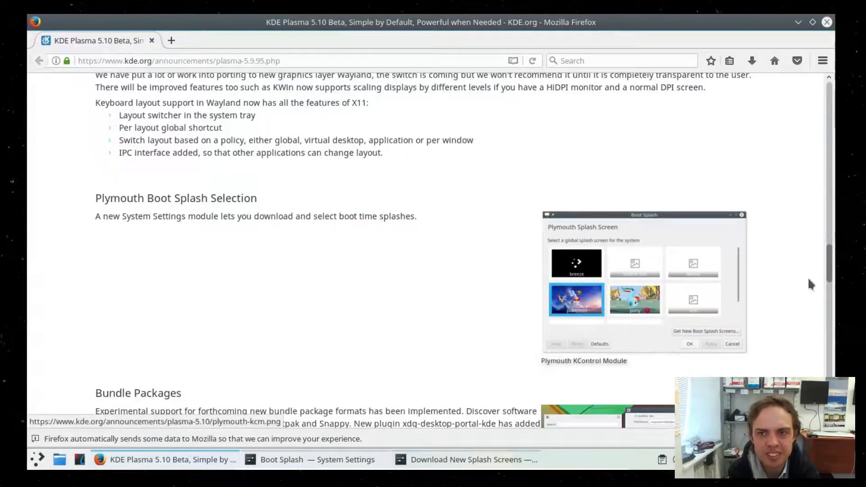
Scroll the announcement in Firefox down past Bundle Packages to the download links.
scroll(down, 3)
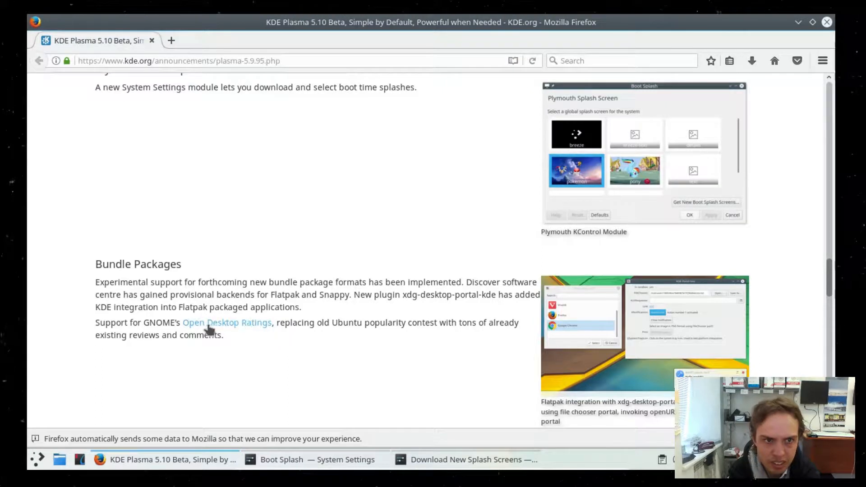
mouse_move(404, 335)
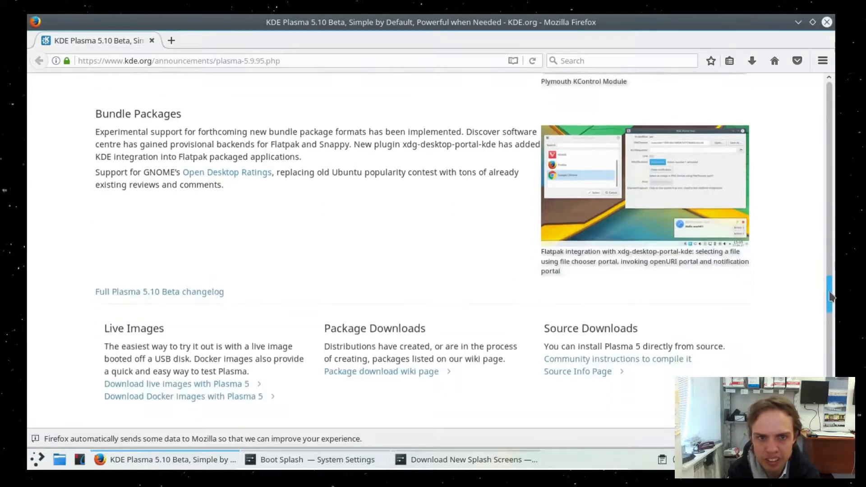
scroll(down, 3)
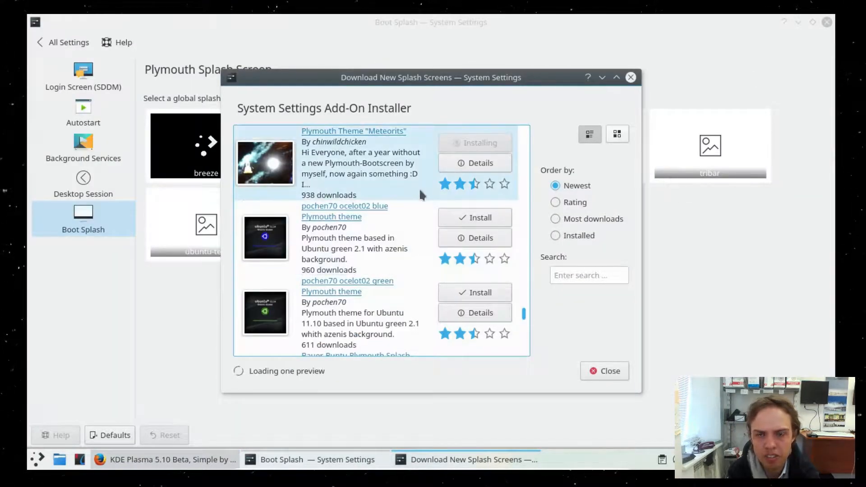
mouse_move(761, 55)
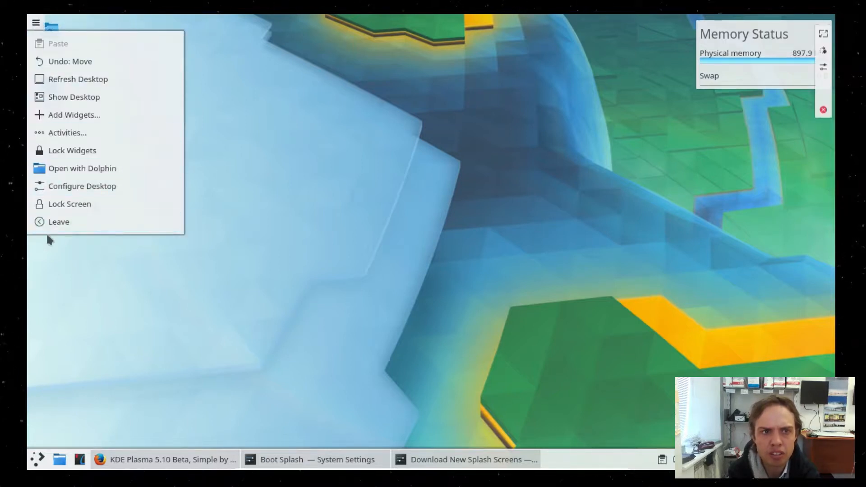
mouse_move(59, 222)
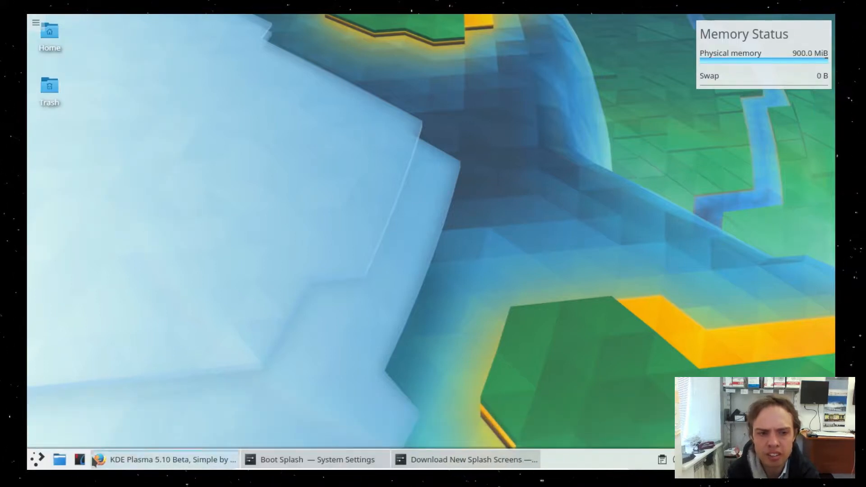
Check the launcher's History tab of recent applications and documents, then close it.
click(37, 459)
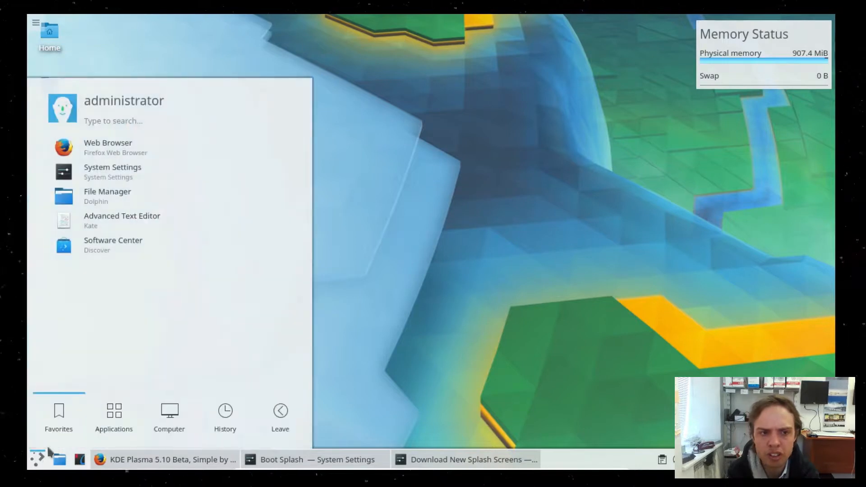
click(114, 417)
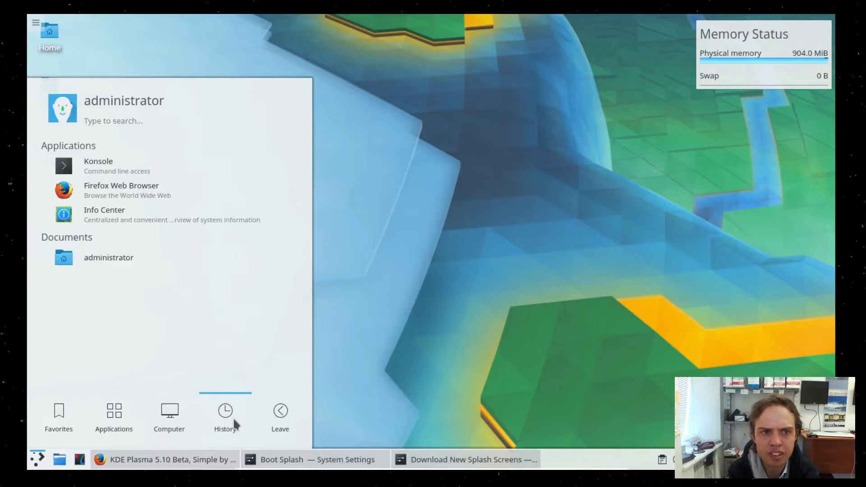
click(280, 417)
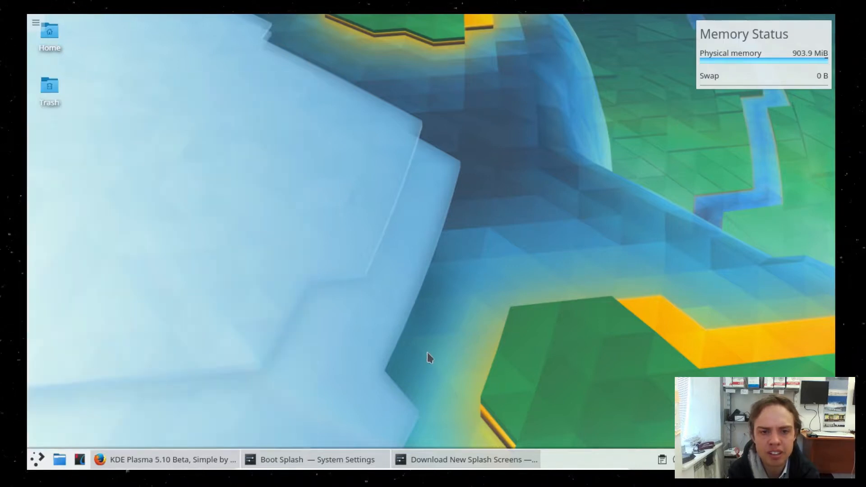
mouse_move(221, 439)
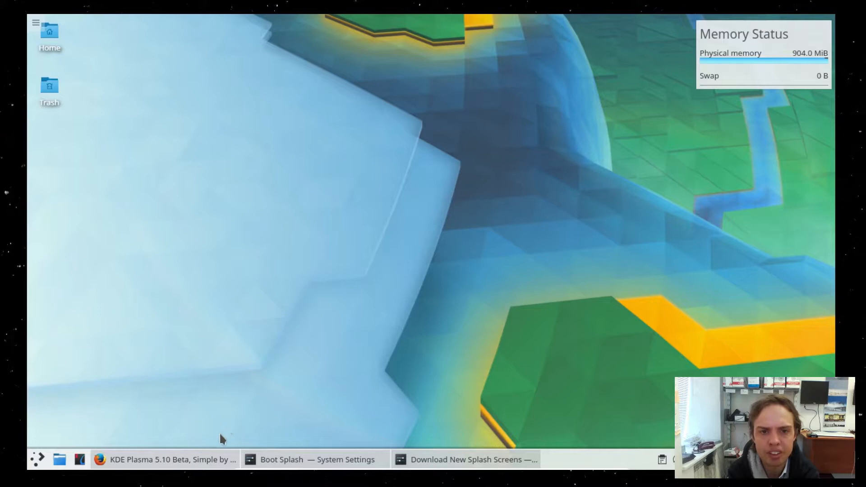
mouse_move(315, 460)
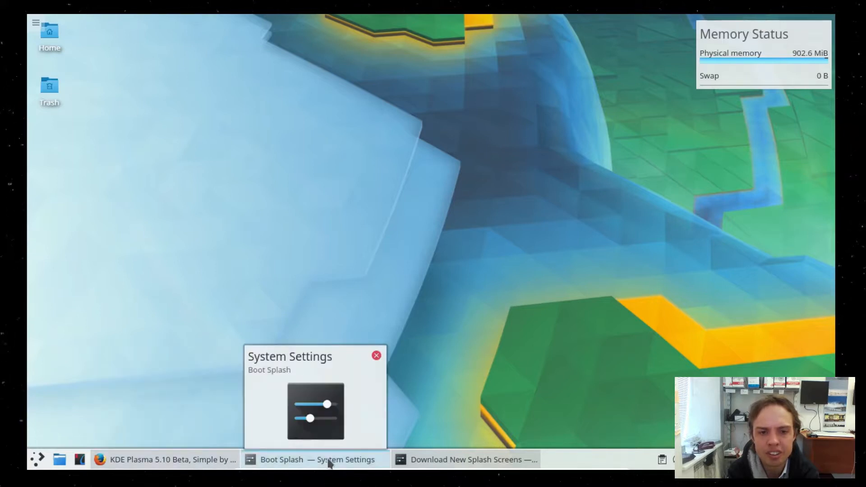